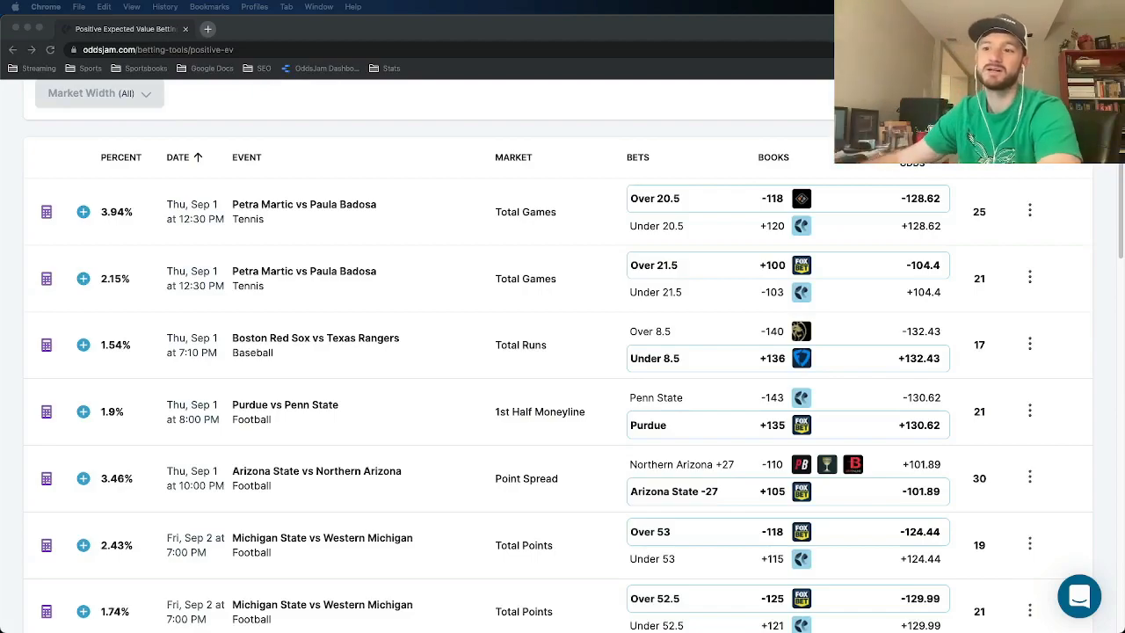
mouse_move(543, 328)
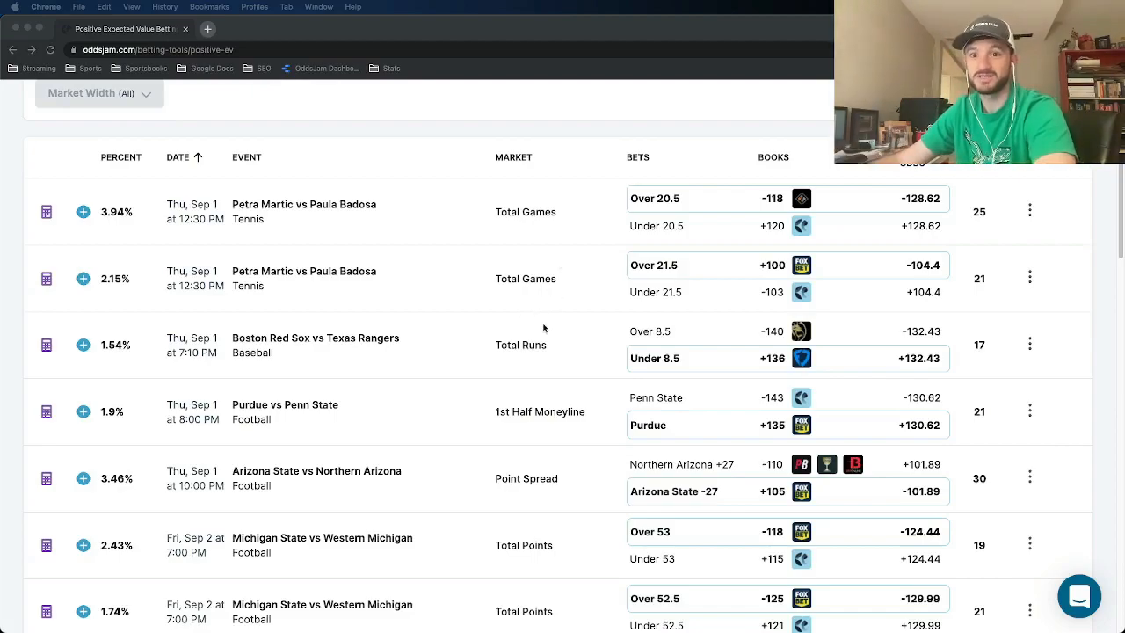
mouse_move(522, 350)
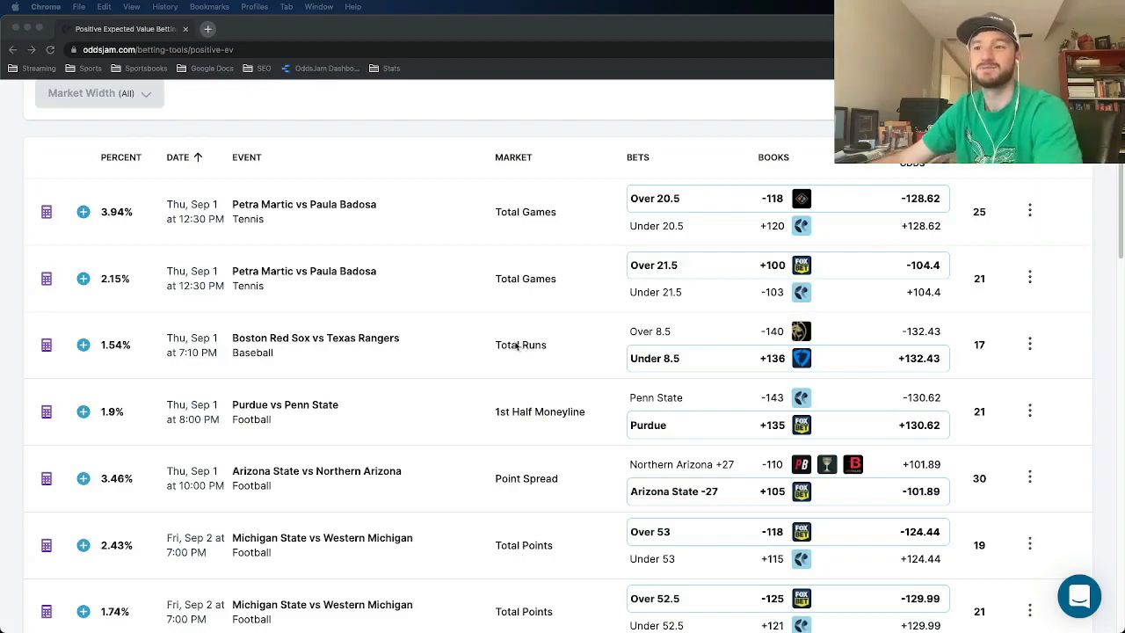
Apply the Min/Max Odds filter so Central Michigan +24 appears in the positive EV list
scroll(up, 3)
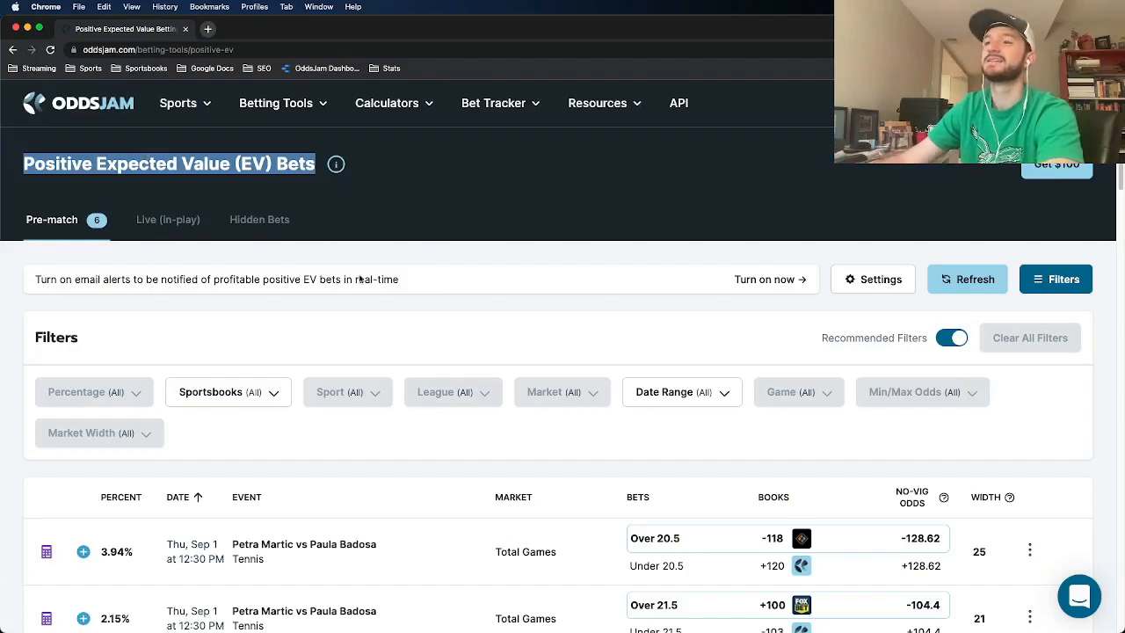
scroll(down, 3)
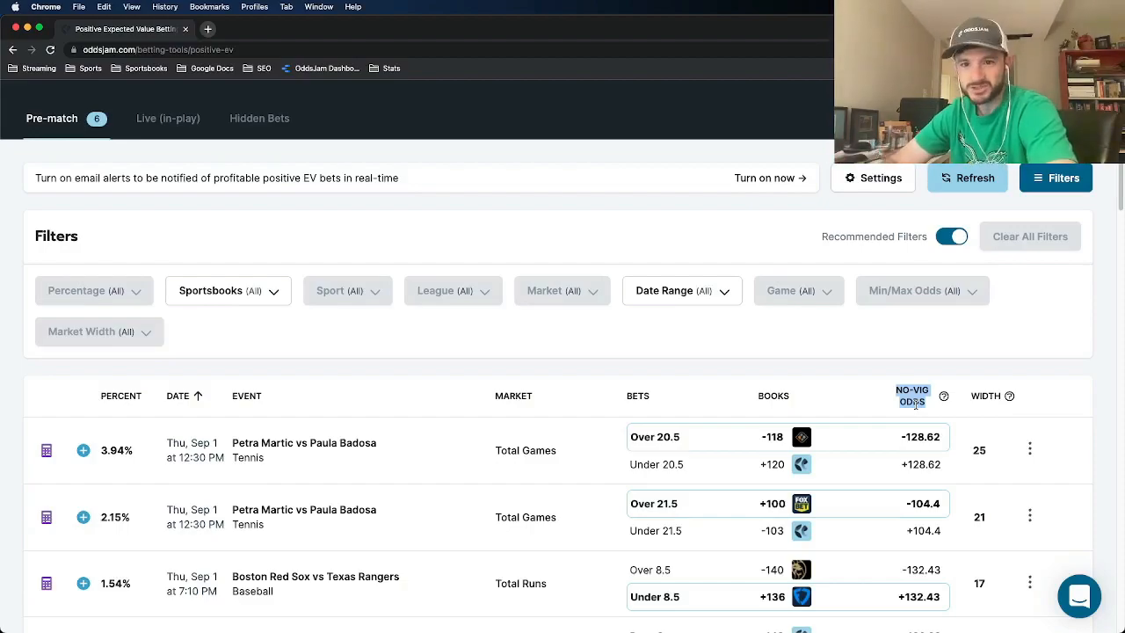
click(915, 290)
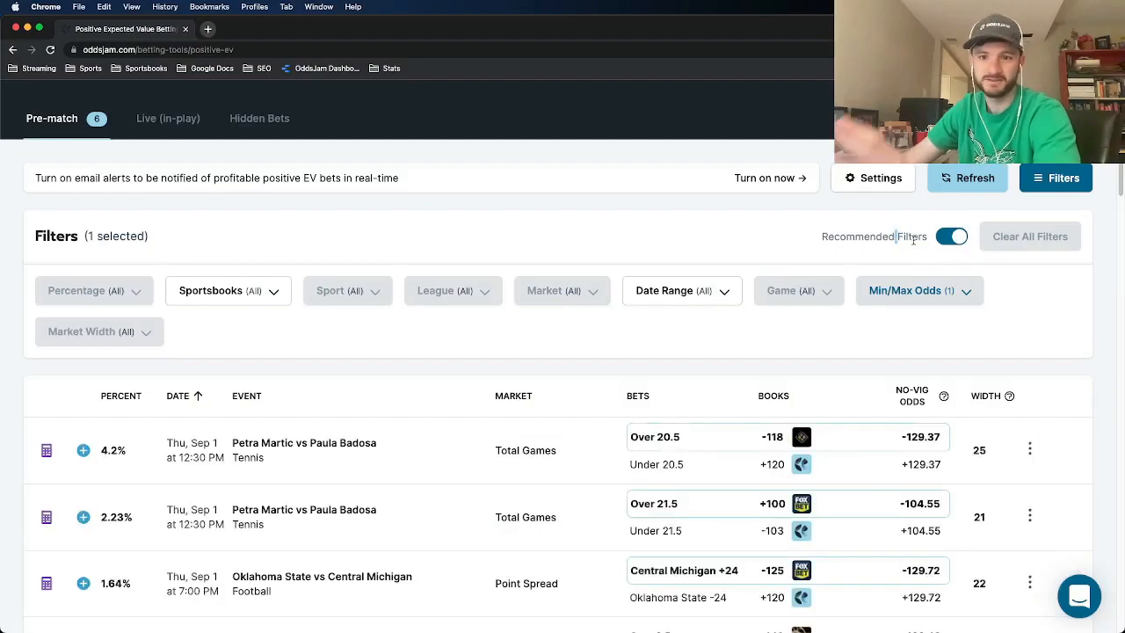
scroll(down, 3)
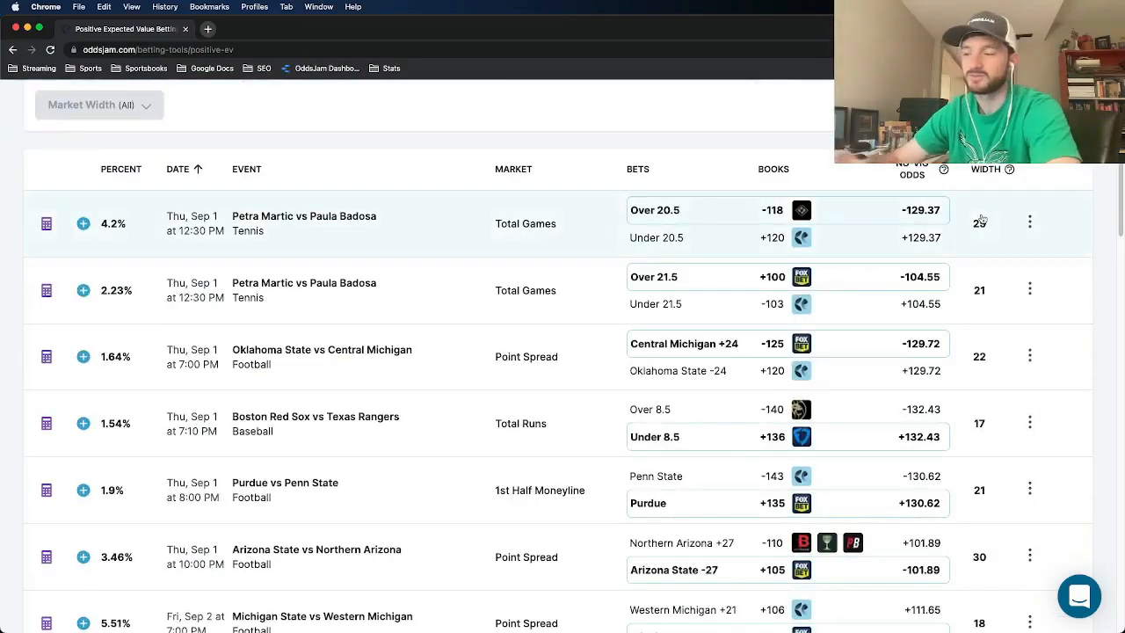
scroll(up, 3)
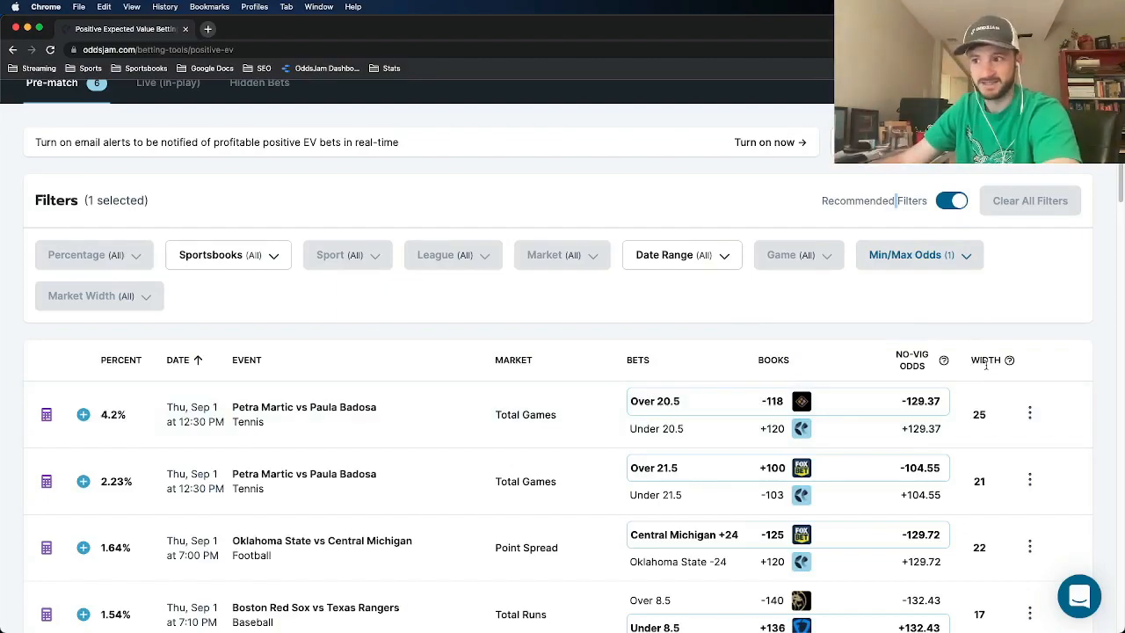
Scroll the positive EV list to review the Purdue, Oklahoma State and Arizona State rows
scroll(down, 3)
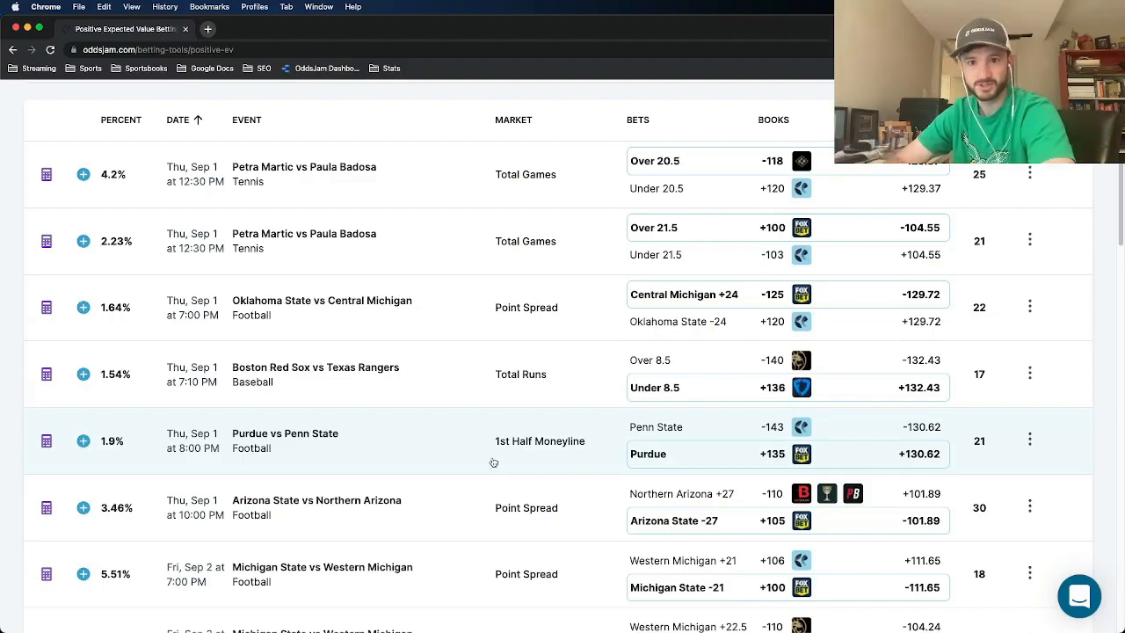
mouse_move(491, 402)
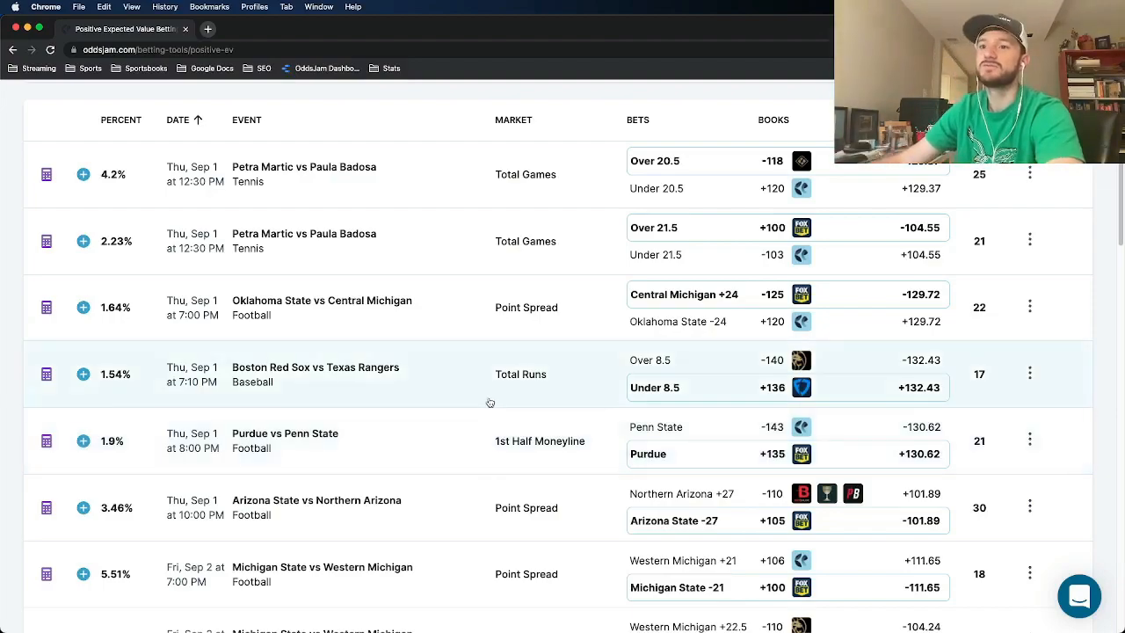
mouse_move(682, 315)
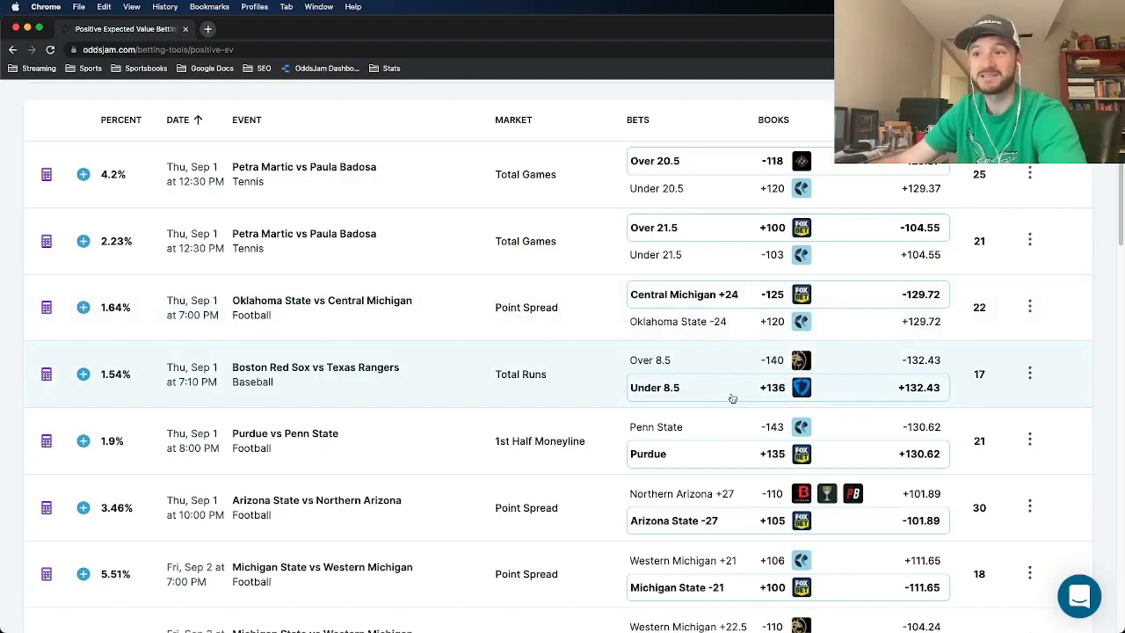
mouse_move(123, 308)
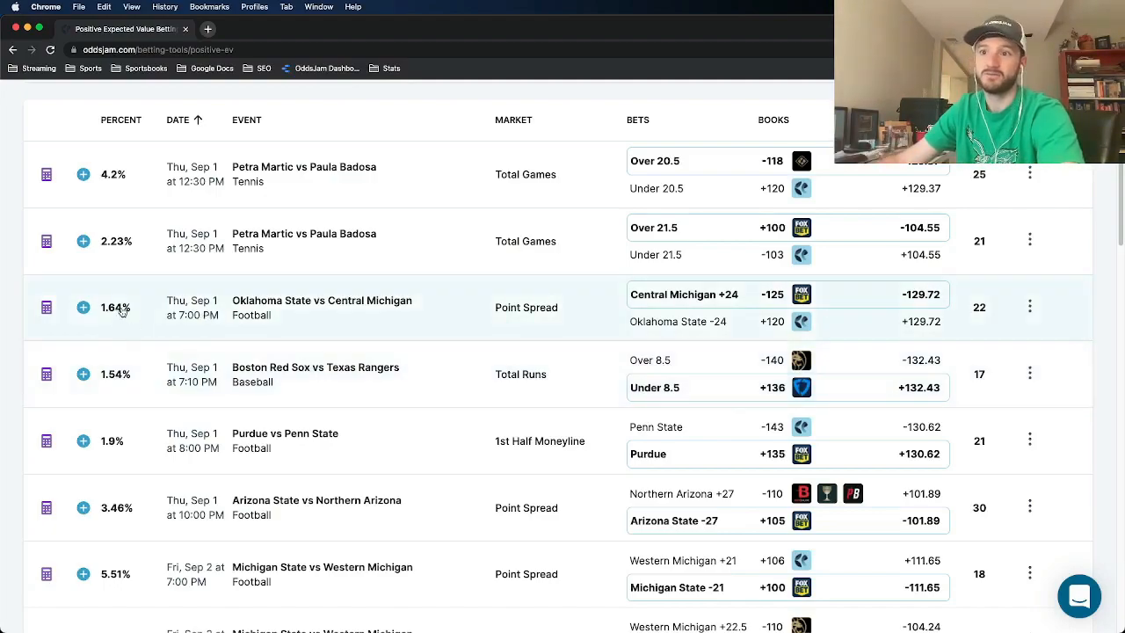
mouse_move(390, 303)
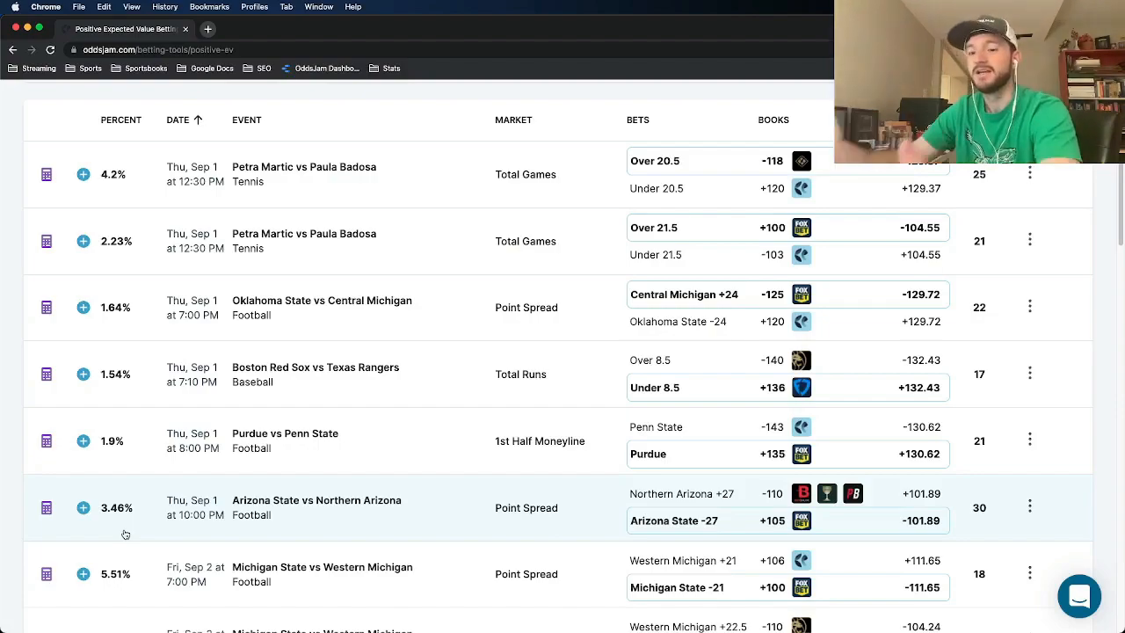
mouse_move(726, 270)
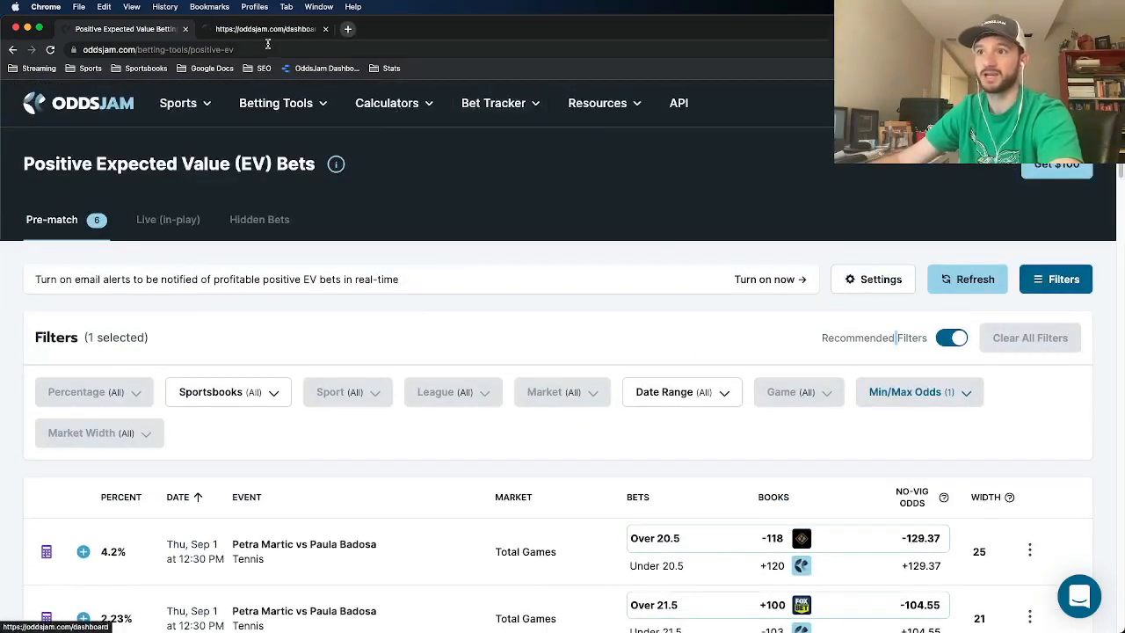
Switch to the Dashboard tab and highlight the $13,590 total profit figure
click(264, 28)
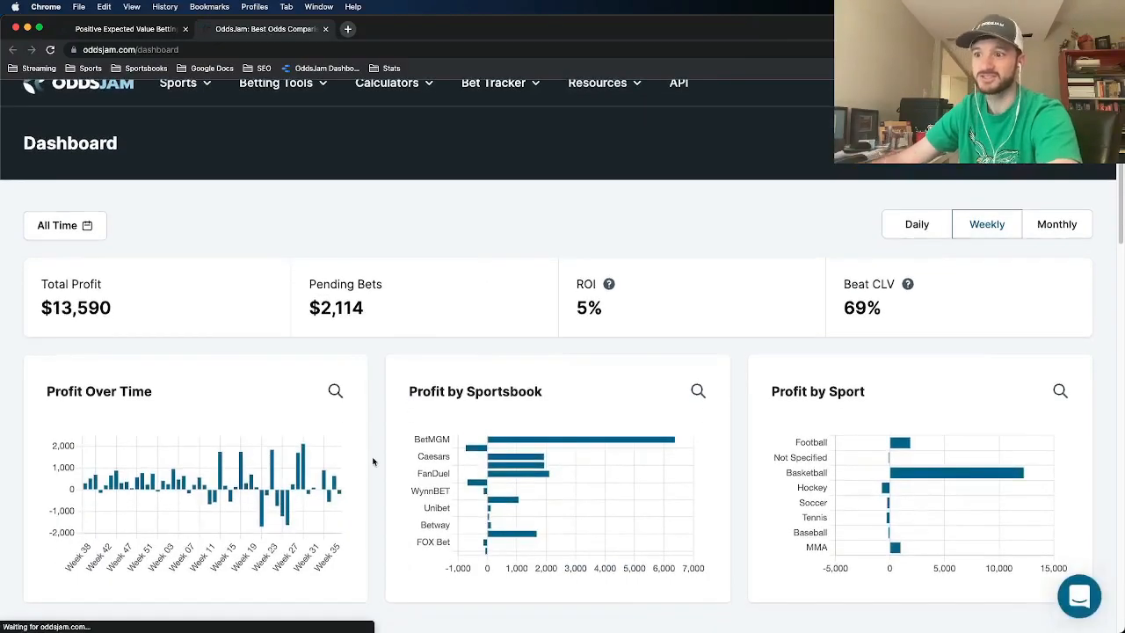
double_click(74, 308)
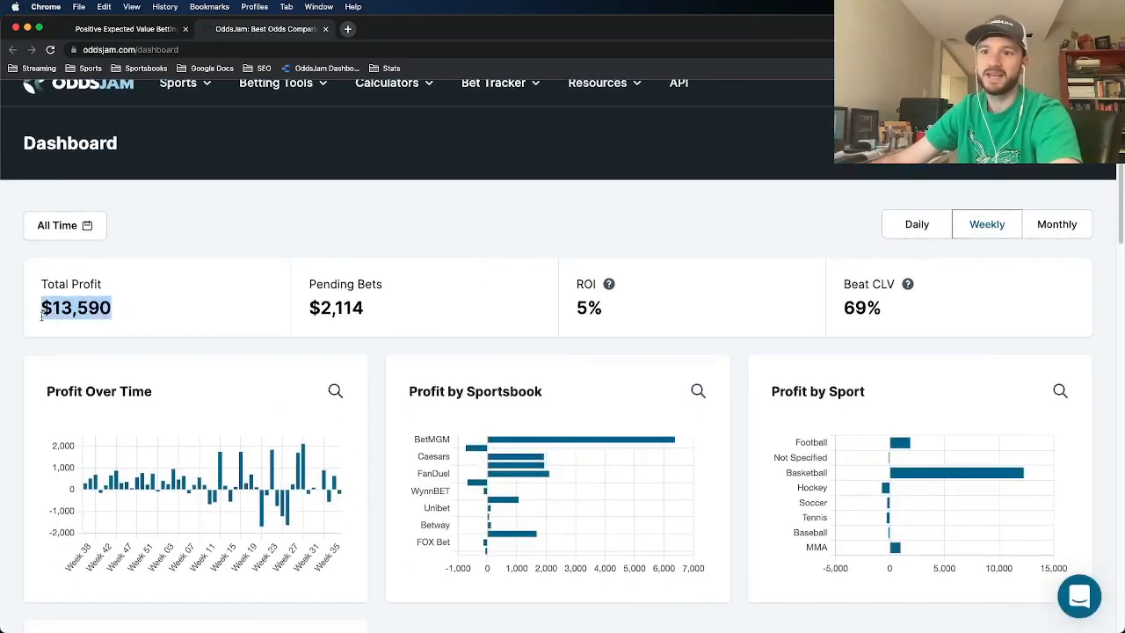
mouse_move(285, 320)
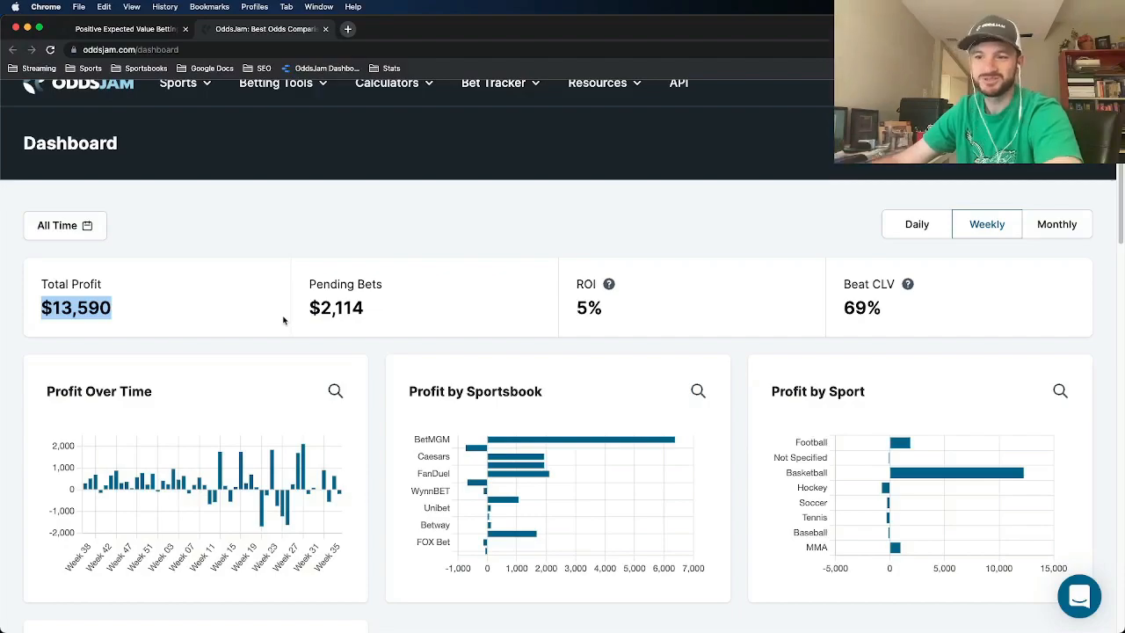
mouse_move(365, 393)
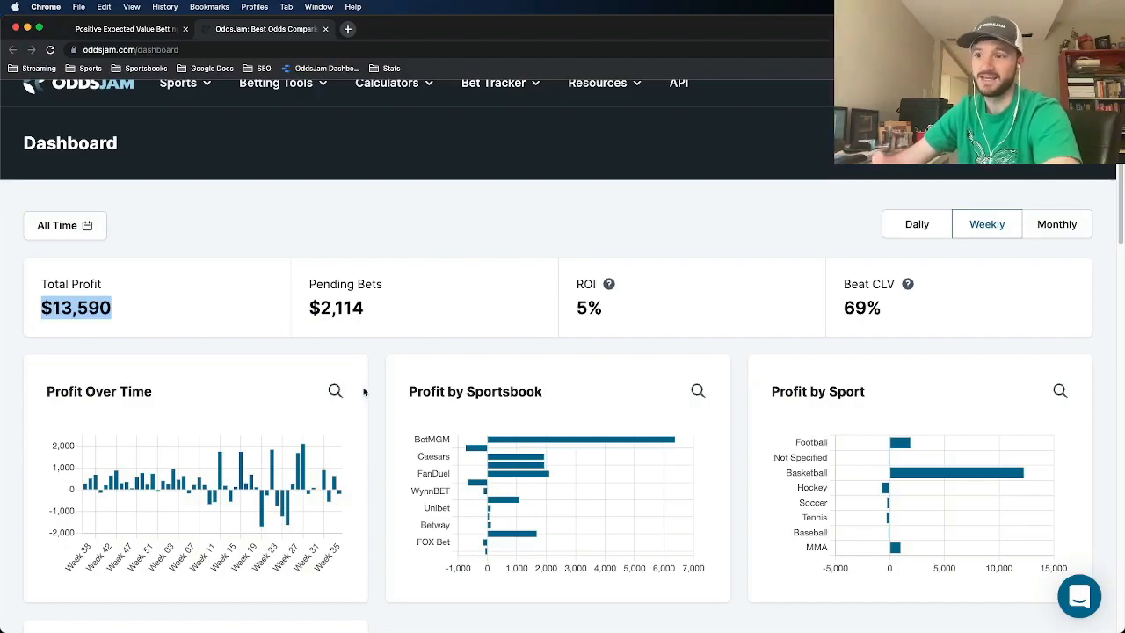
mouse_move(292, 507)
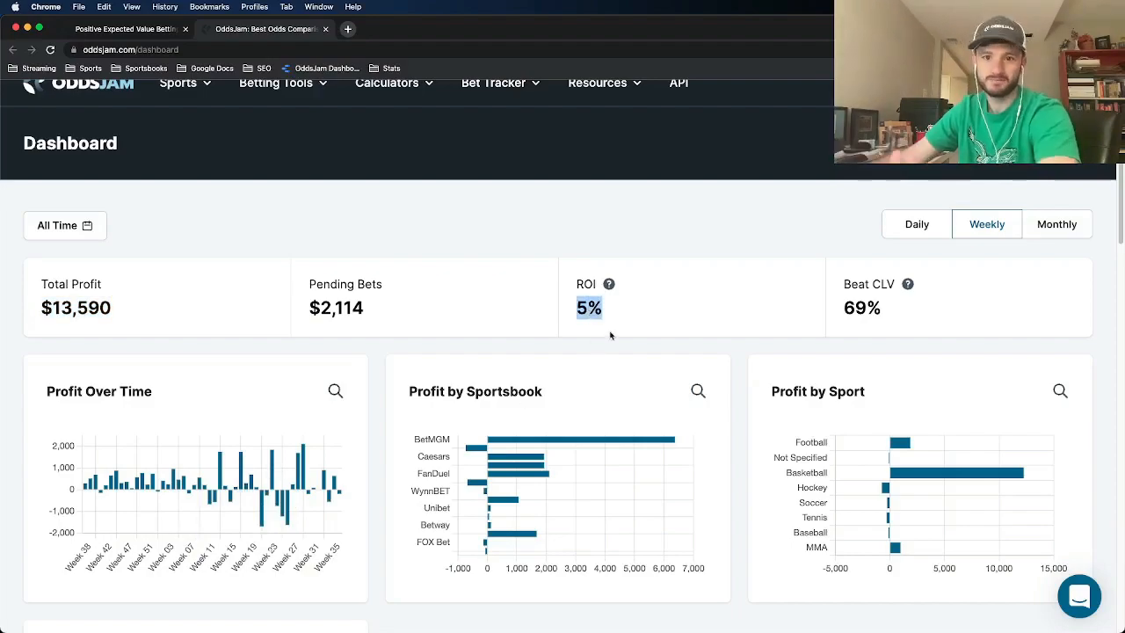
mouse_move(273, 235)
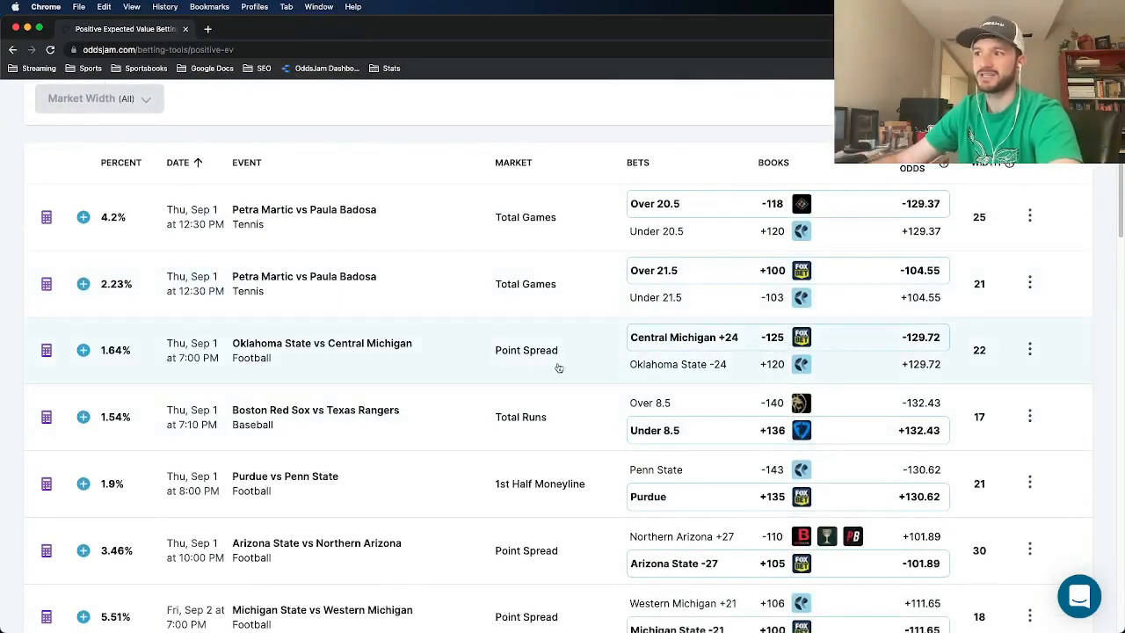
mouse_move(624, 369)
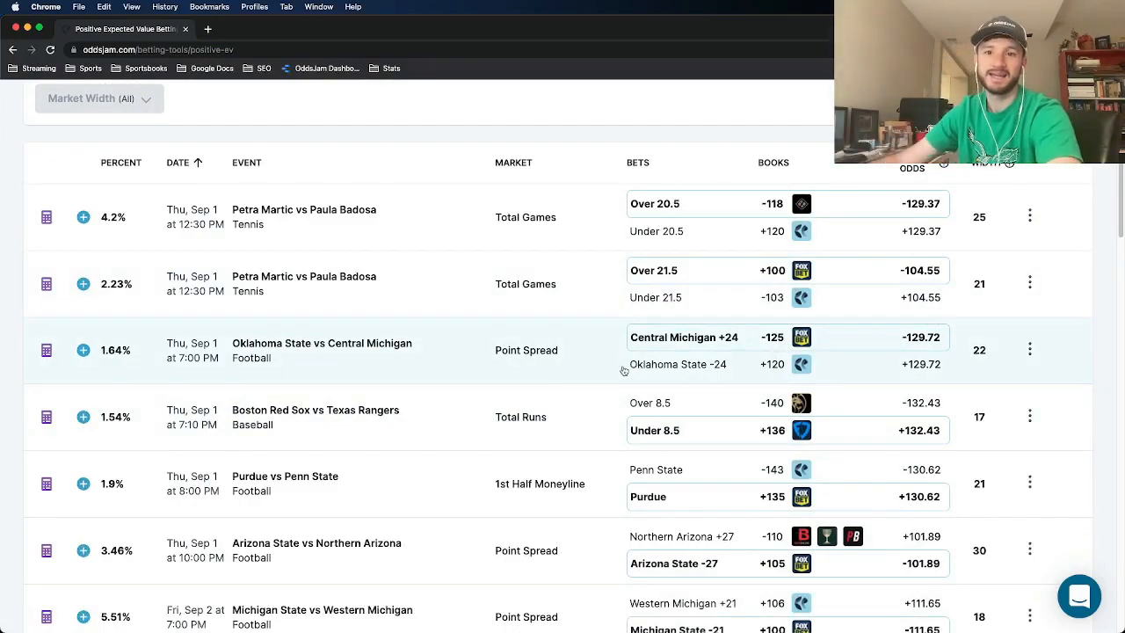
mouse_move(802, 338)
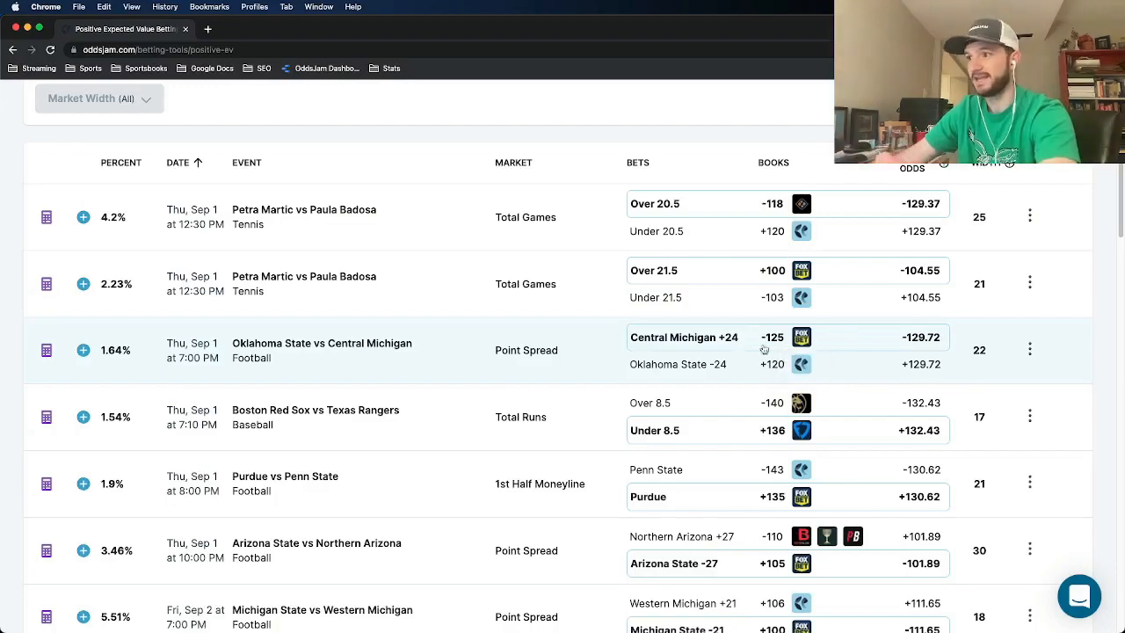
mouse_move(886, 348)
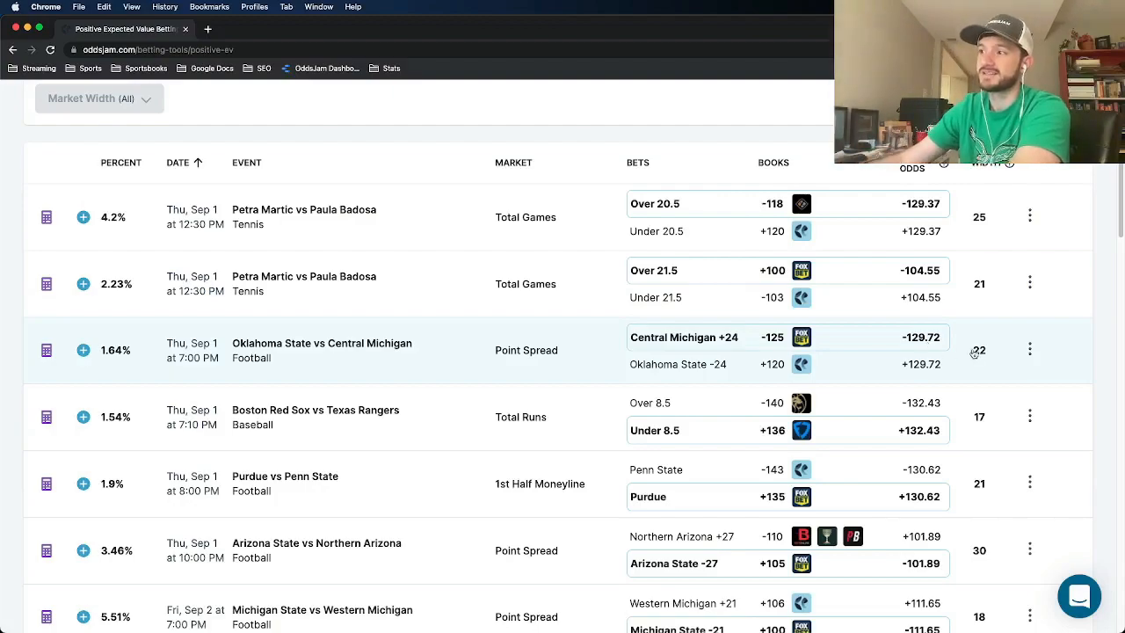
mouse_move(802, 338)
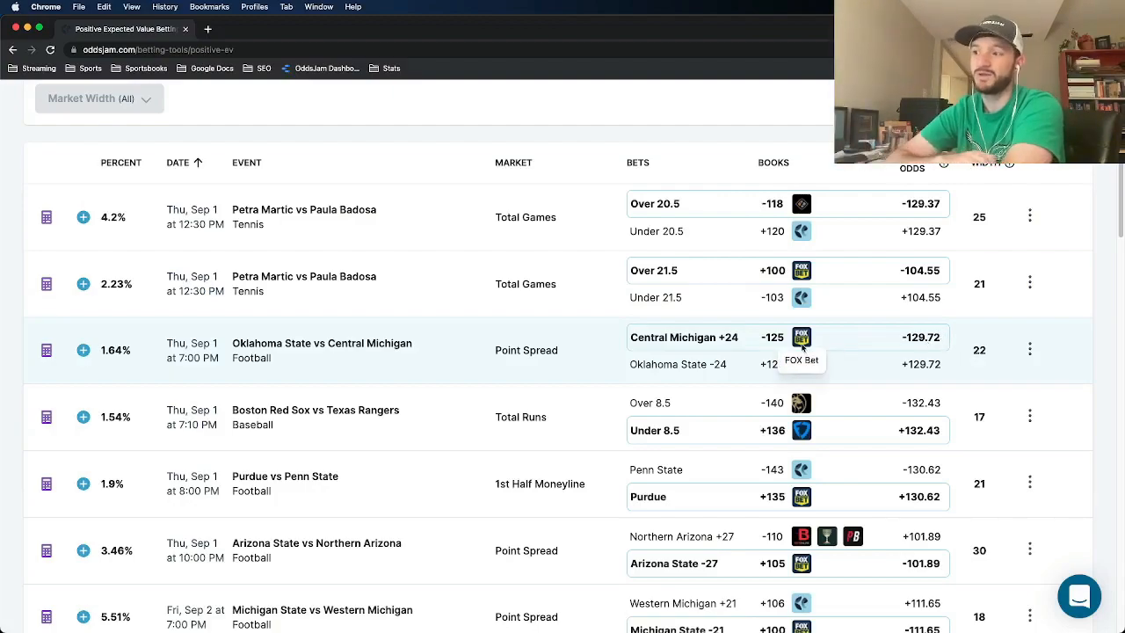
mouse_move(348, 348)
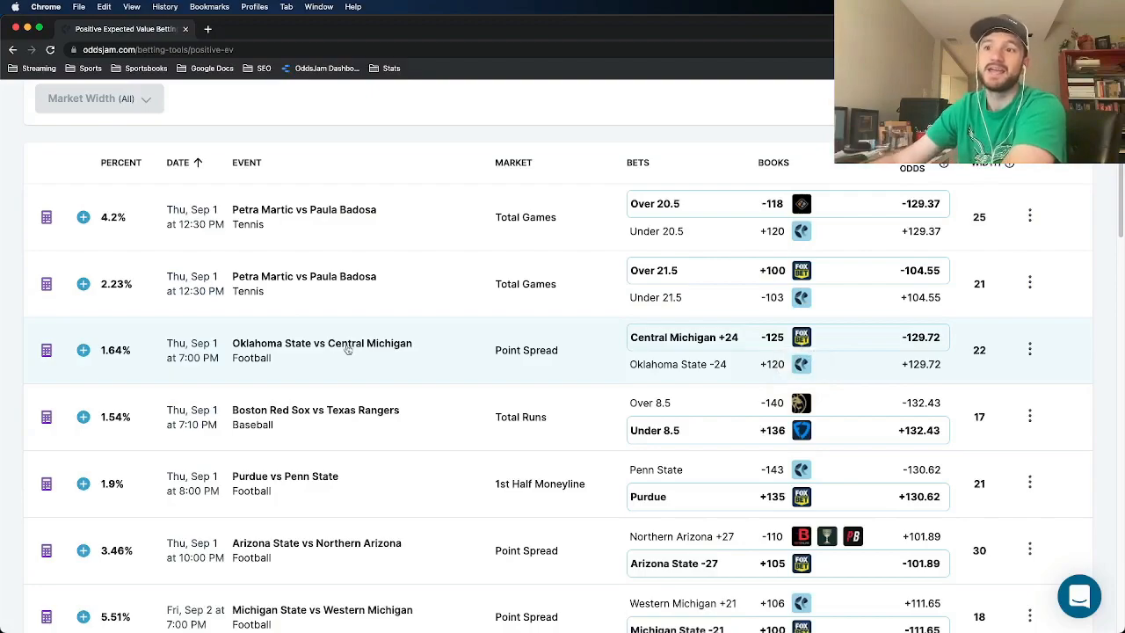
mouse_move(111, 360)
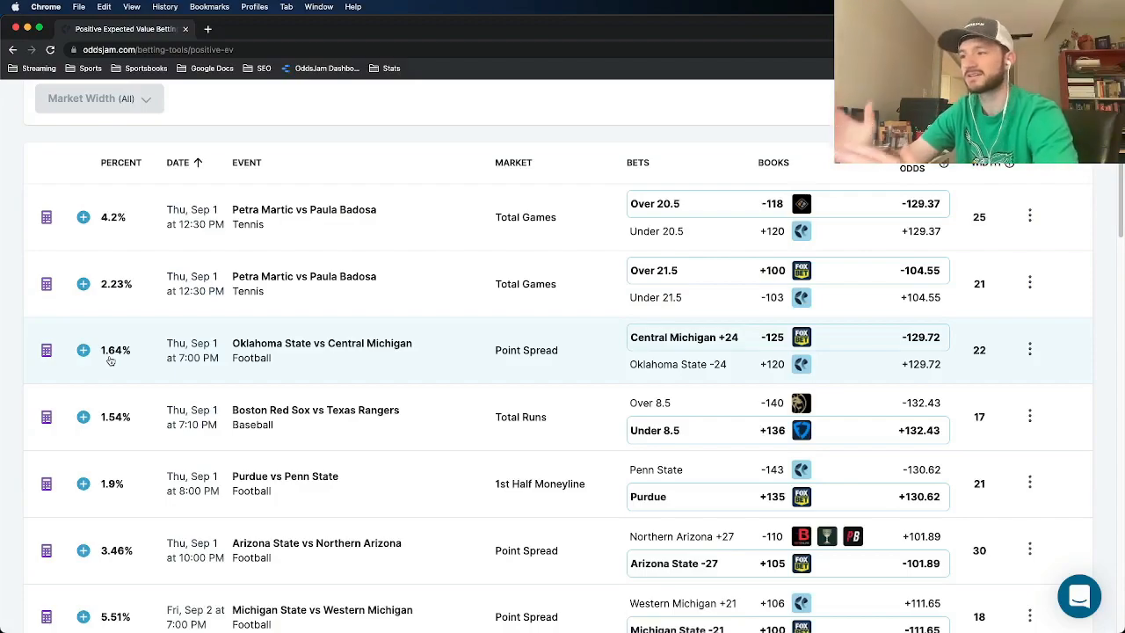
mouse_move(756, 341)
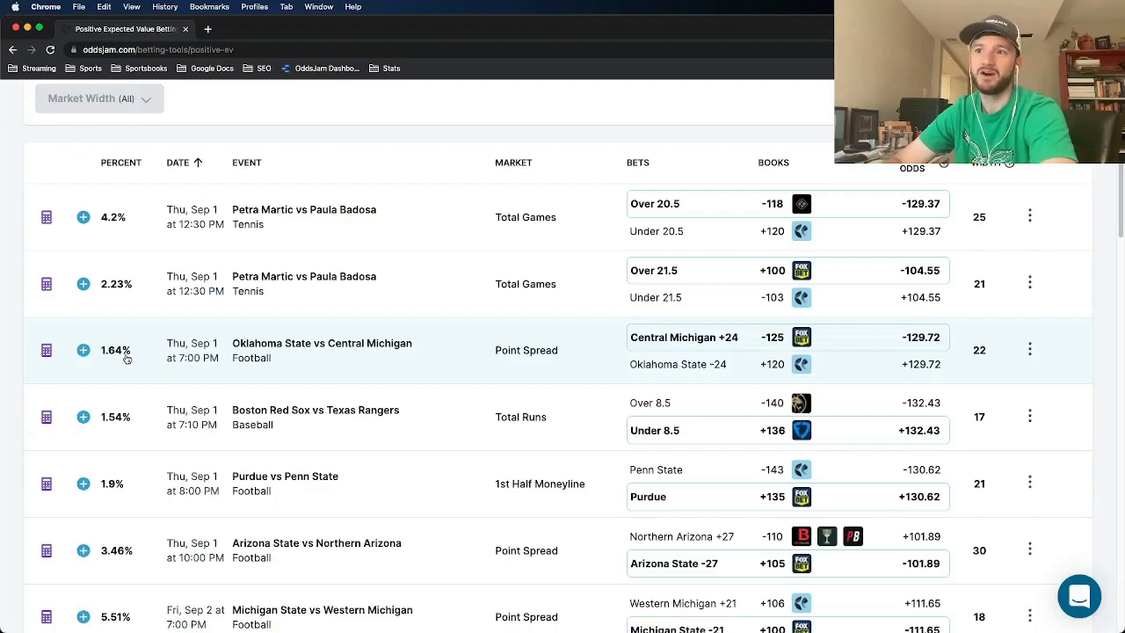
scroll(up, 3)
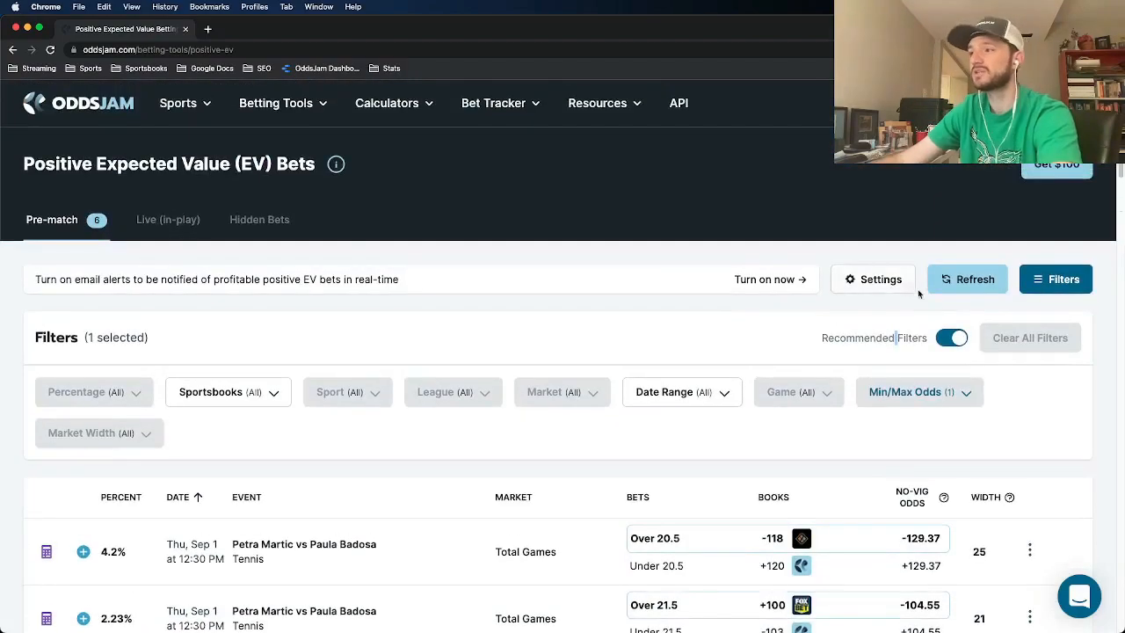
scroll(down, 3)
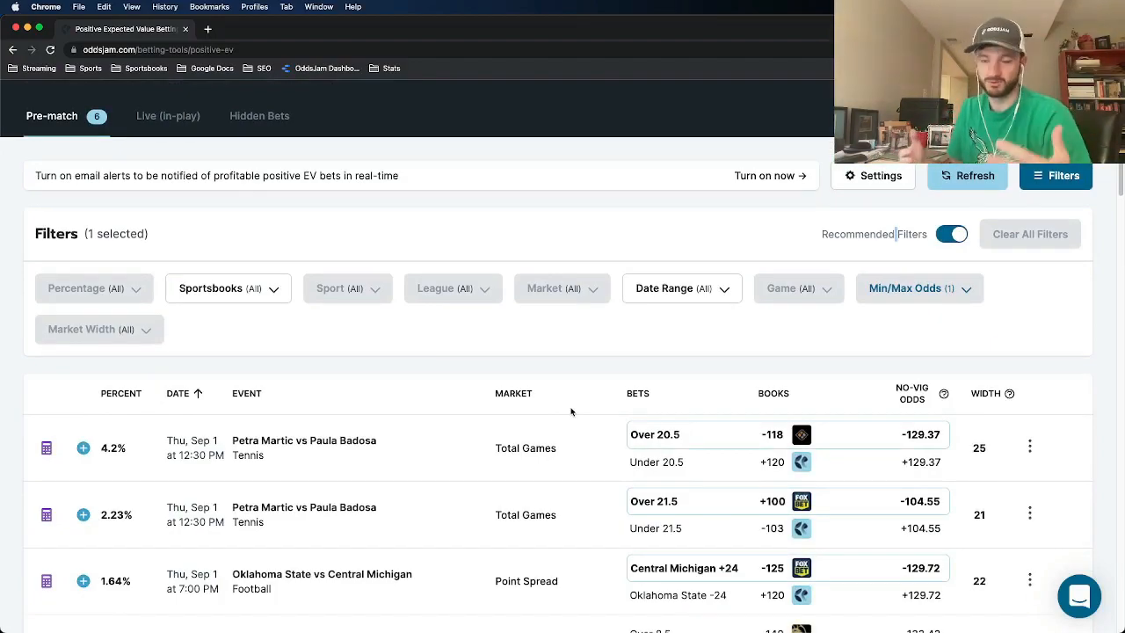
scroll(down, 3)
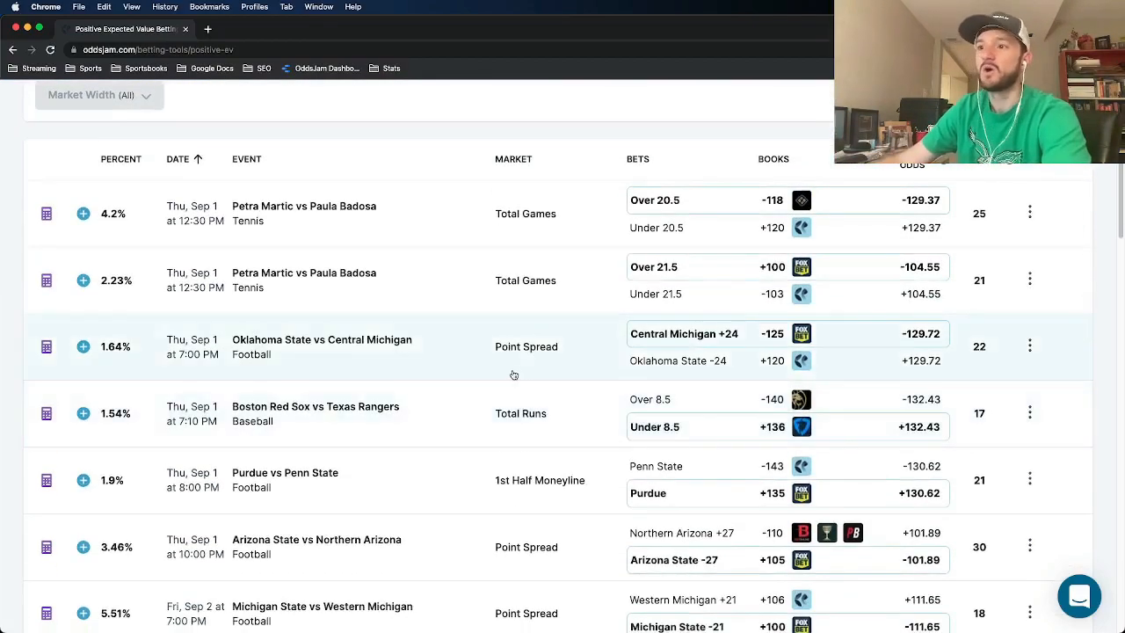
mouse_move(563, 357)
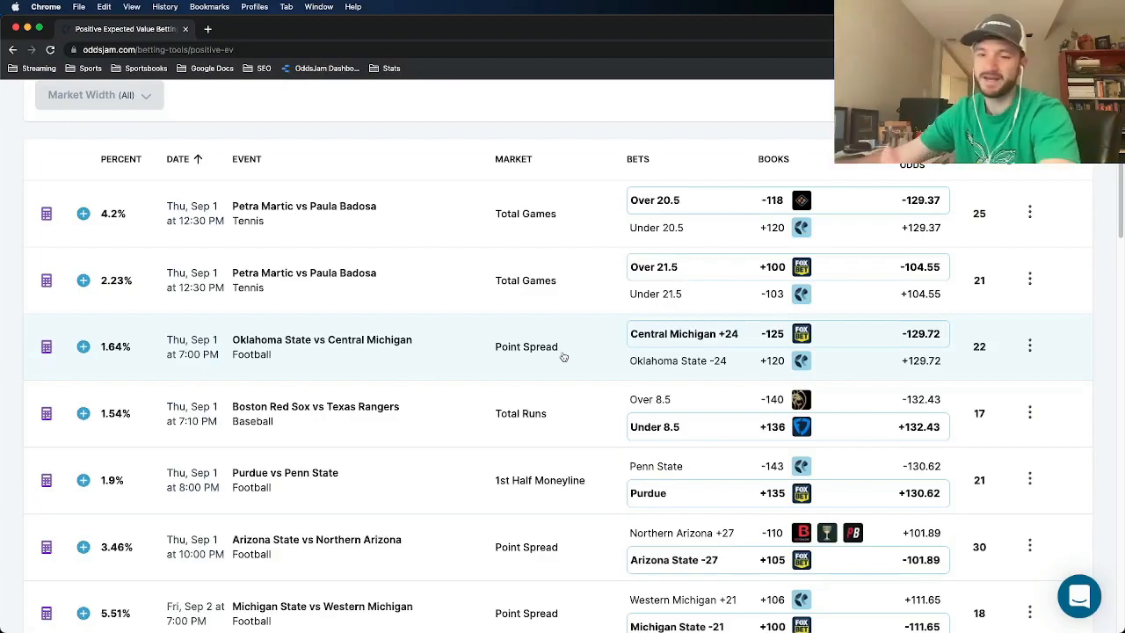
mouse_move(458, 370)
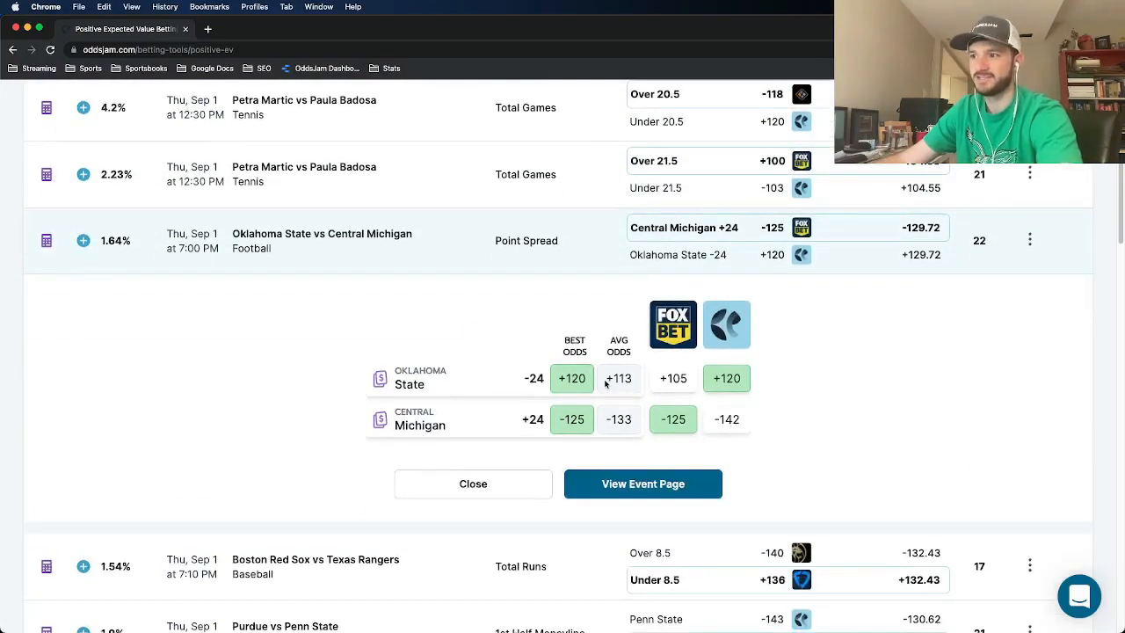
mouse_move(507, 389)
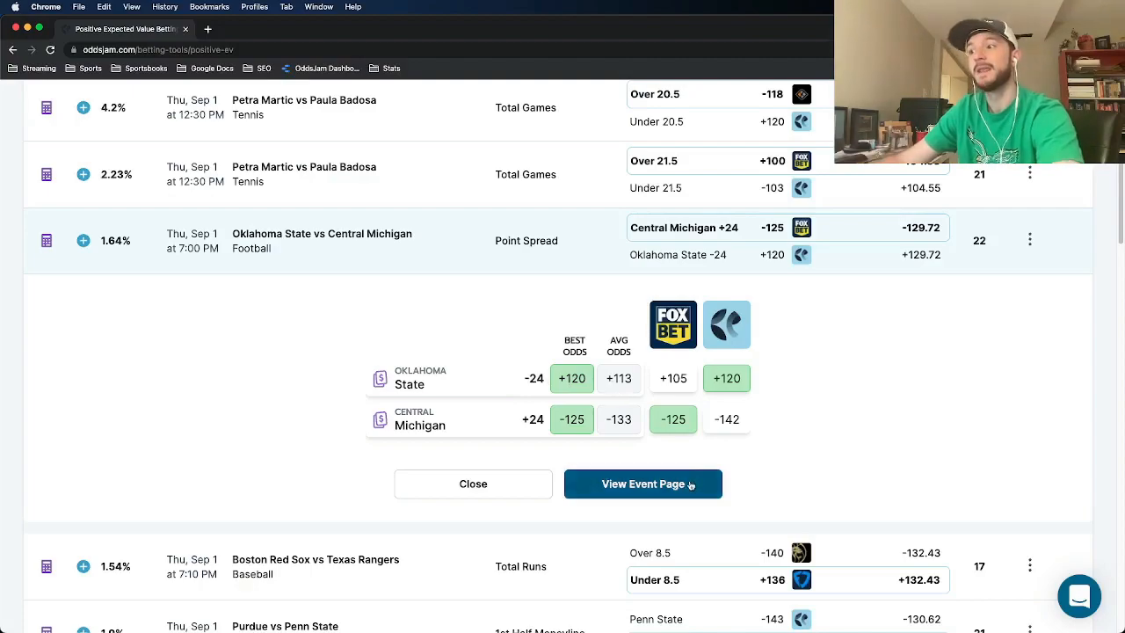
click(644, 484)
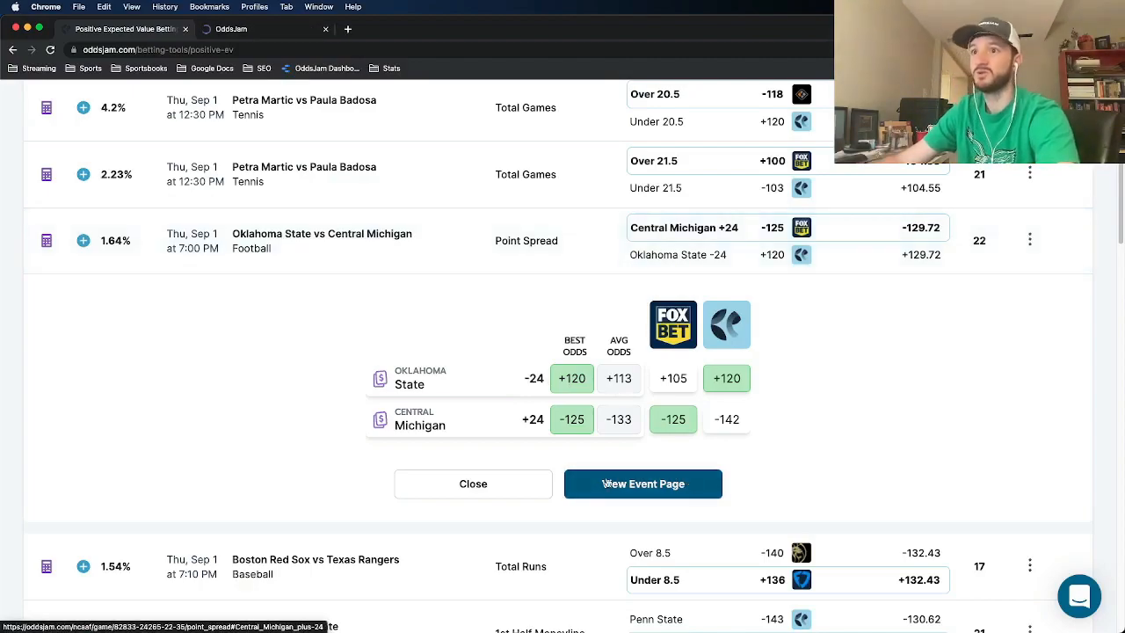
click(644, 484)
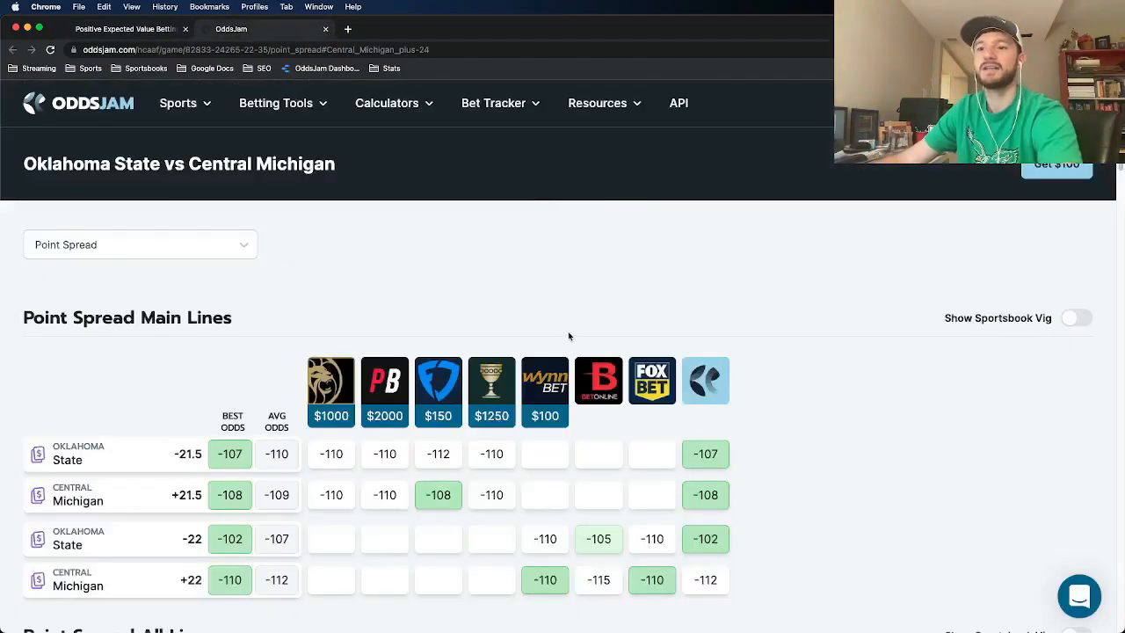
scroll(down, 3)
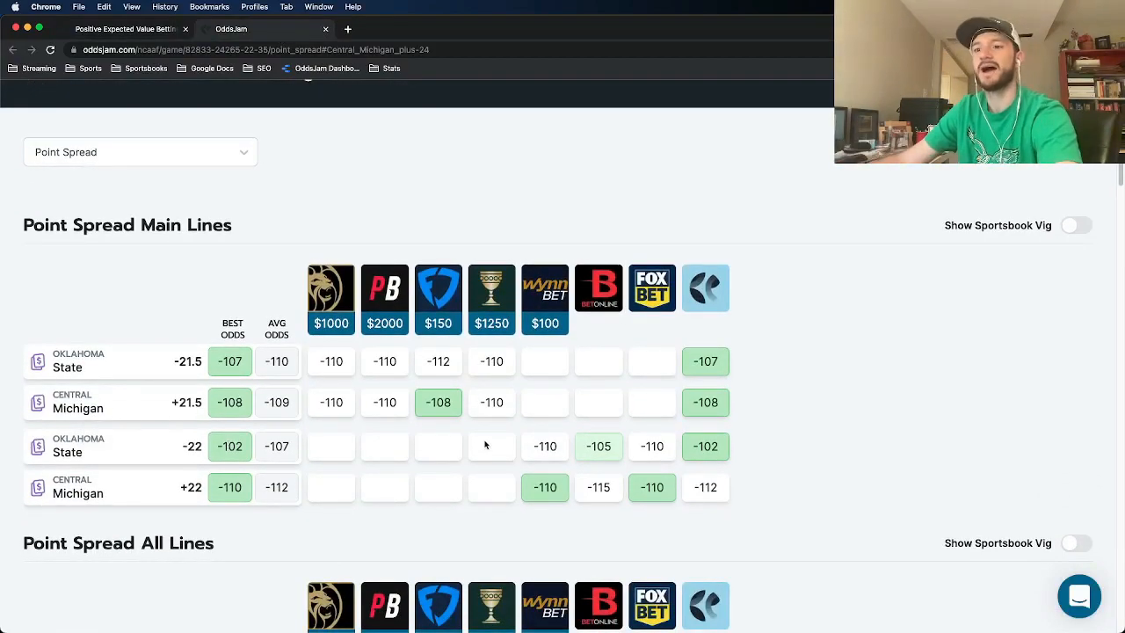
mouse_move(338, 390)
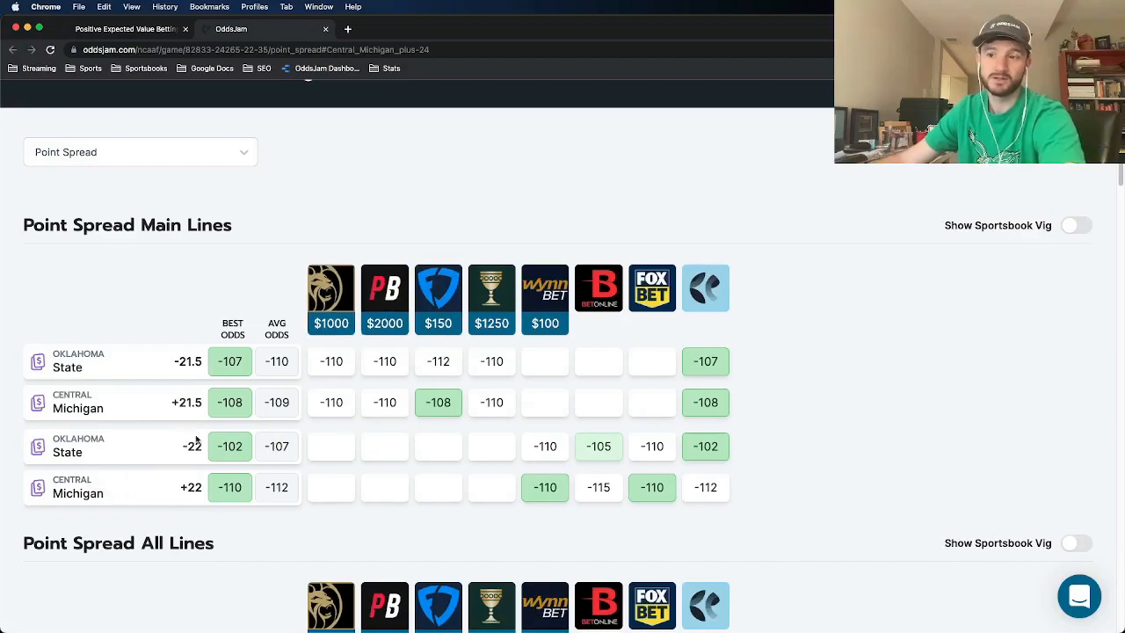
scroll(down, 3)
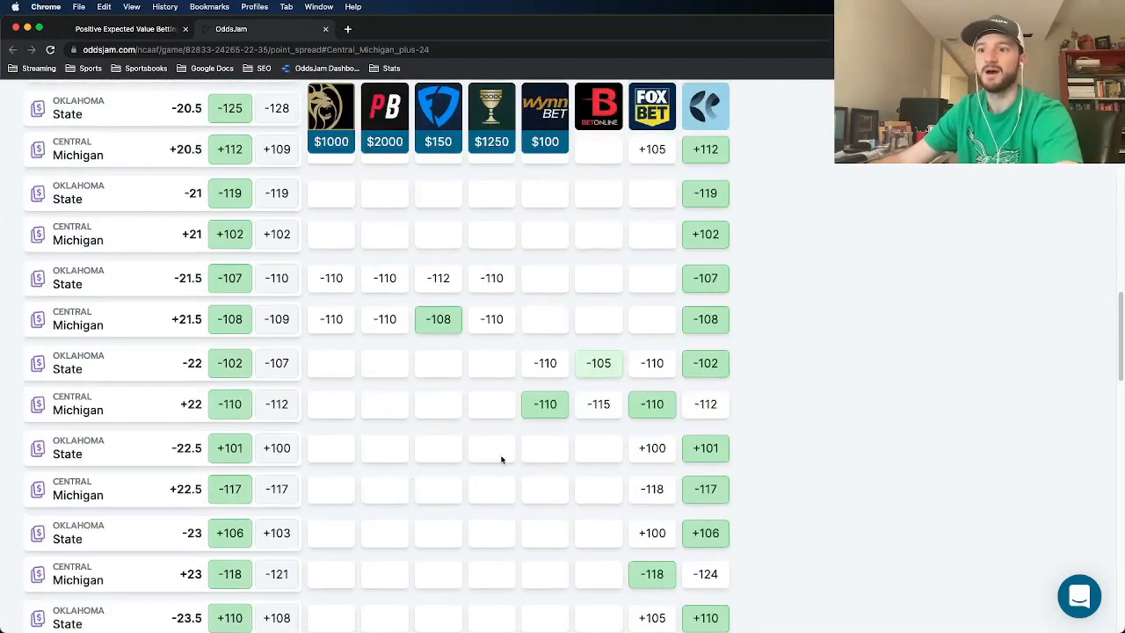
scroll(down, 3)
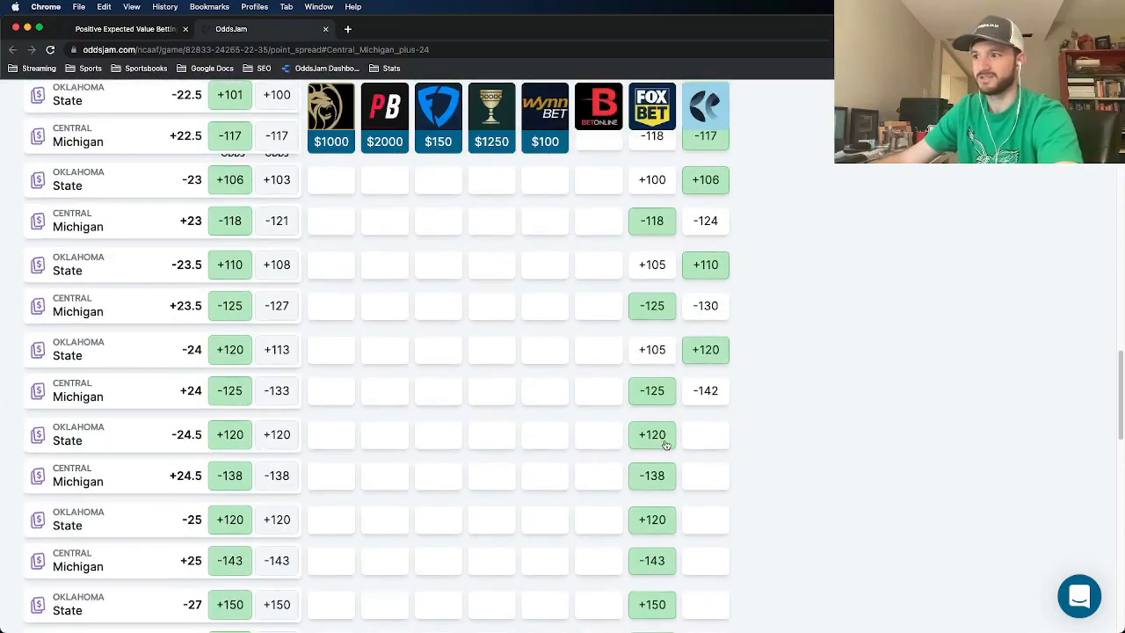
mouse_move(661, 398)
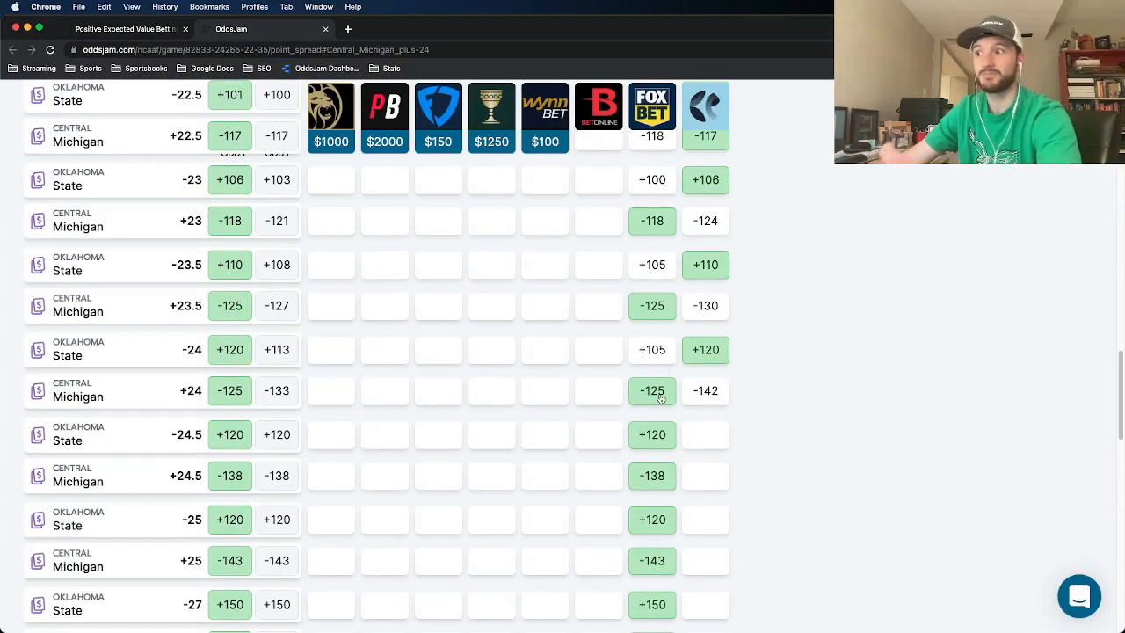
scroll(up, 3)
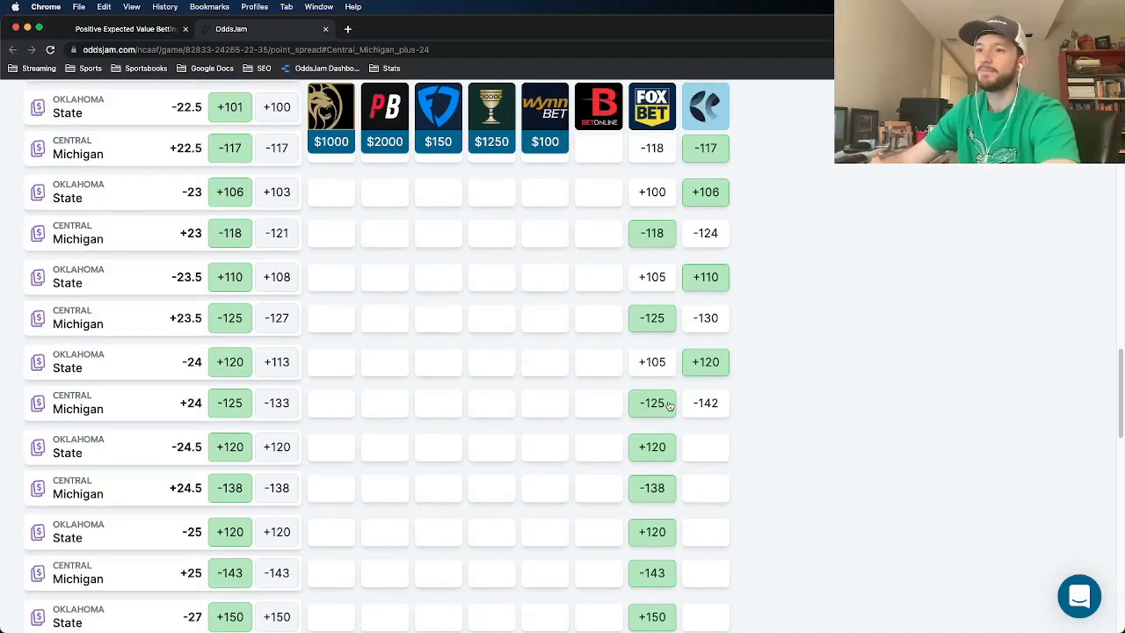
scroll(up, 3)
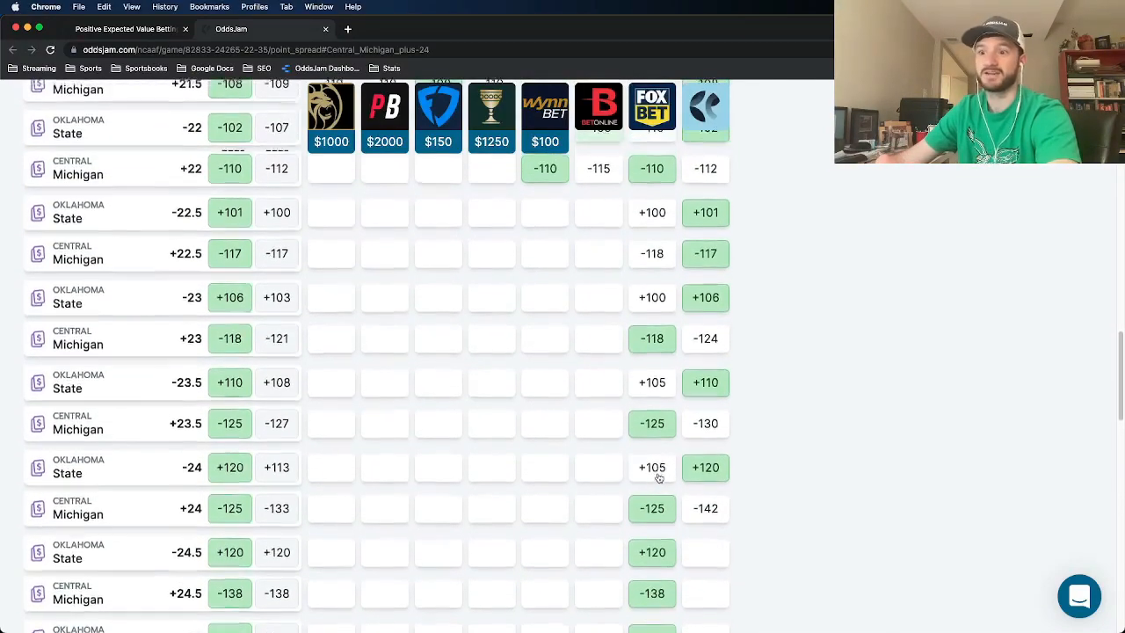
scroll(up, 3)
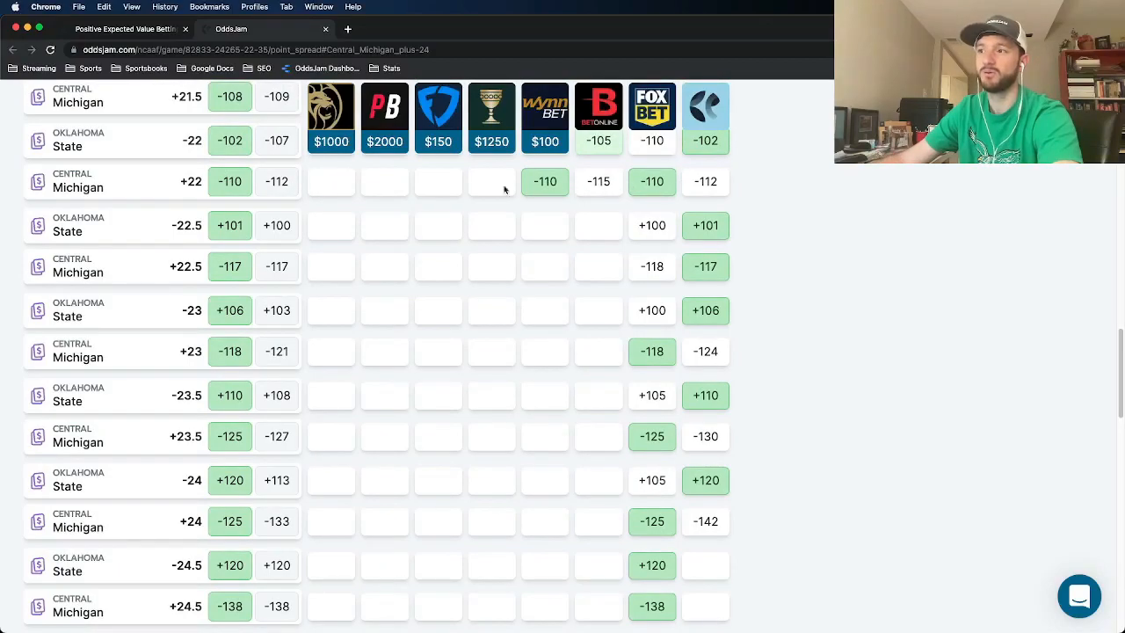
mouse_move(605, 195)
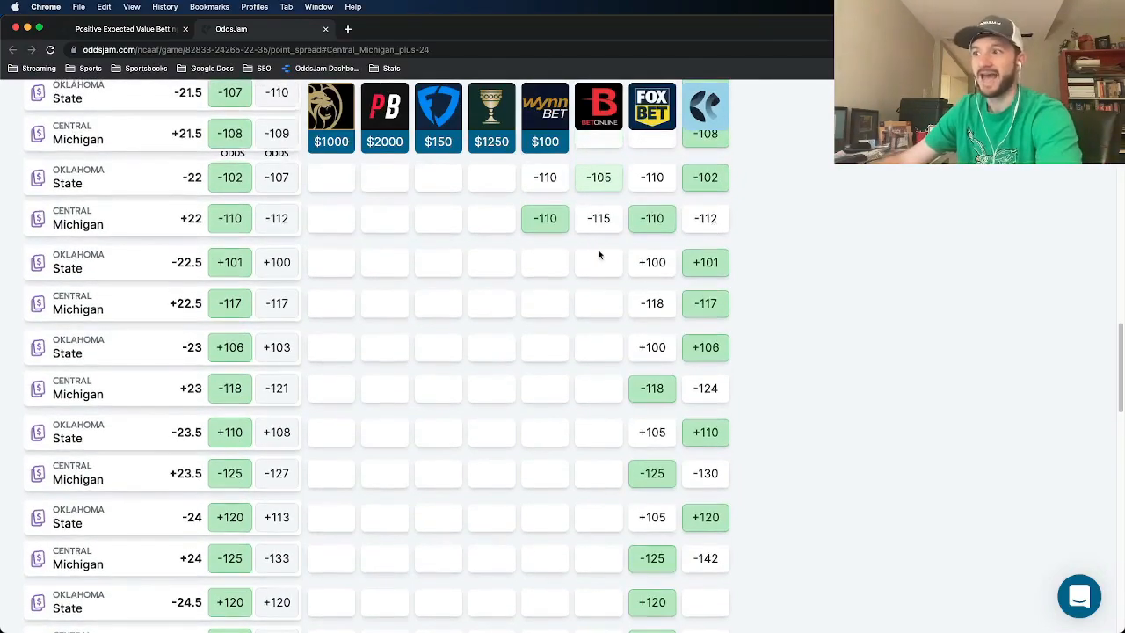
scroll(up, 3)
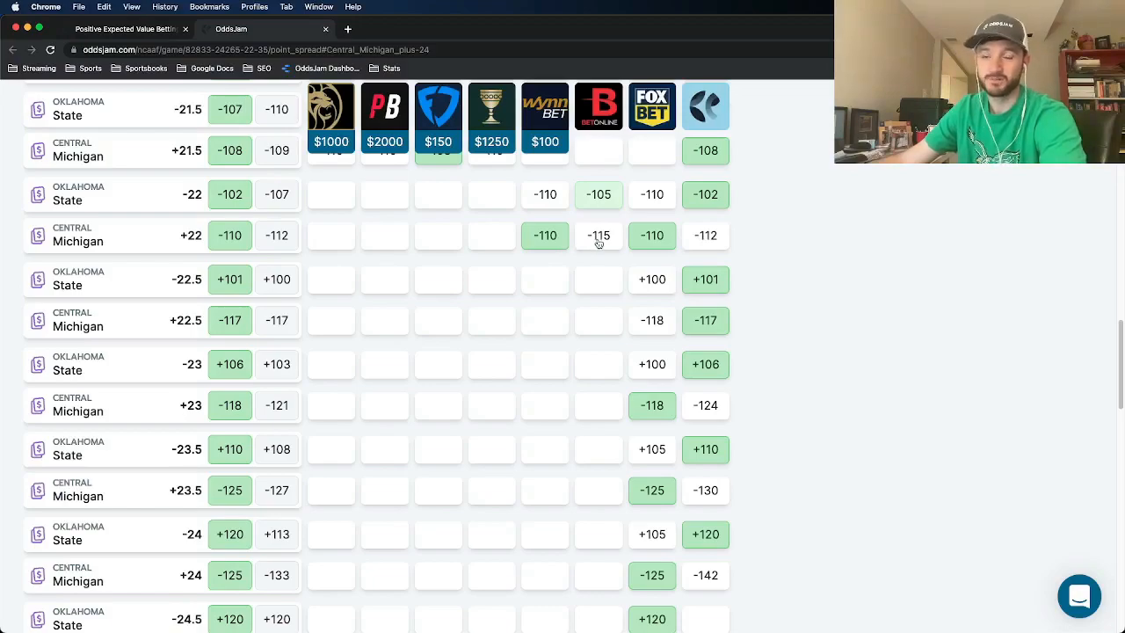
mouse_move(148, 253)
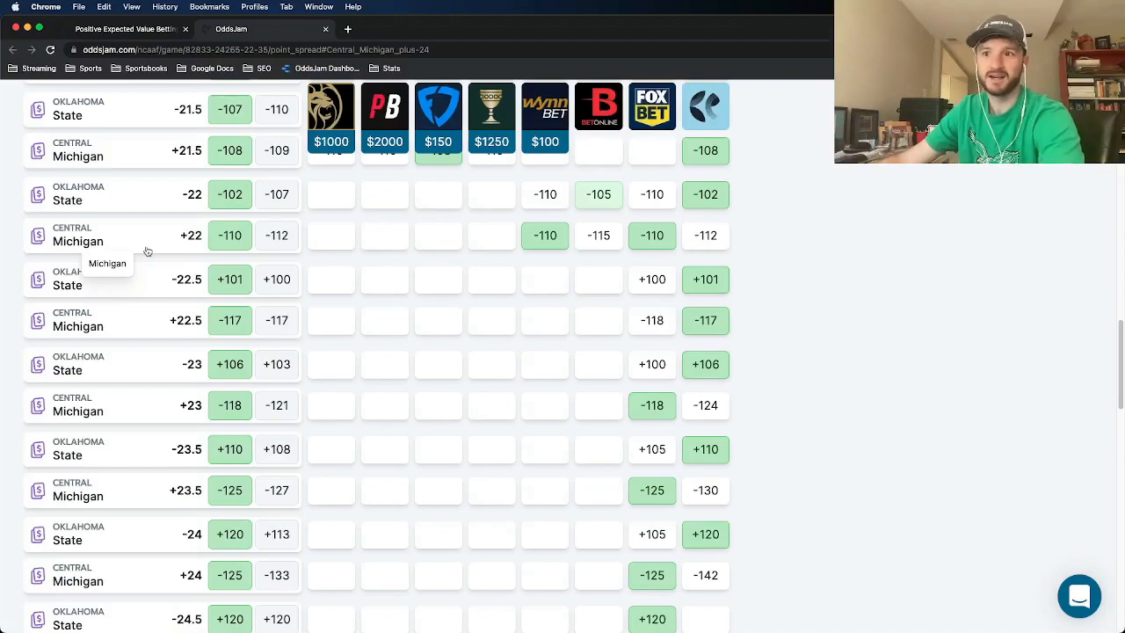
mouse_move(721, 237)
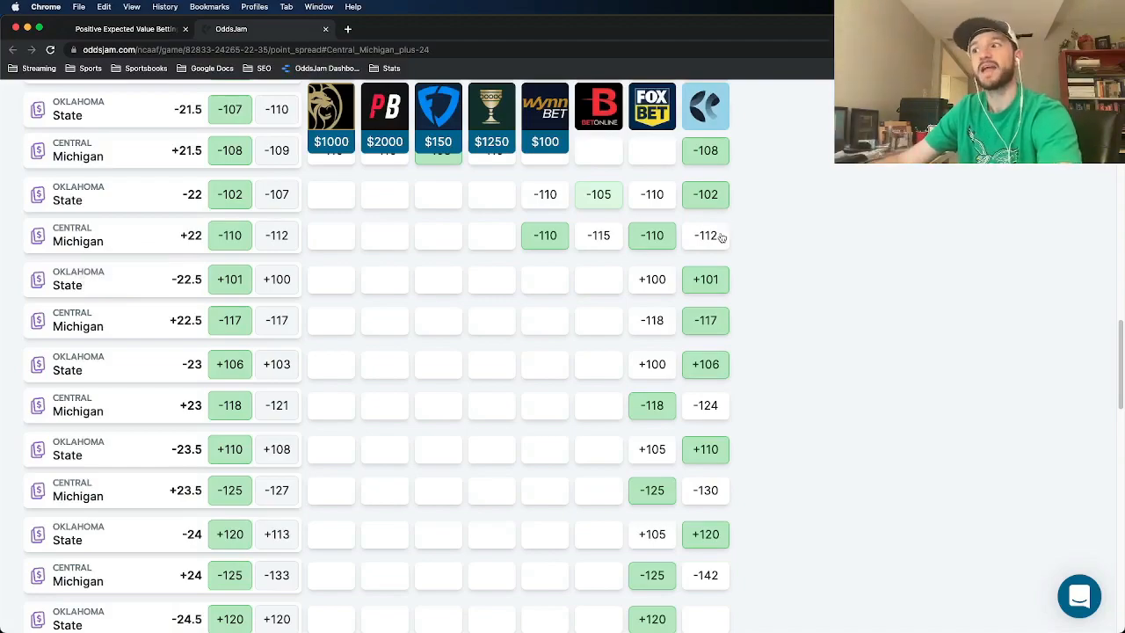
scroll(up, 3)
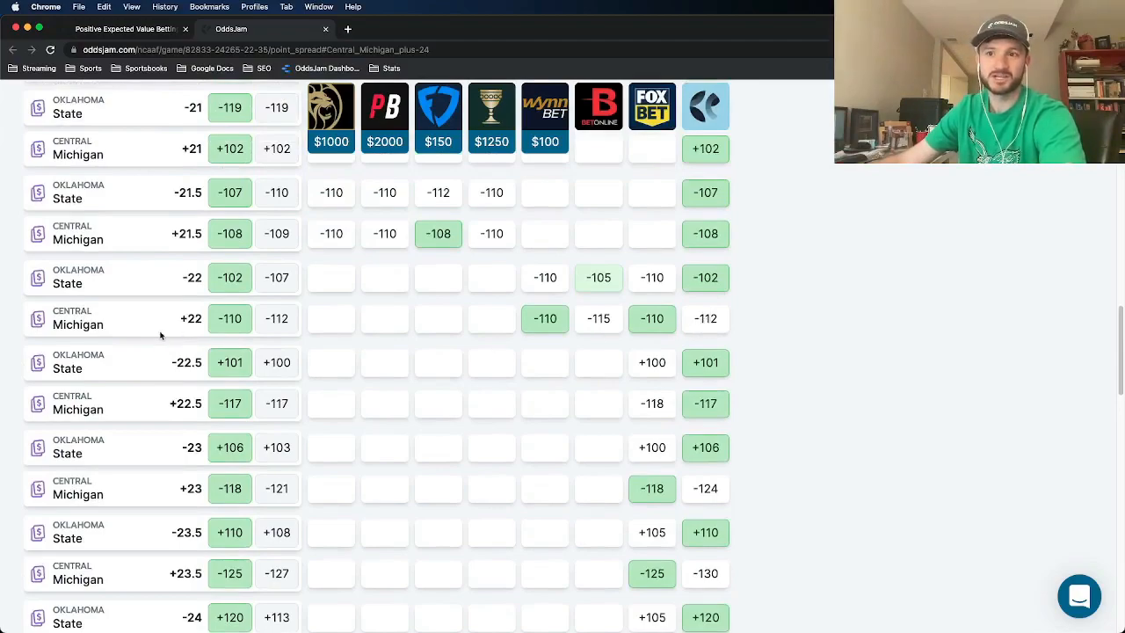
mouse_move(719, 320)
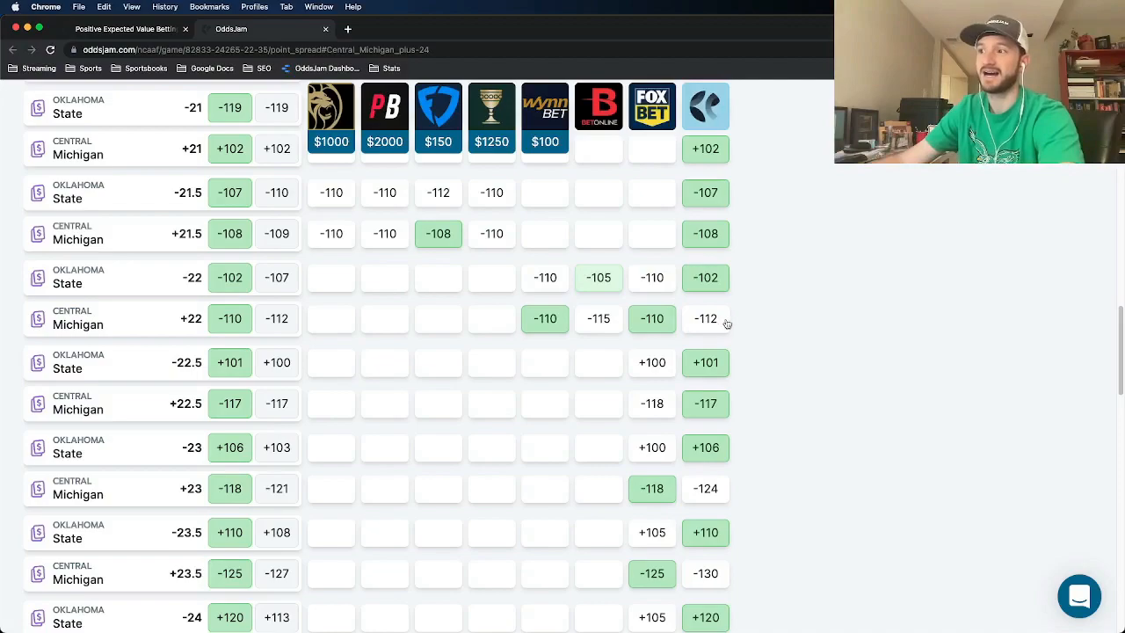
mouse_move(707, 325)
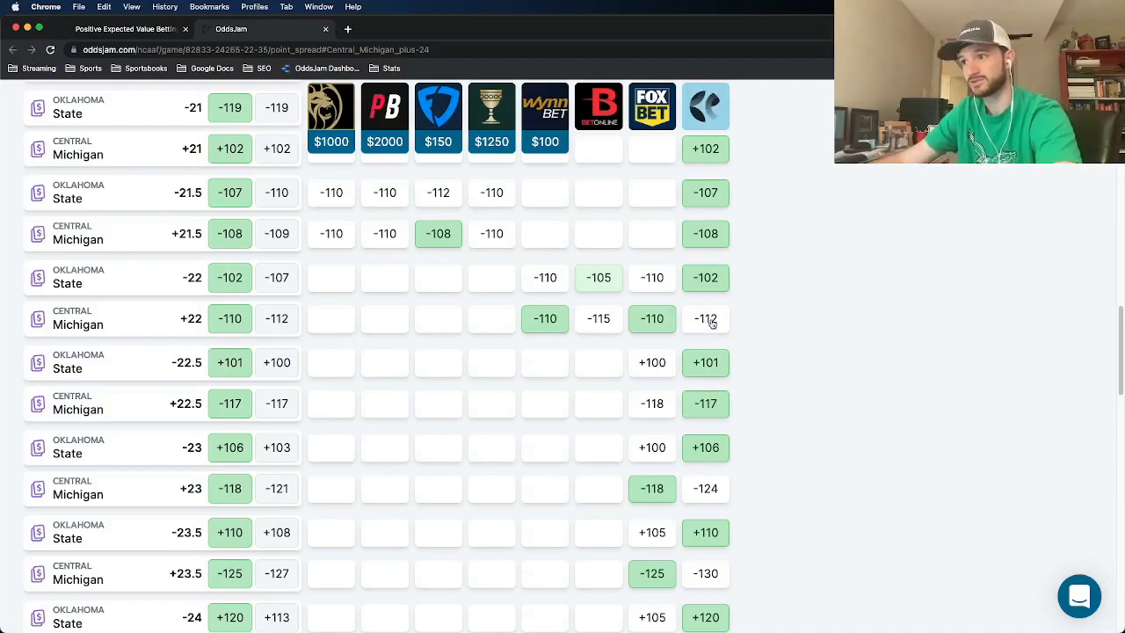
mouse_move(717, 281)
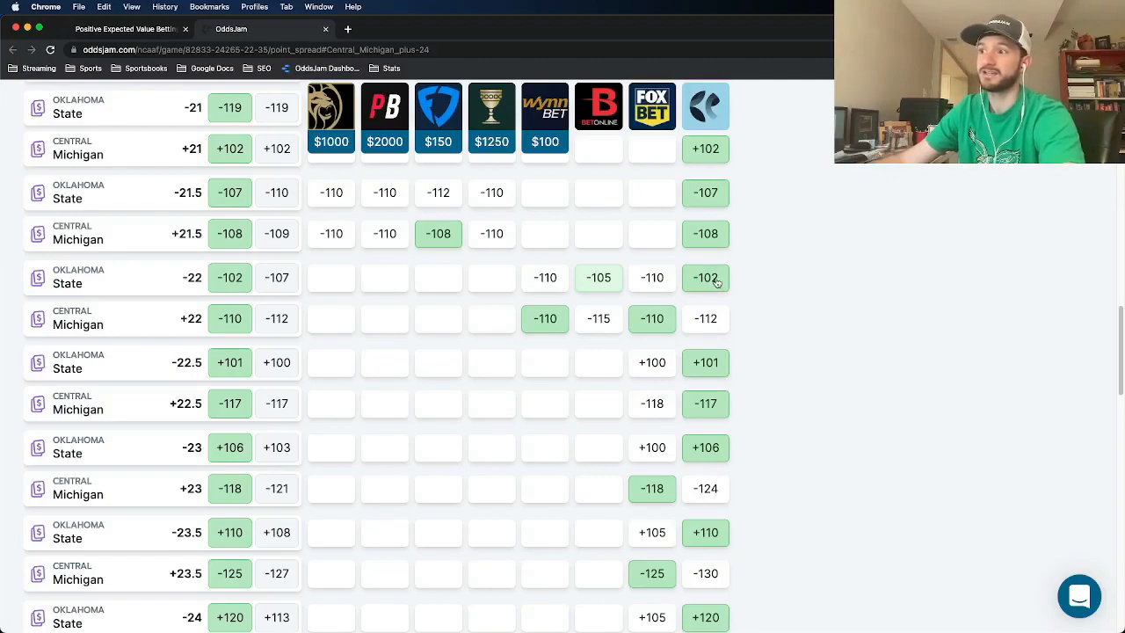
mouse_move(700, 329)
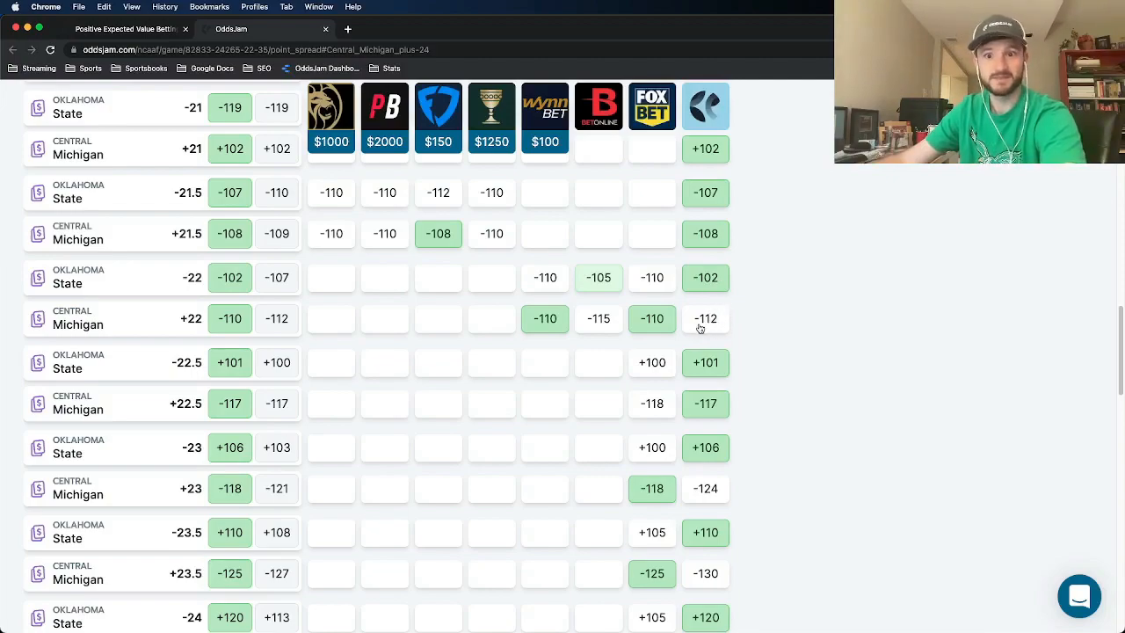
mouse_move(594, 331)
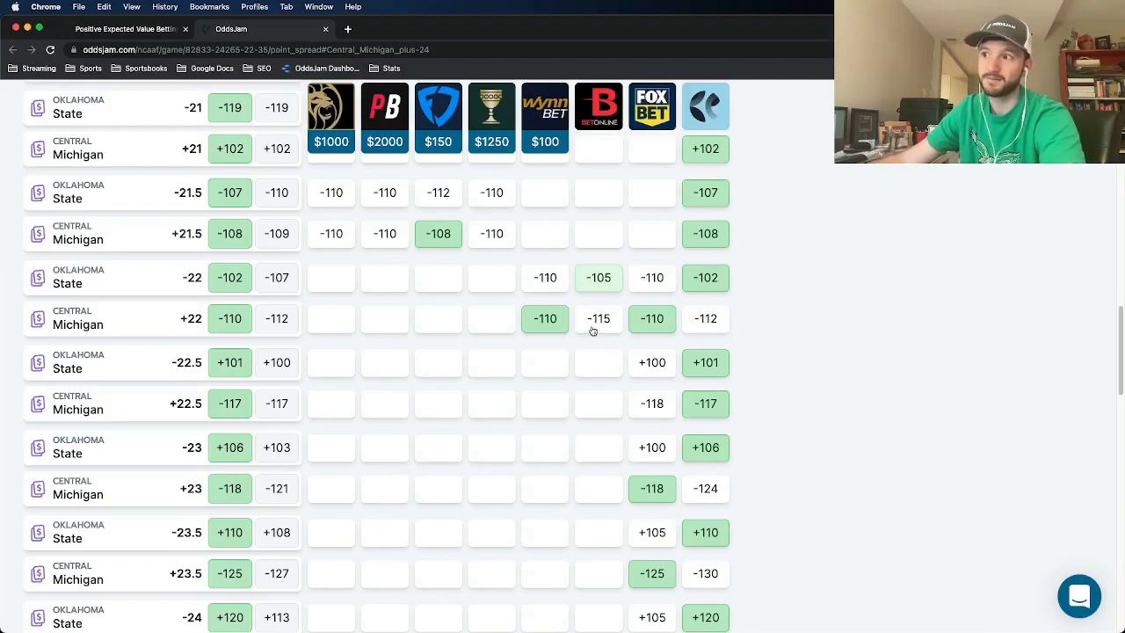
mouse_move(595, 300)
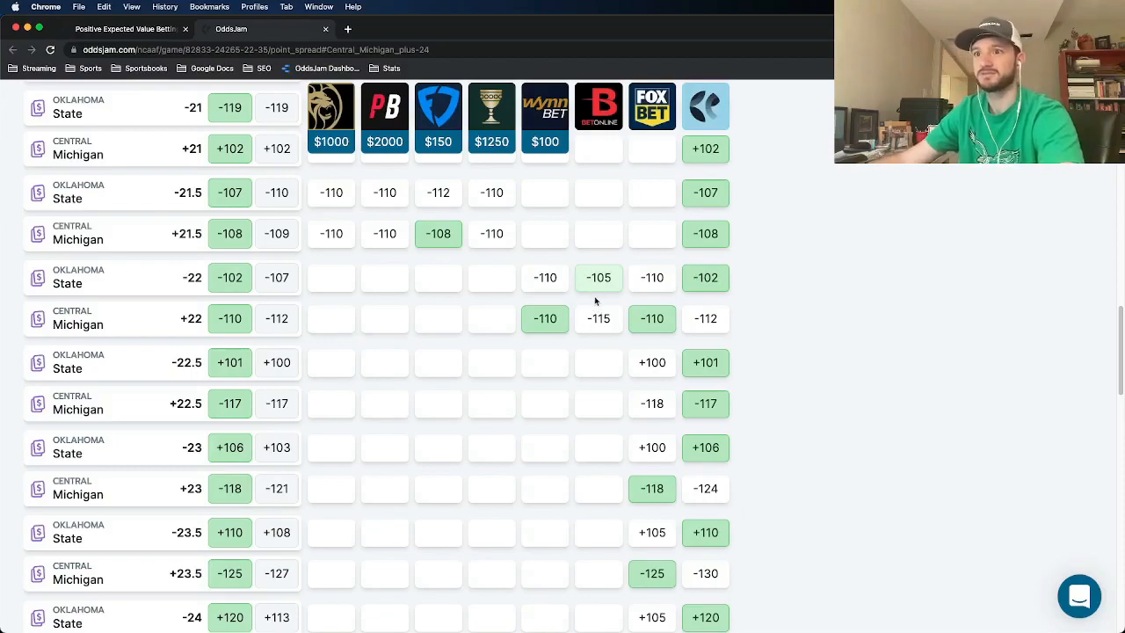
mouse_move(283, 208)
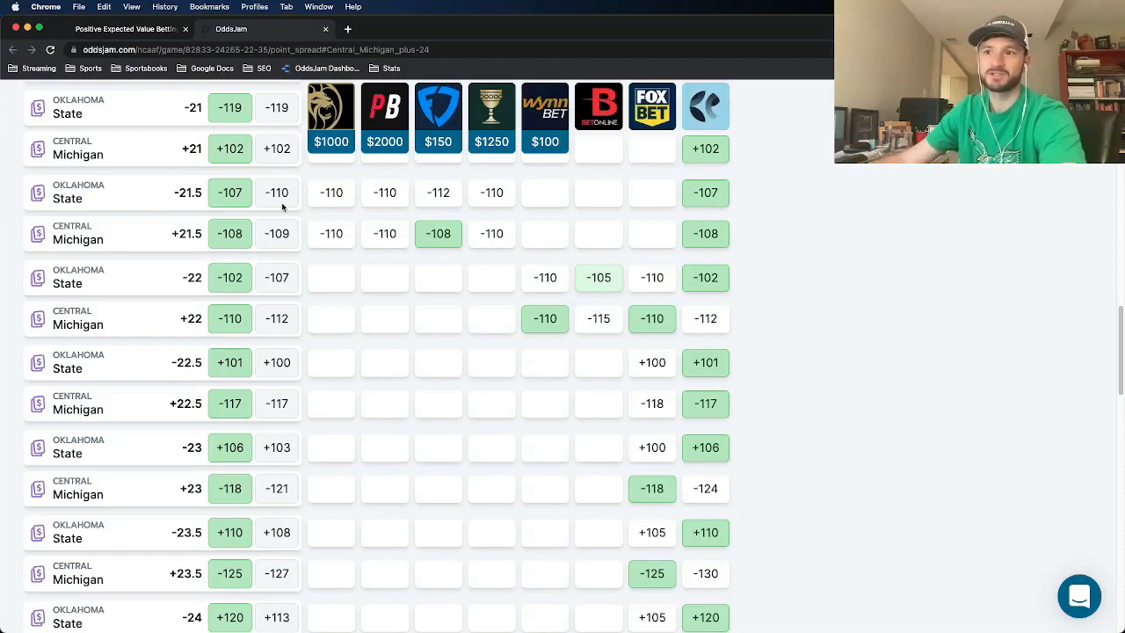
scroll(down, 3)
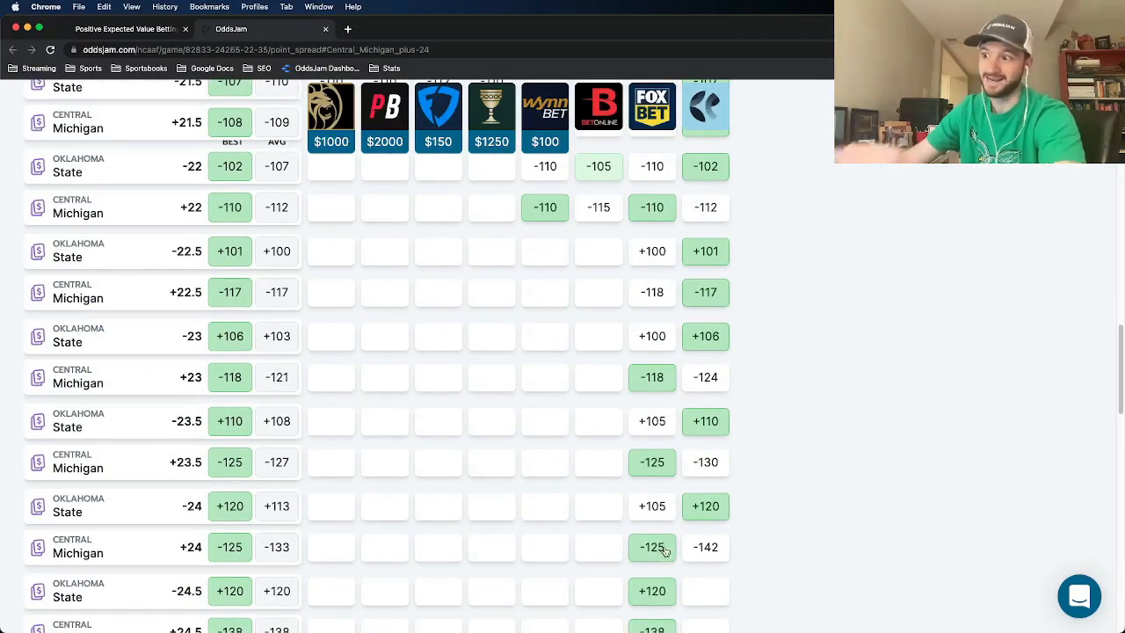
mouse_move(728, 552)
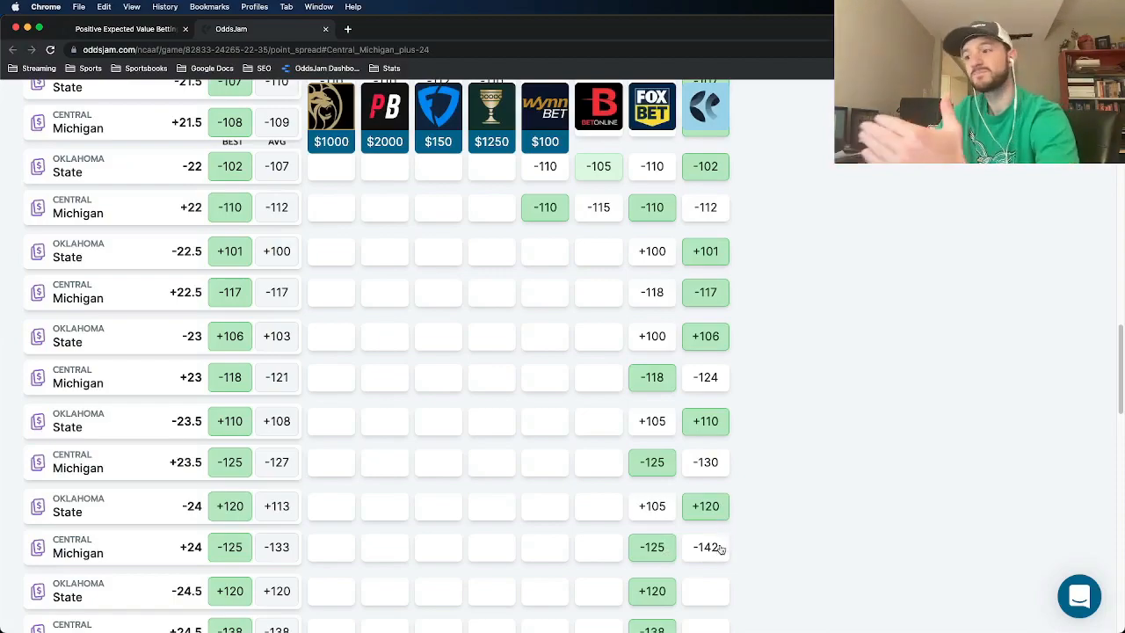
mouse_move(714, 540)
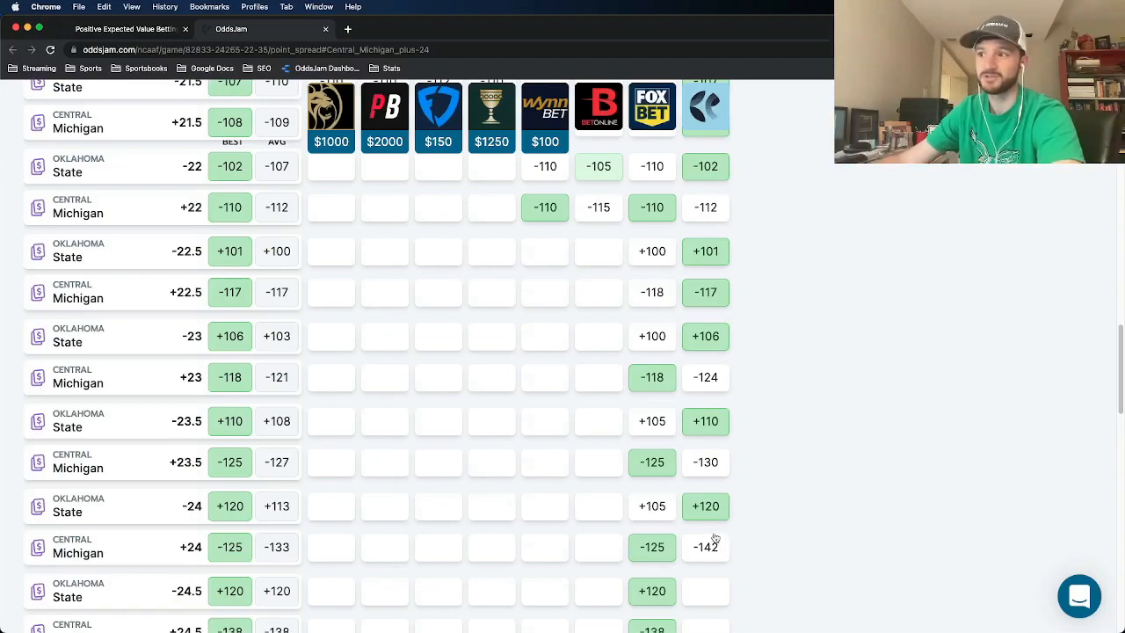
scroll(up, 3)
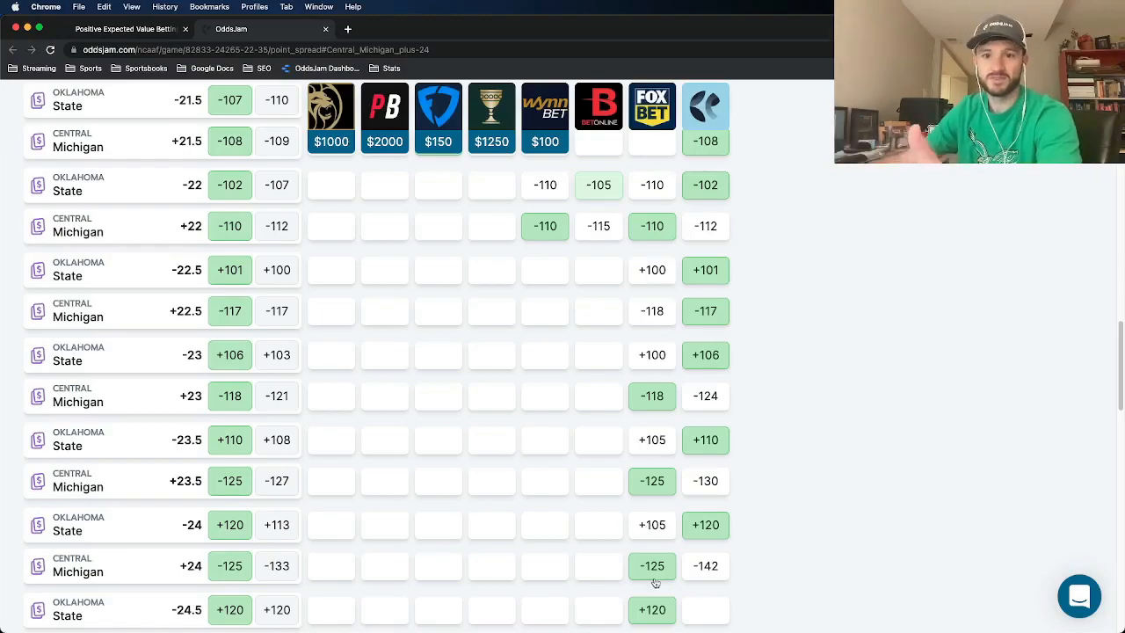
mouse_move(649, 542)
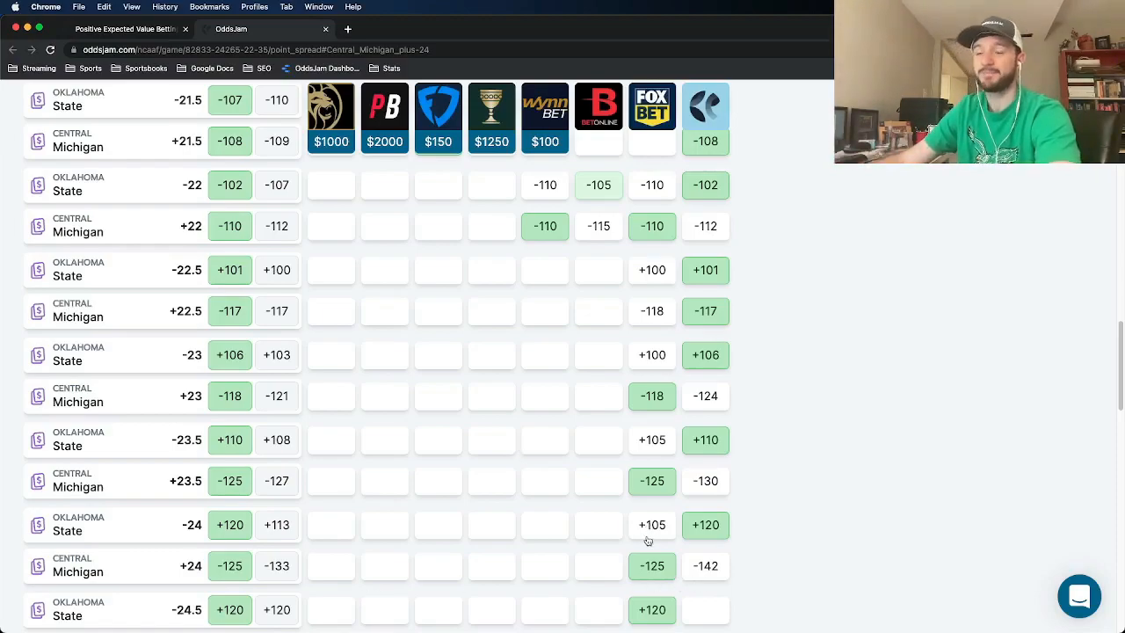
mouse_move(640, 542)
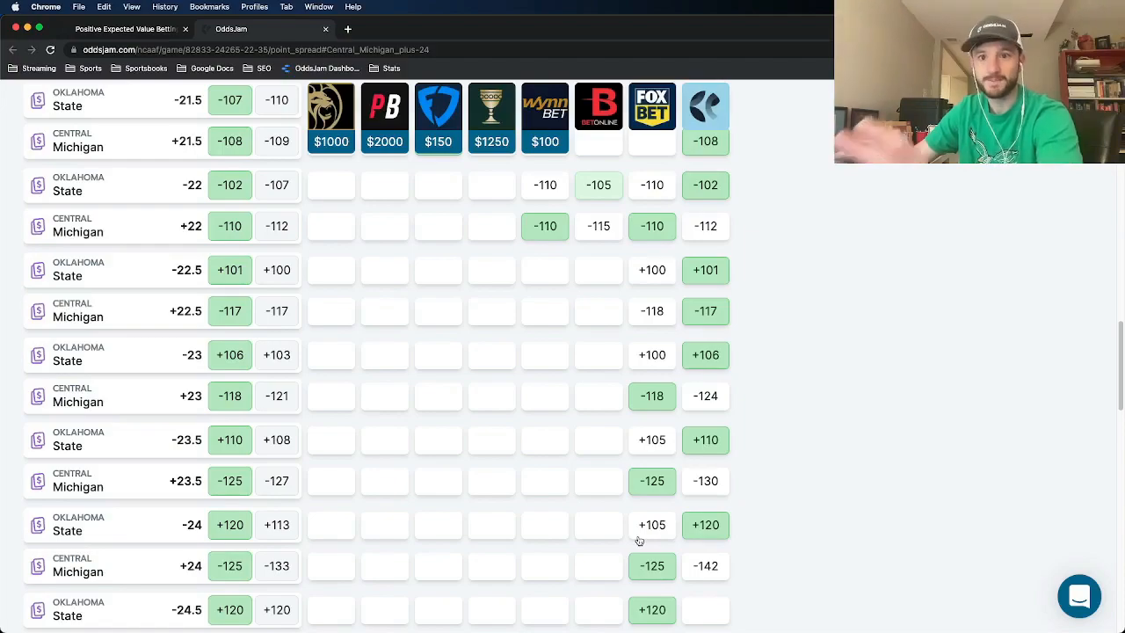
Log Central Michigan +24 at -125 on FOX Bet with a 100 stake
click(12, 49)
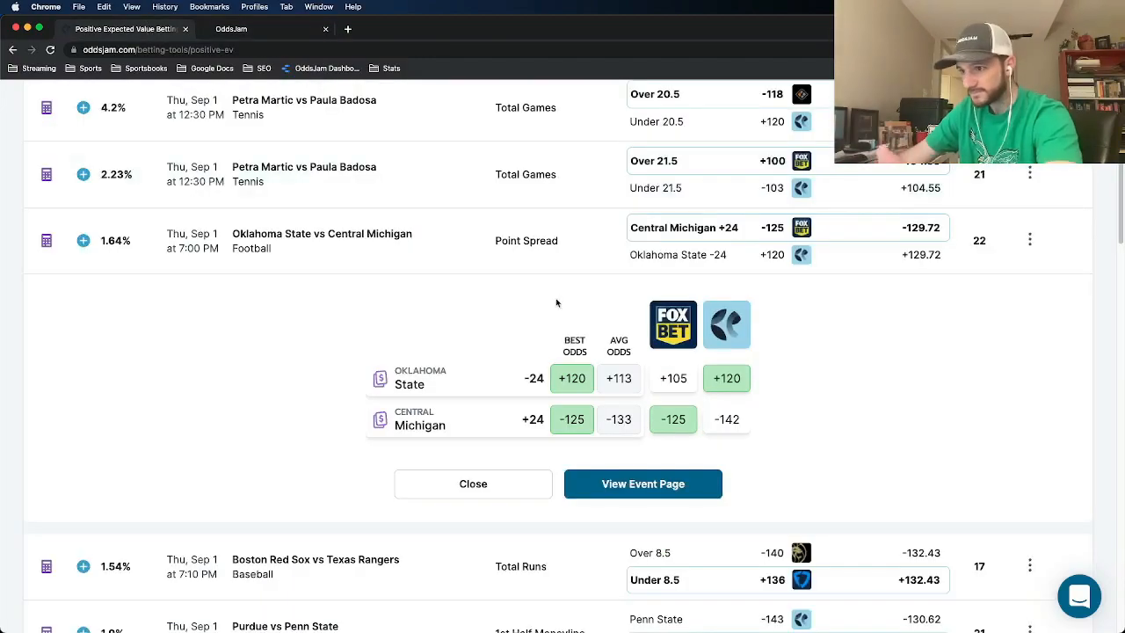
click(644, 484)
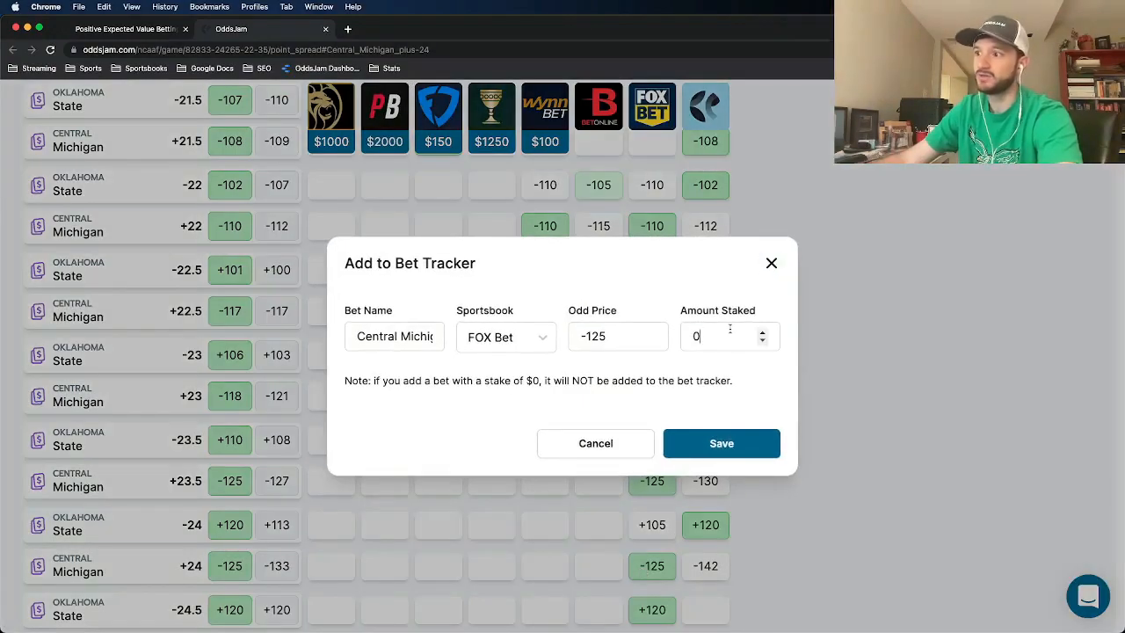
text(100)
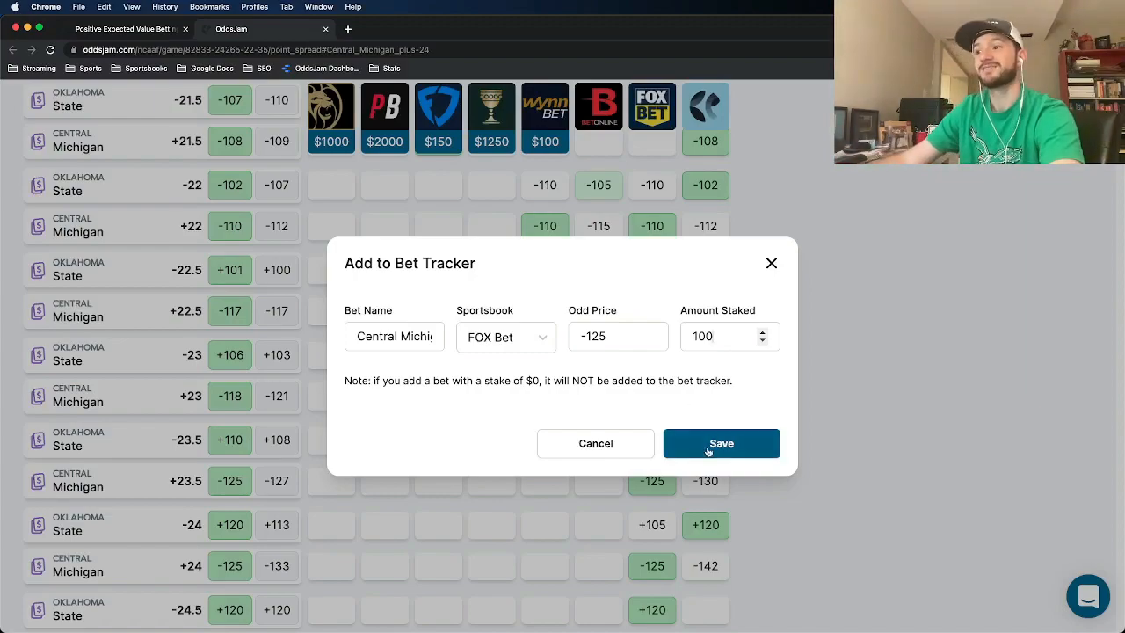
click(721, 443)
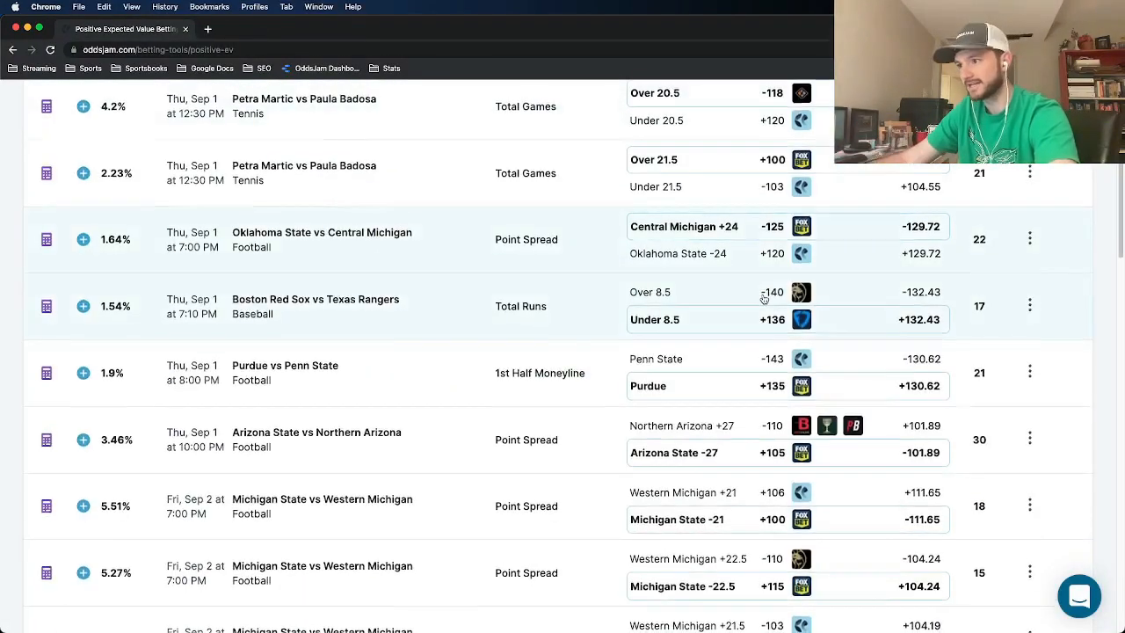
Scroll down the positive EV list toward the Purdue vs Penn State 1st Half Moneyline row
scroll(down, 3)
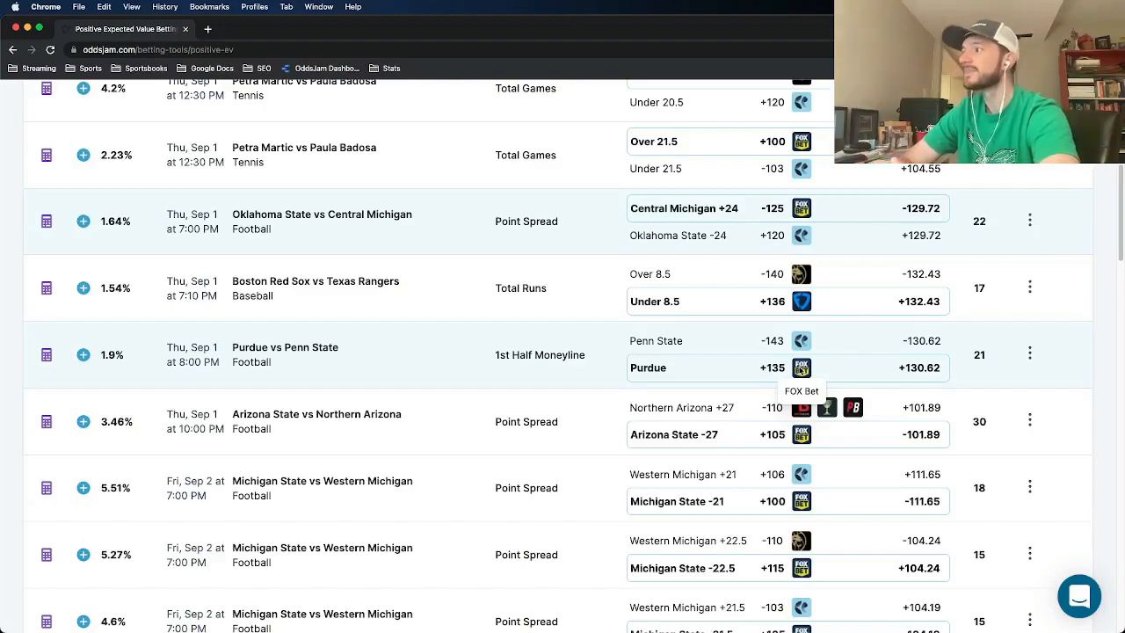
mouse_move(552, 244)
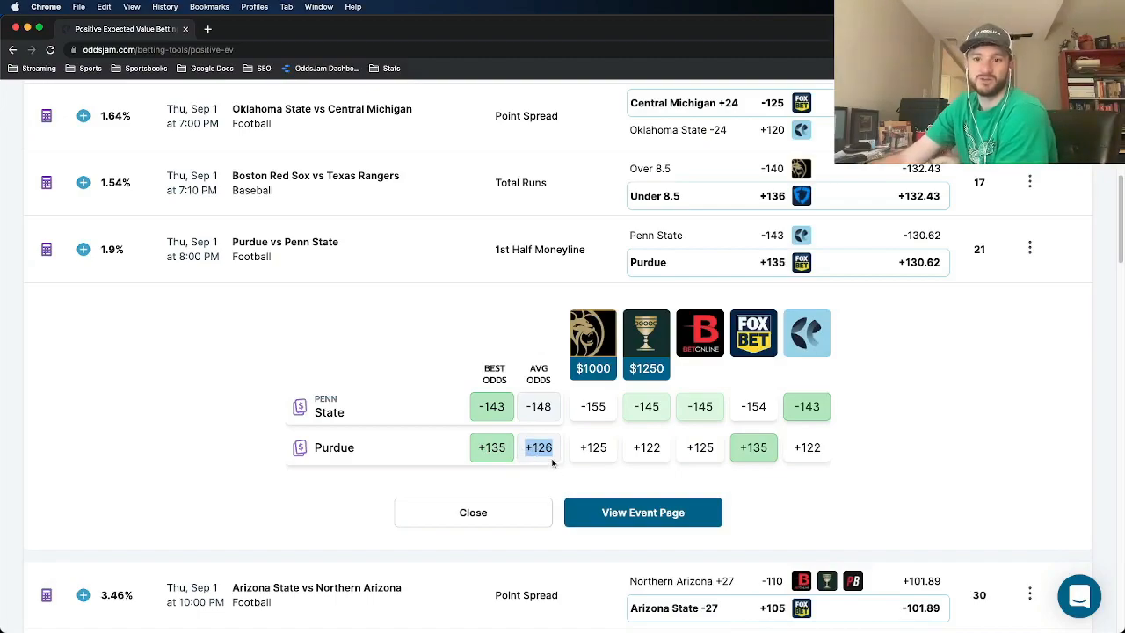
mouse_move(678, 467)
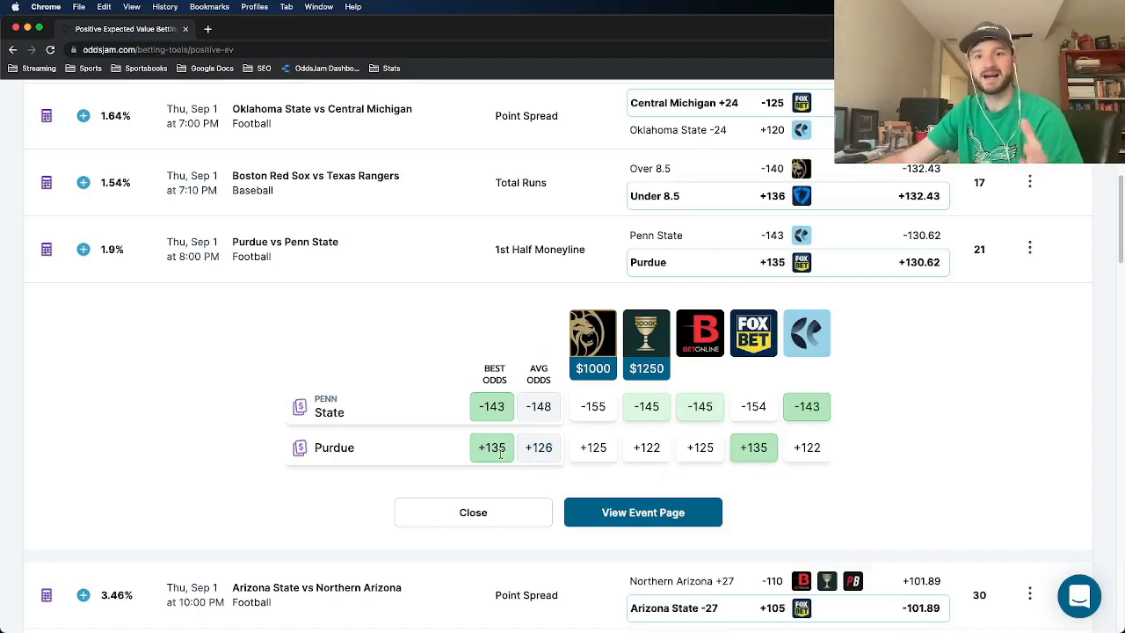
mouse_move(752, 464)
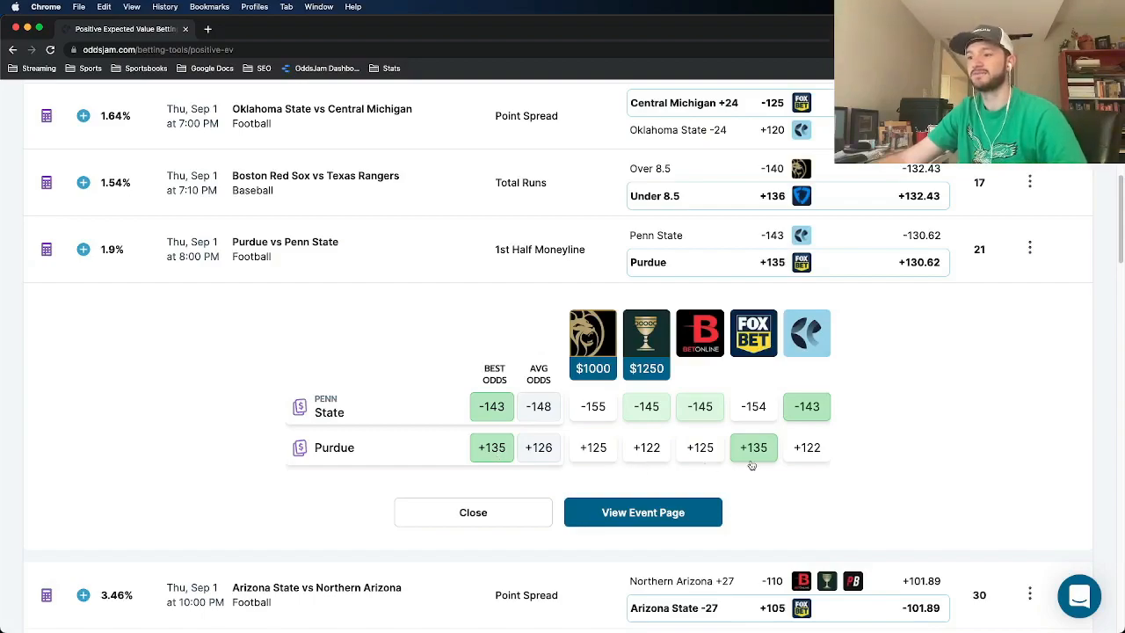
mouse_move(689, 454)
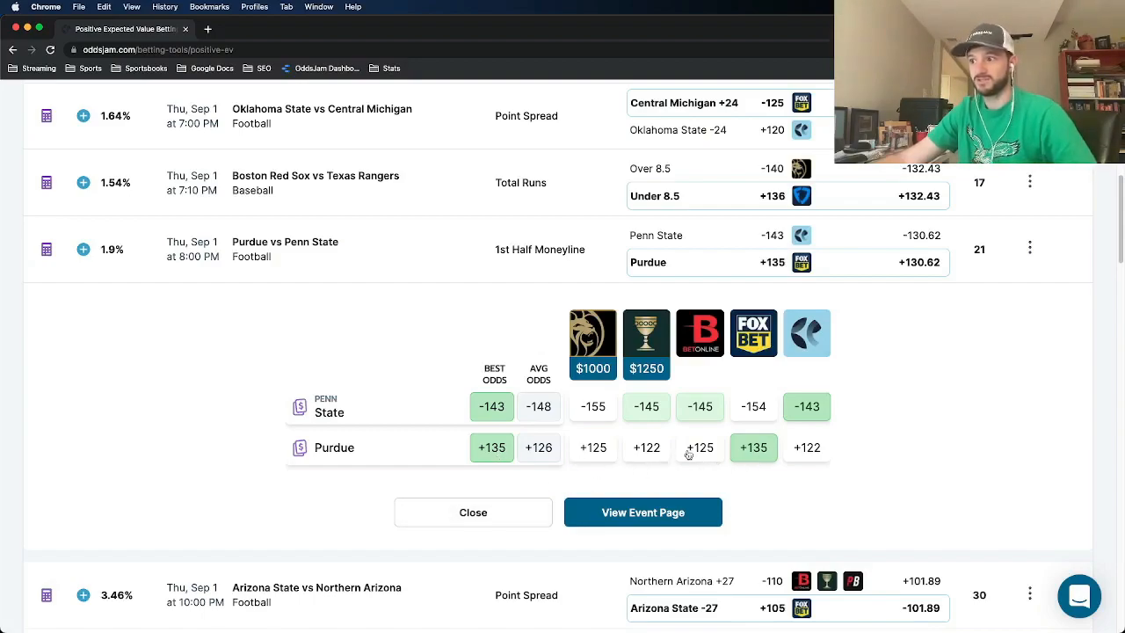
mouse_move(699, 457)
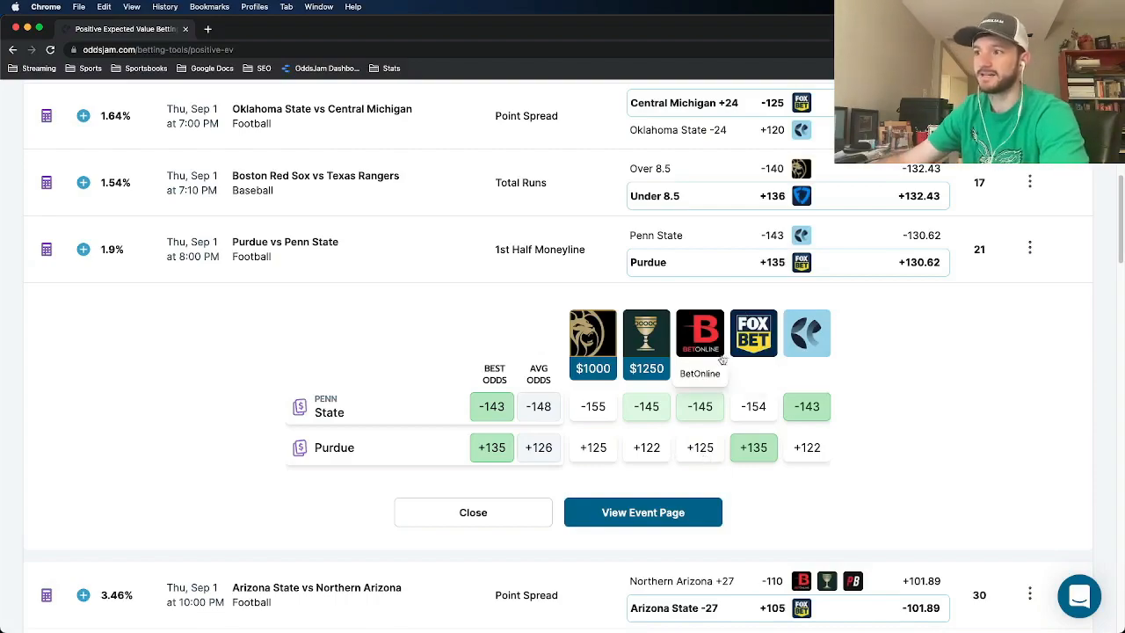
mouse_move(716, 450)
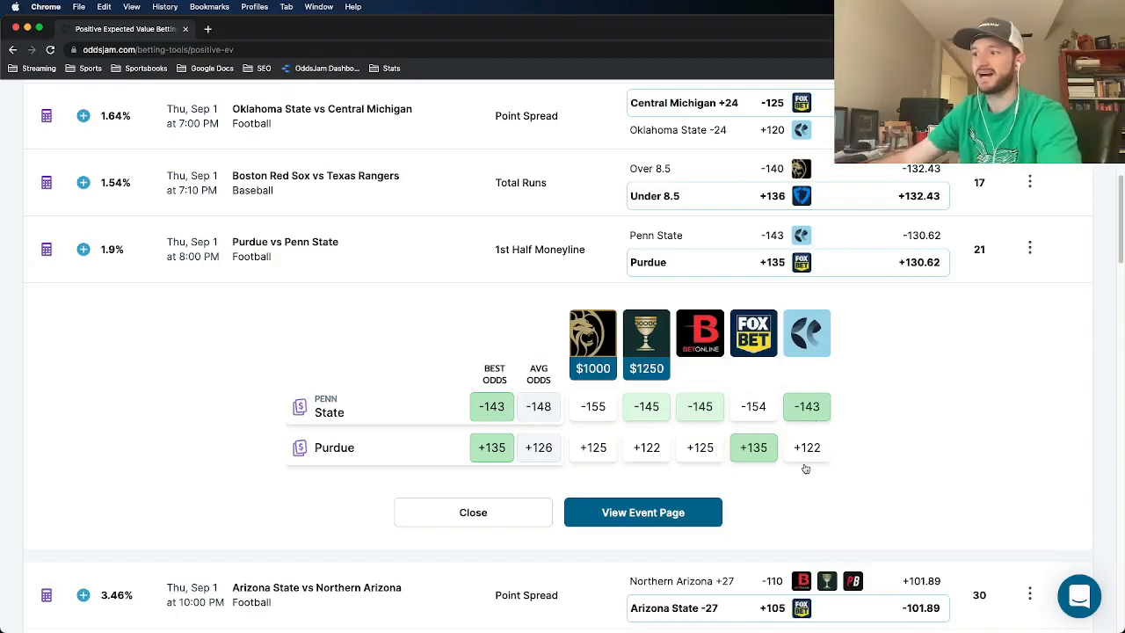
mouse_move(811, 460)
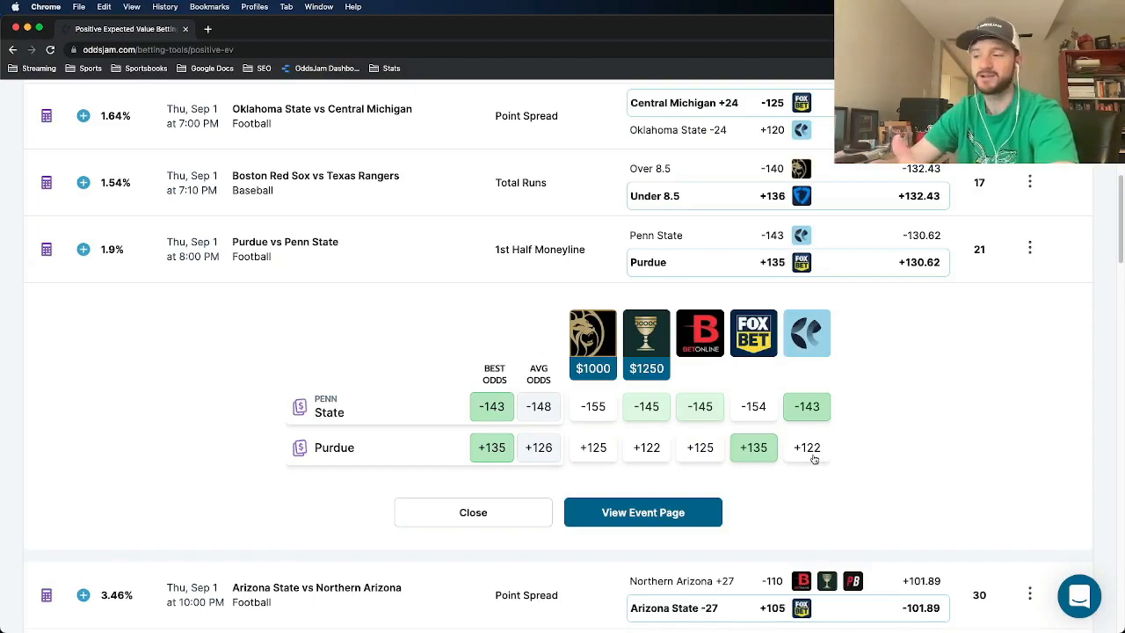
mouse_move(572, 457)
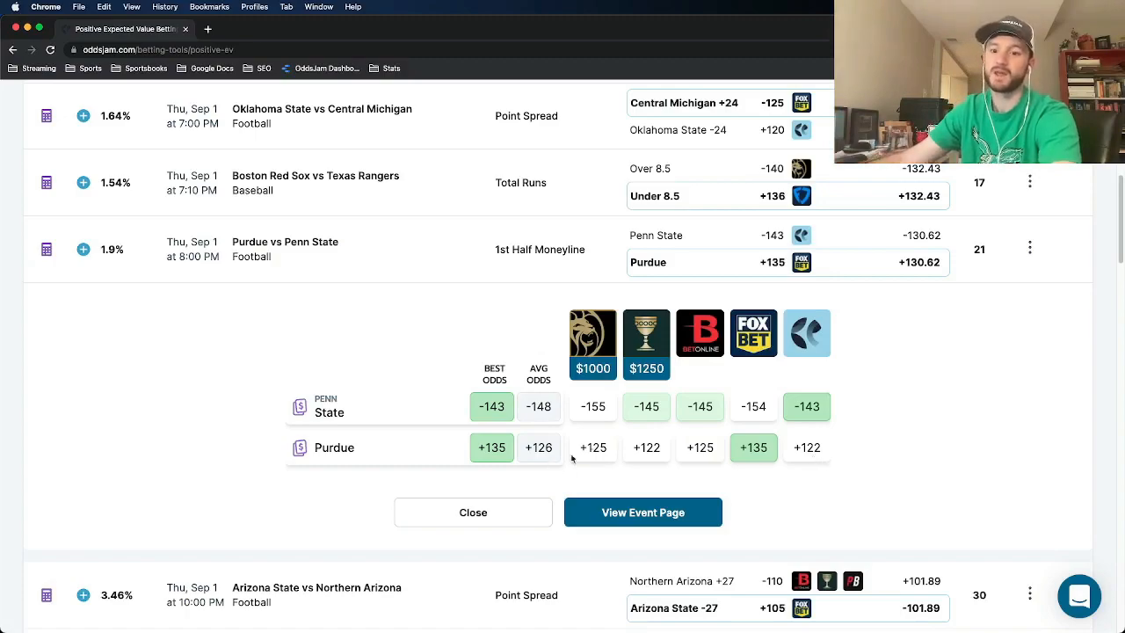
mouse_move(753, 448)
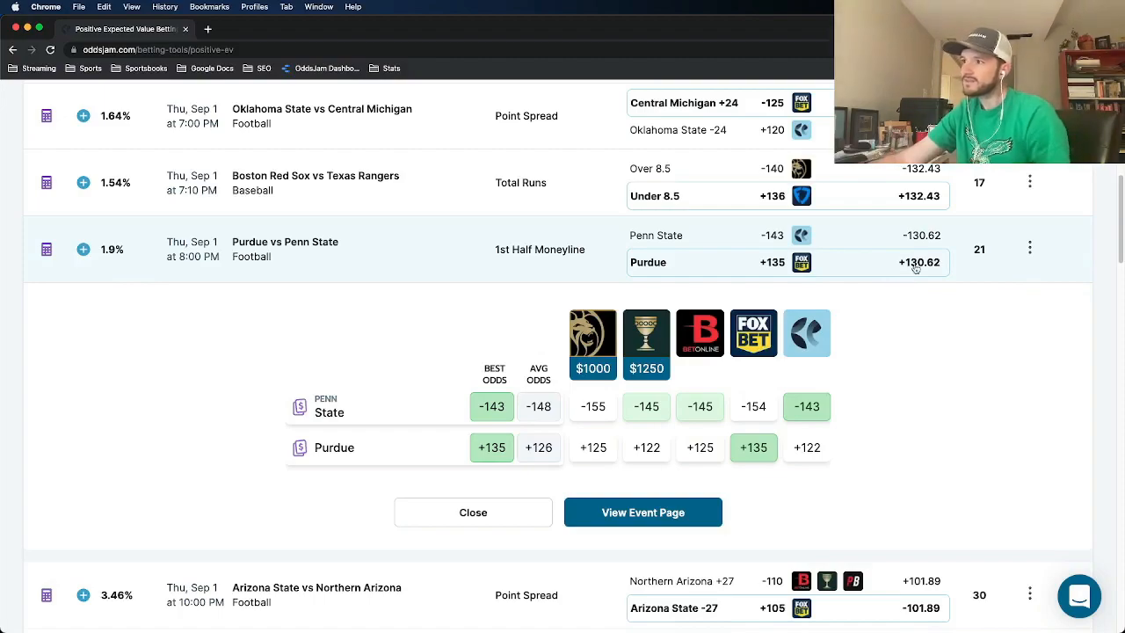
mouse_move(934, 282)
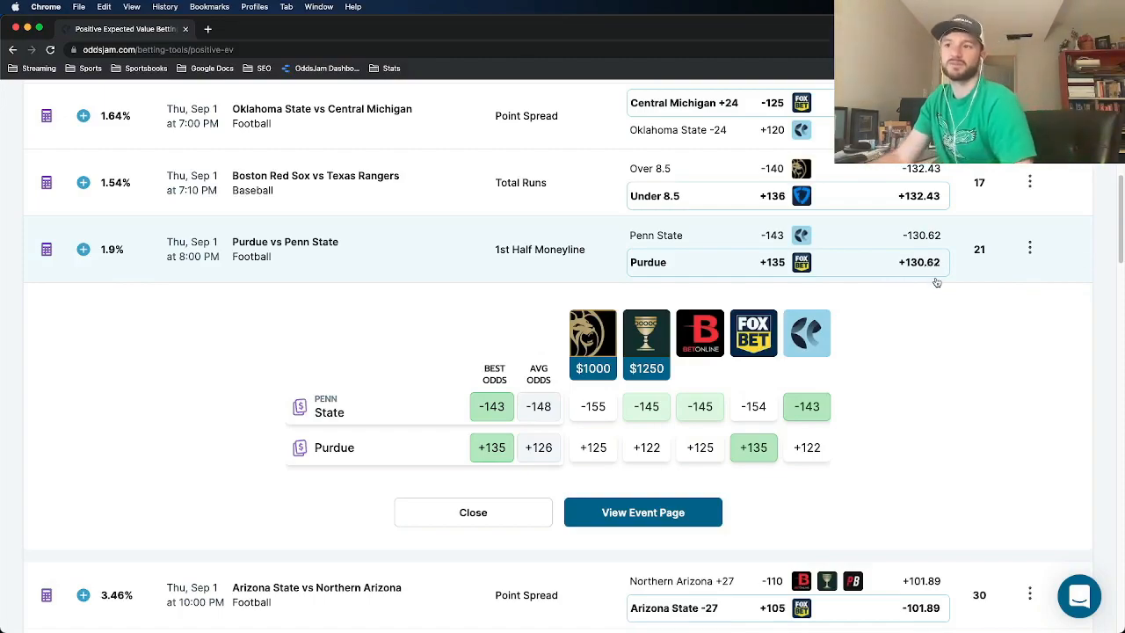
mouse_move(802, 262)
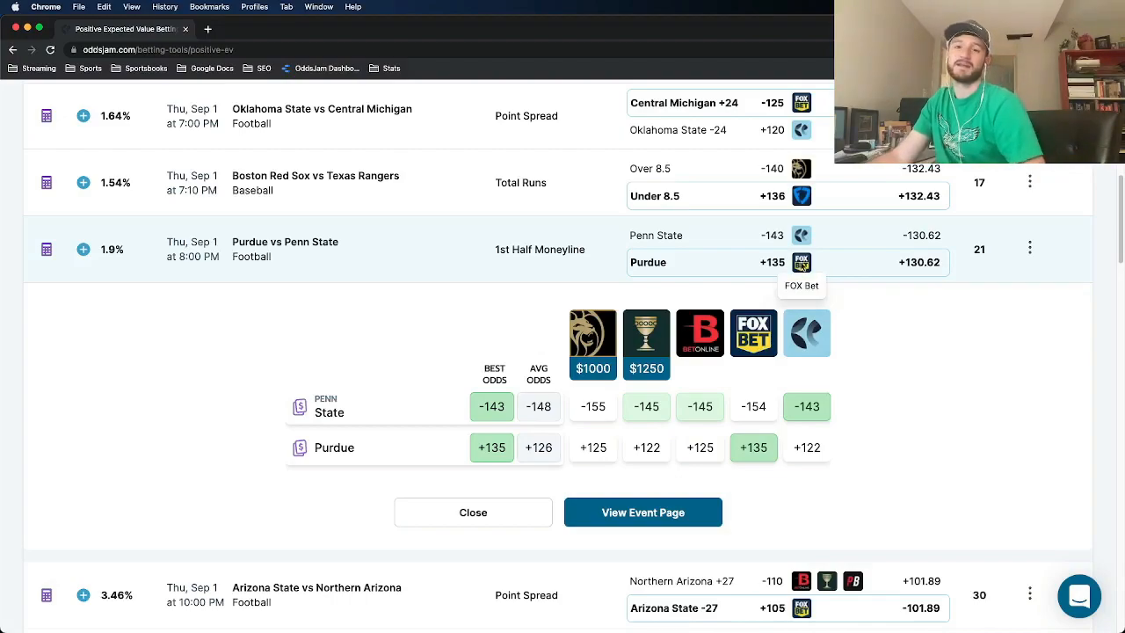
mouse_move(834, 260)
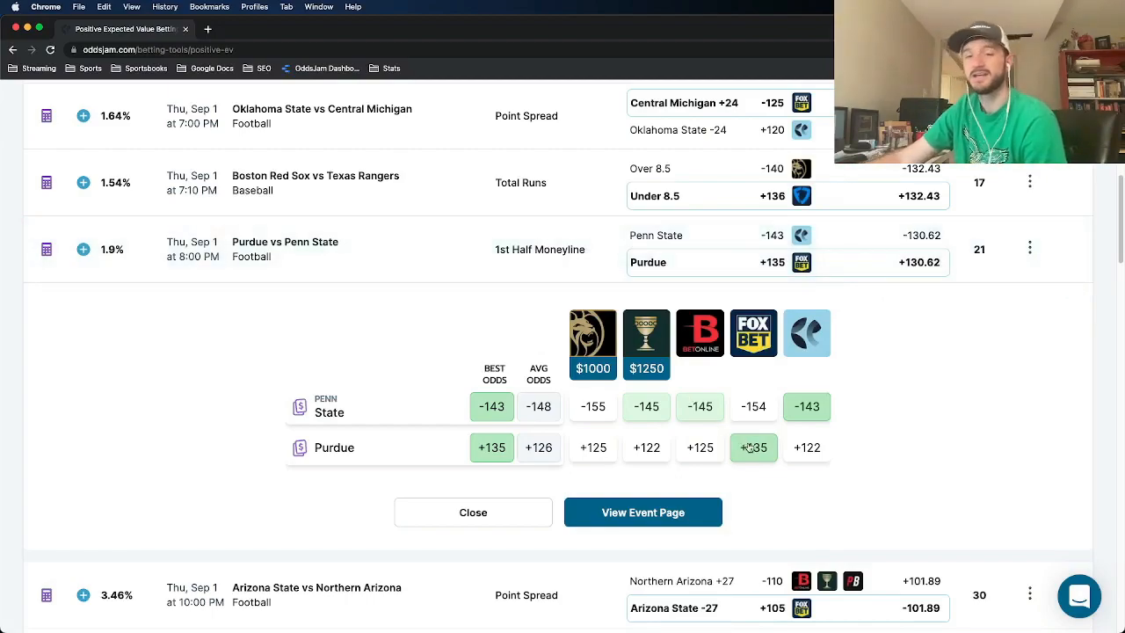
Save the Purdue +135 FOX Bet wager with a 50 stake and collapse its odds breakdown
click(752, 448)
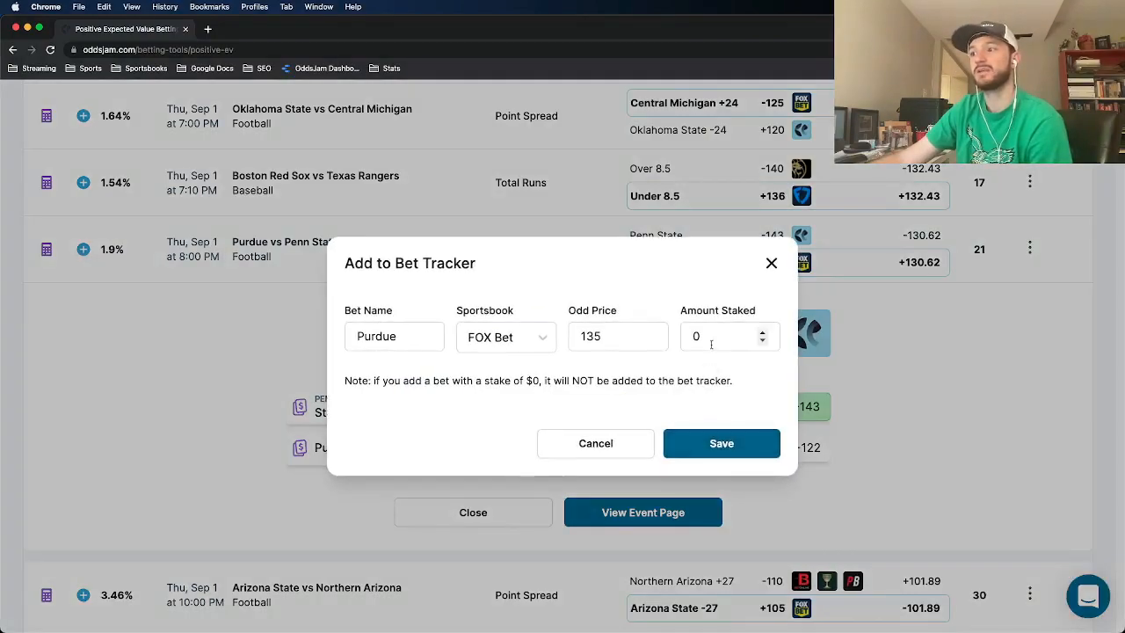
text(50)
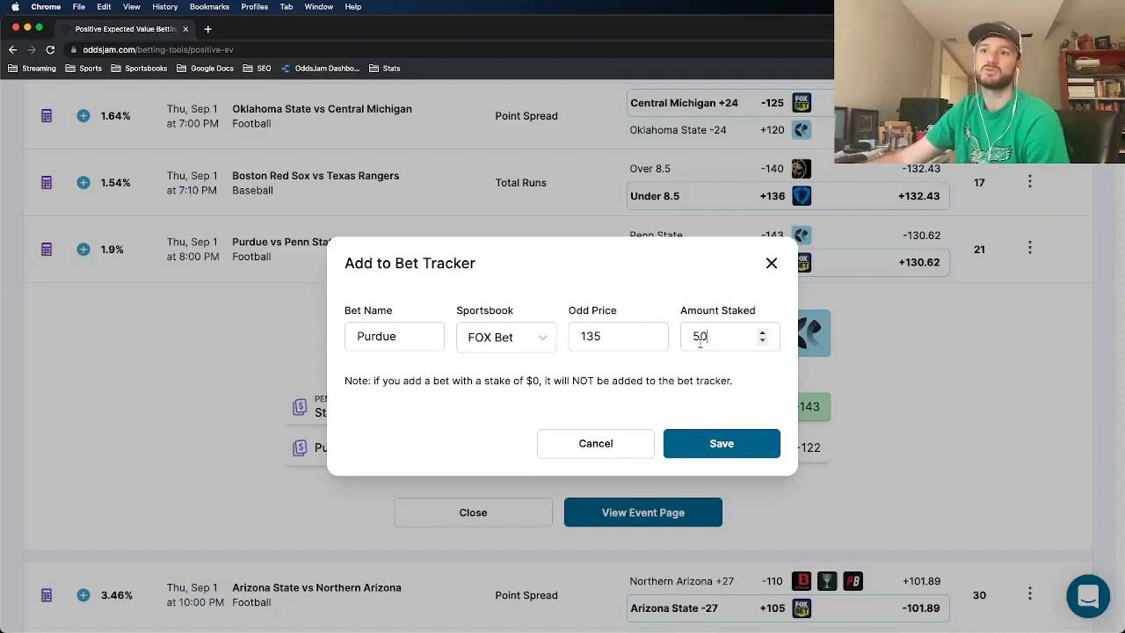
click(595, 443)
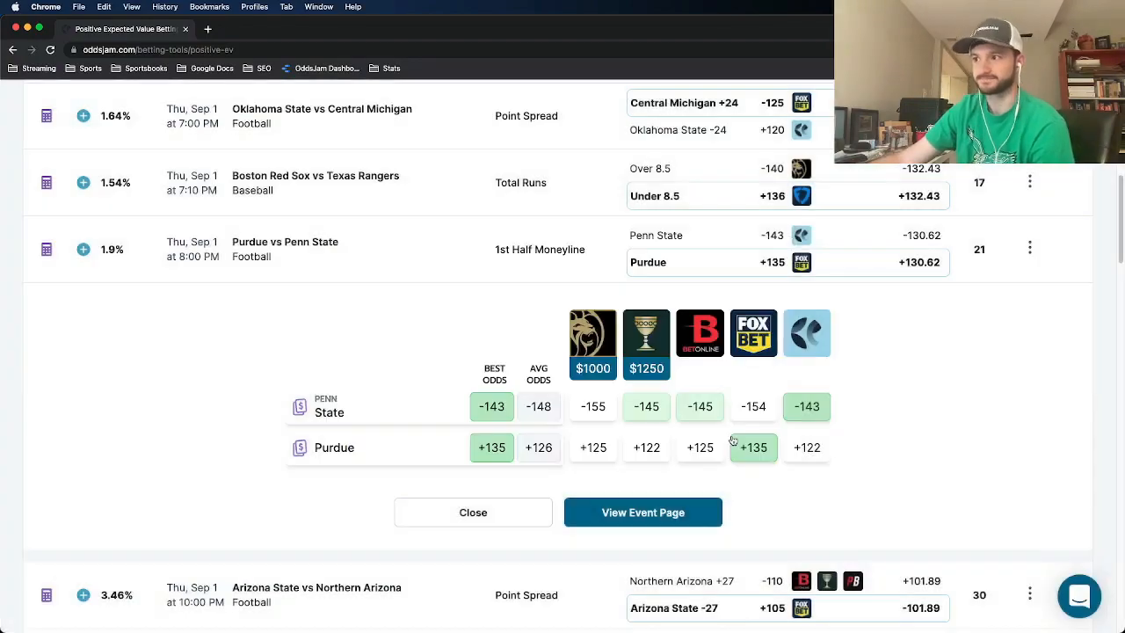
click(473, 513)
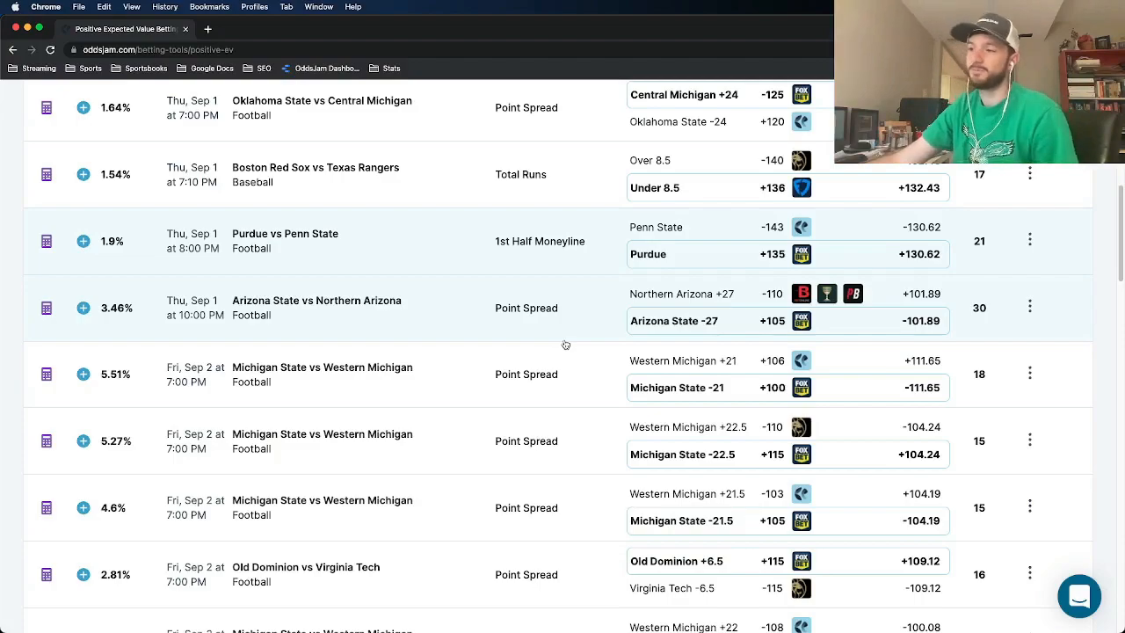
mouse_move(651, 334)
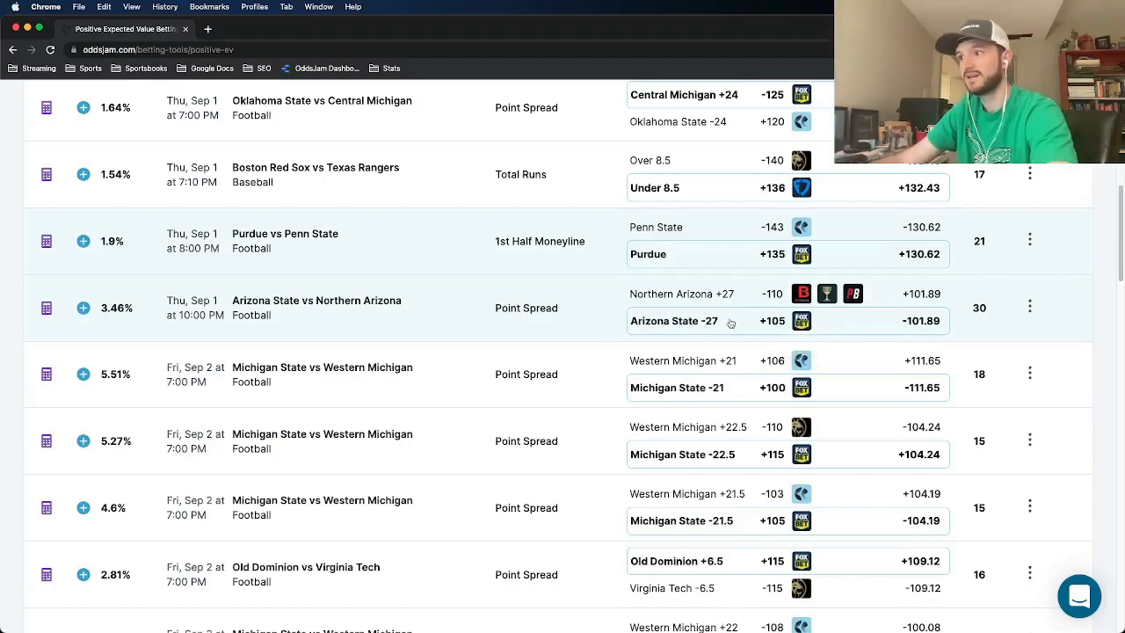
mouse_move(948, 323)
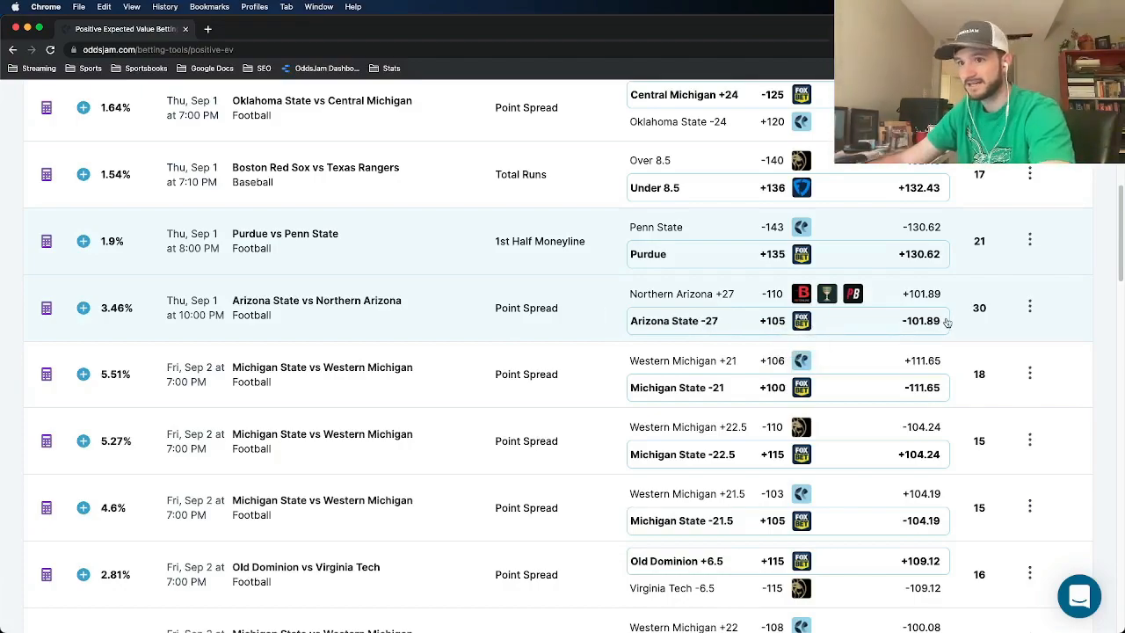
mouse_move(332, 328)
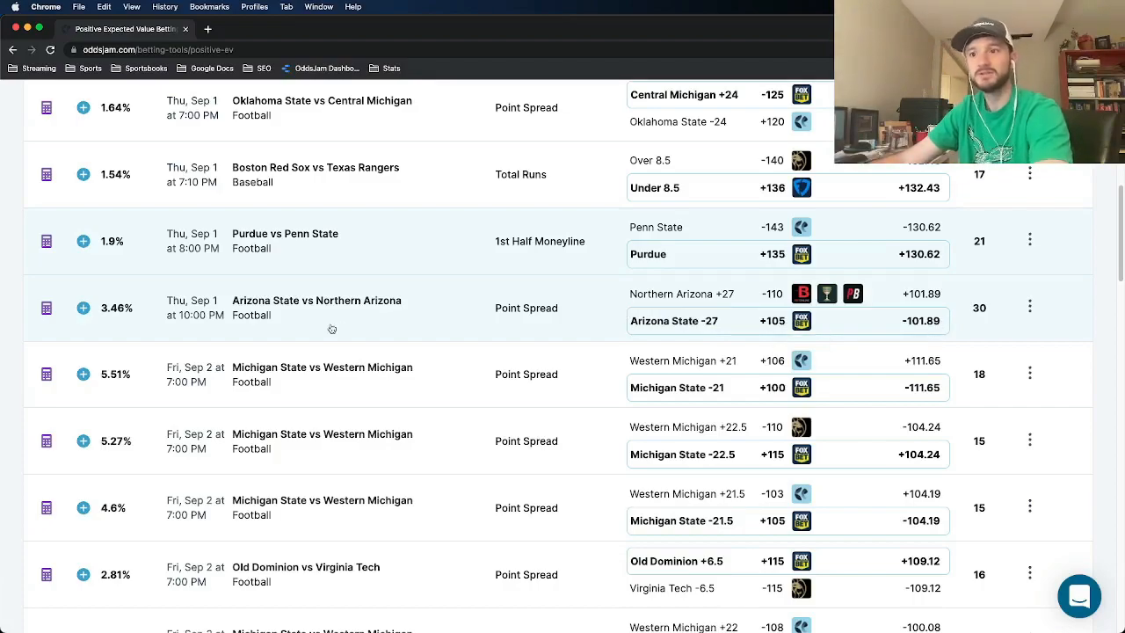
mouse_move(127, 320)
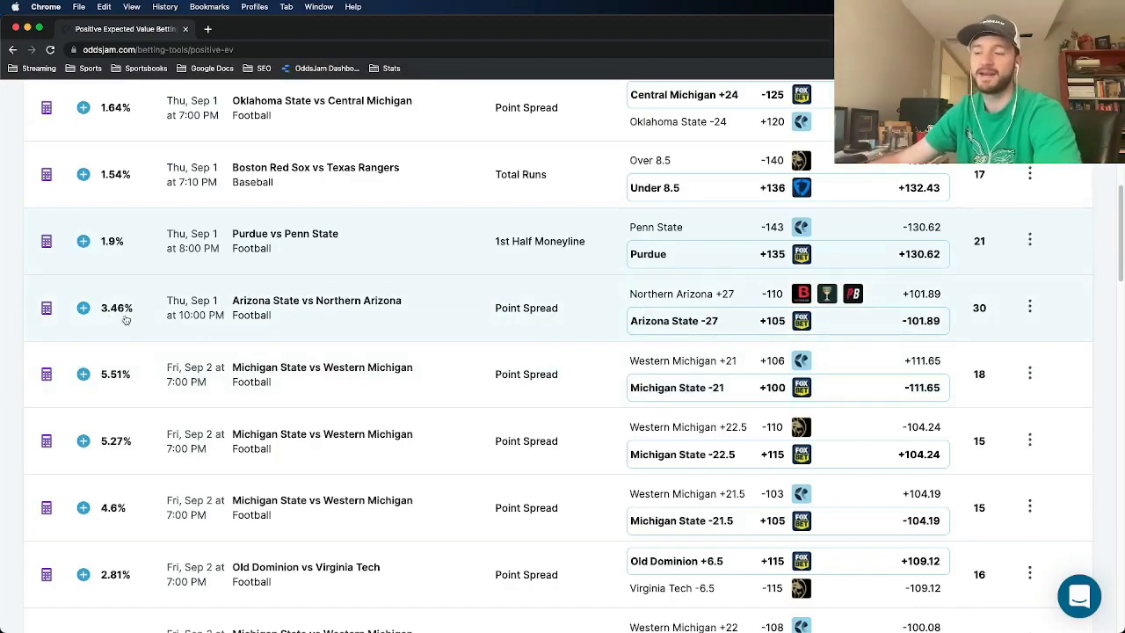
mouse_move(423, 324)
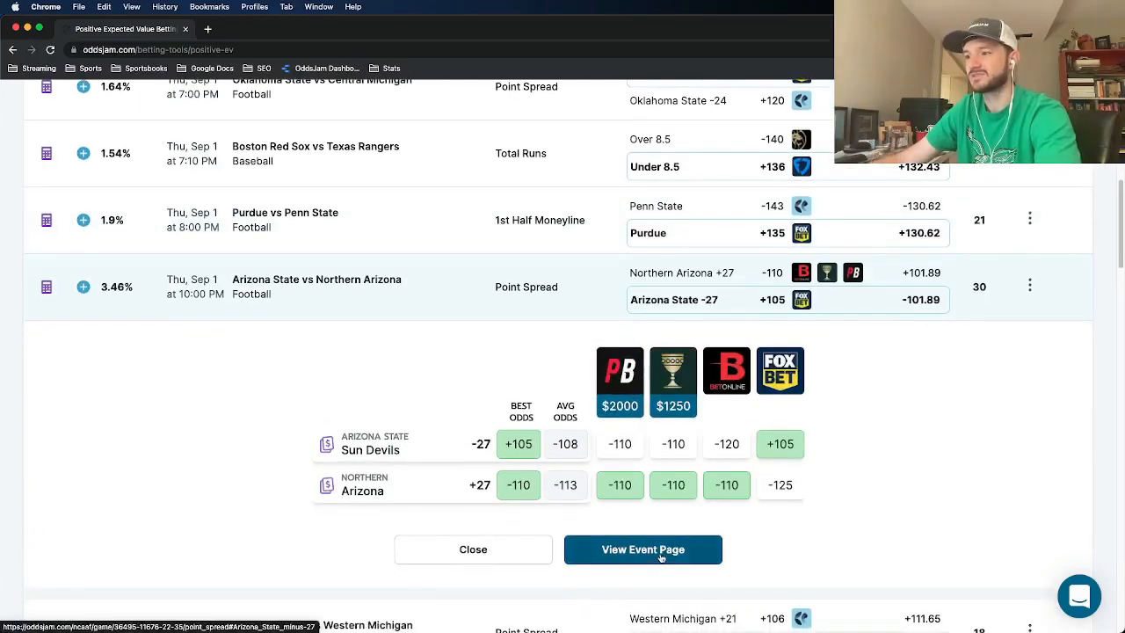
Open the Arizona State vs Northern Arizona event page and highlight the Arizona State -27 line
click(644, 549)
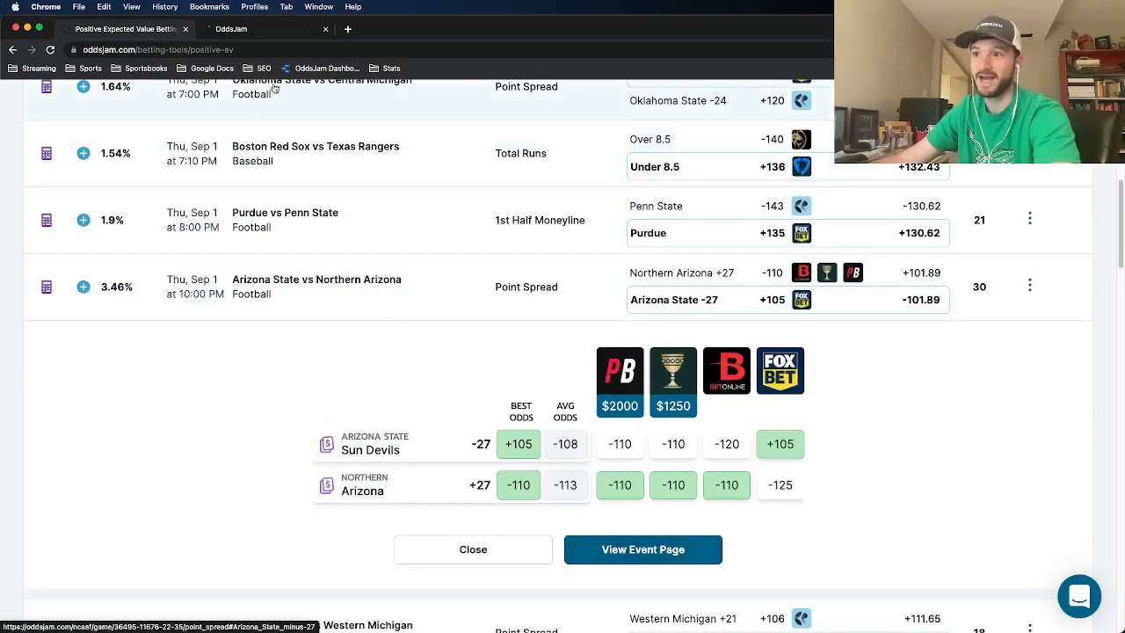
click(643, 549)
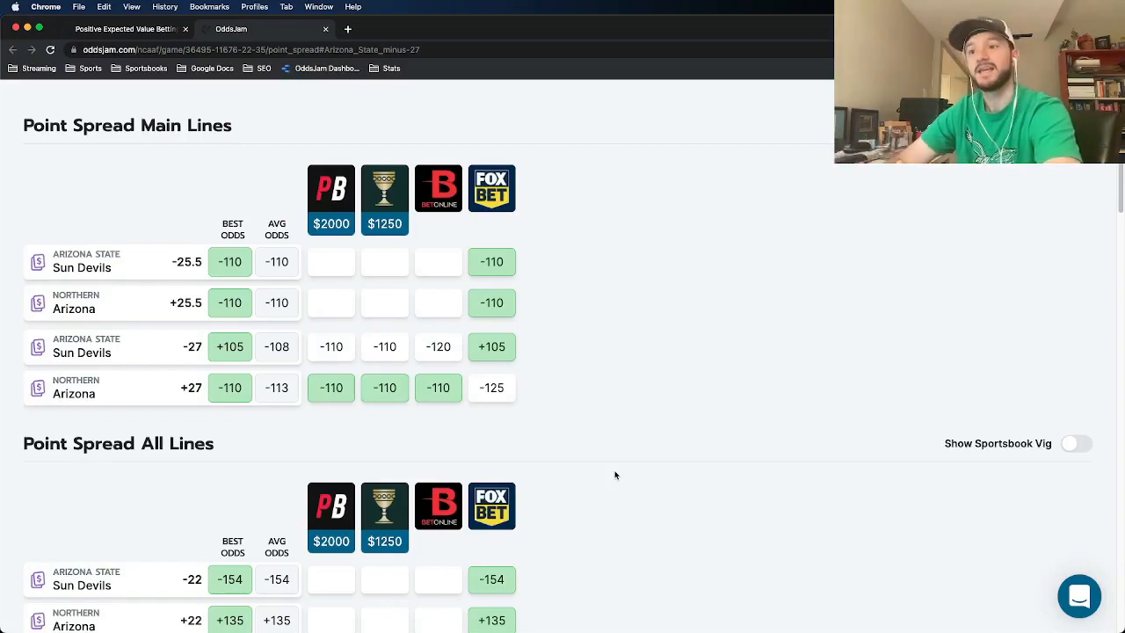
mouse_move(507, 359)
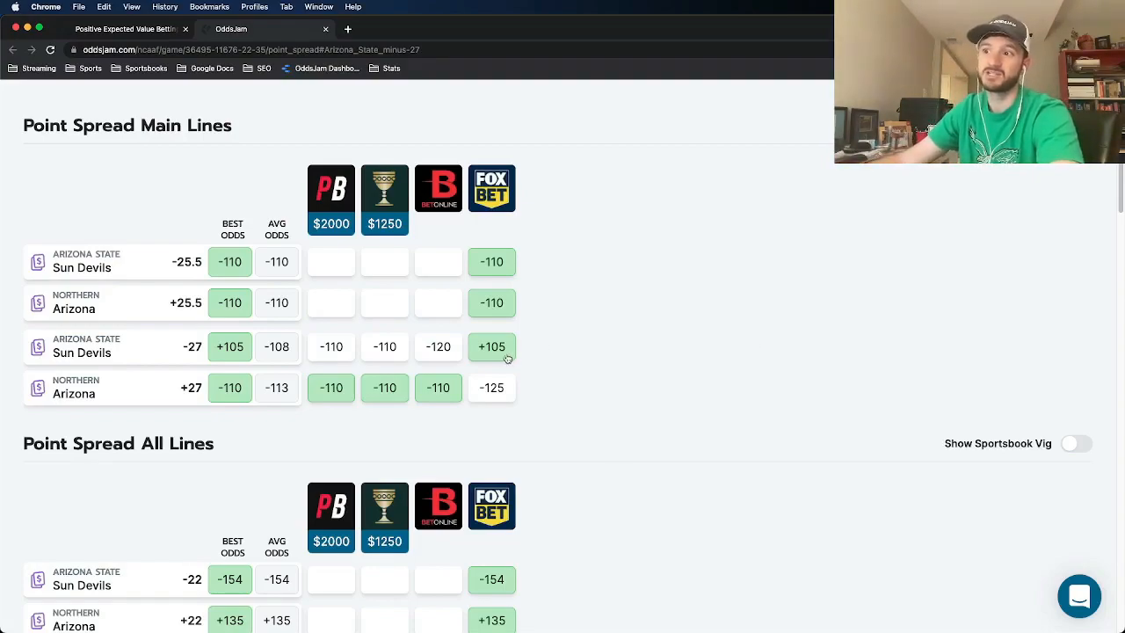
mouse_move(201, 362)
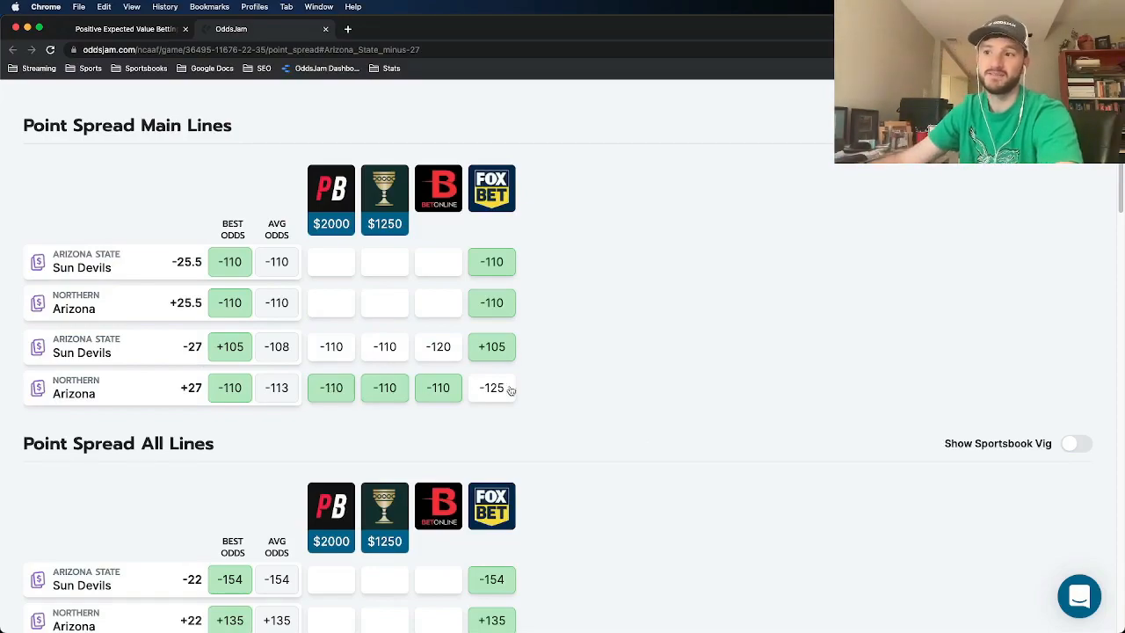
scroll(up, 3)
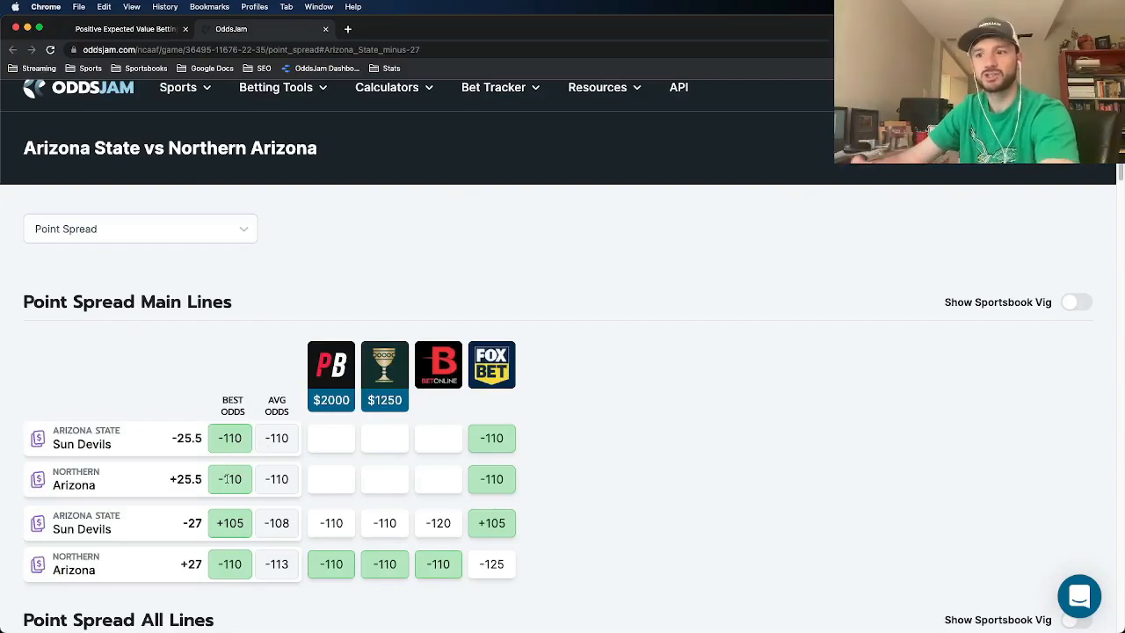
mouse_move(246, 507)
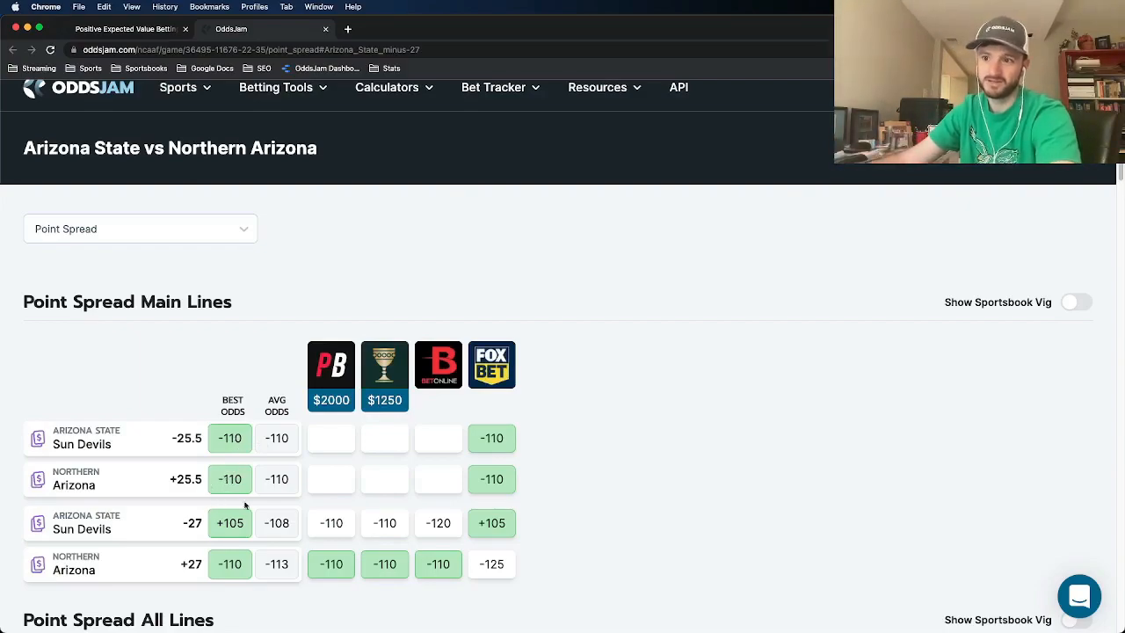
mouse_move(324, 520)
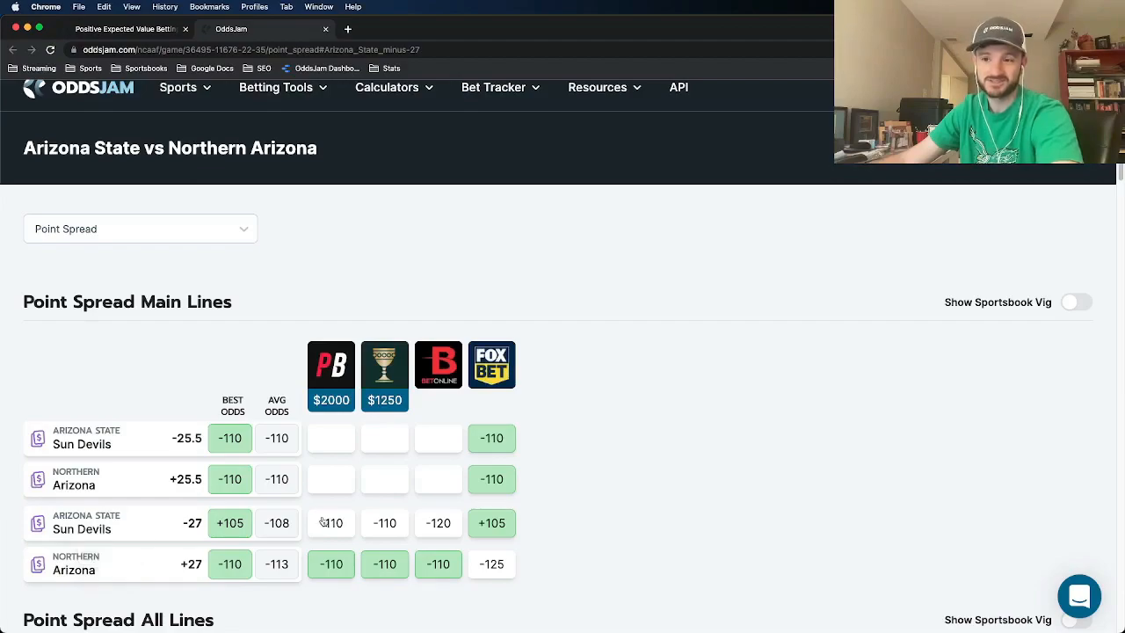
mouse_move(285, 536)
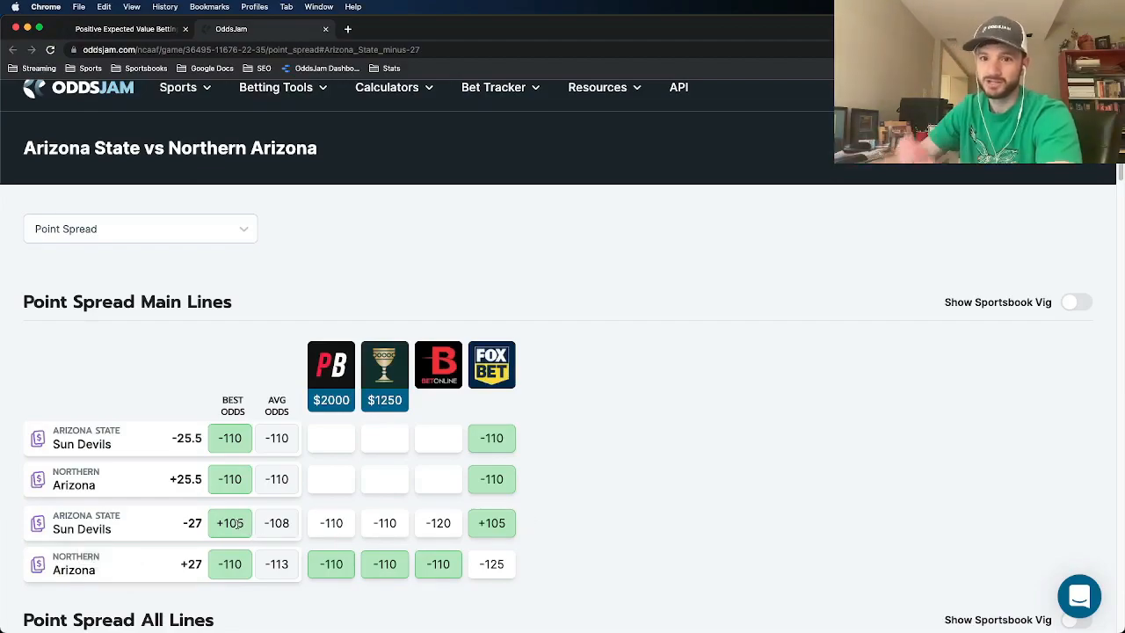
scroll(down, 3)
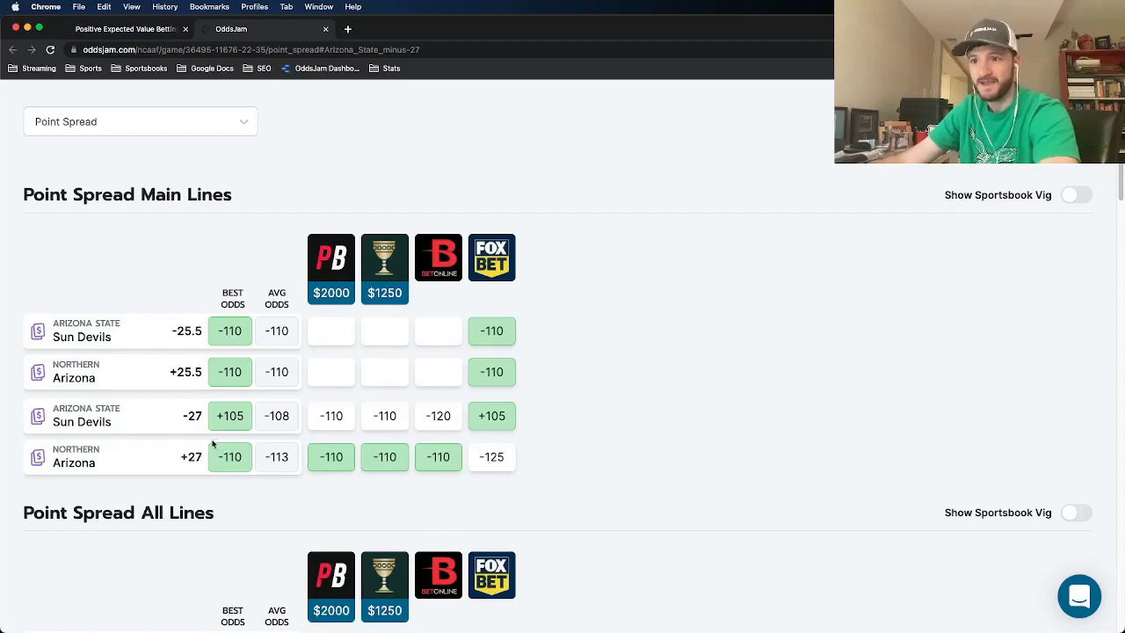
double_click(191, 415)
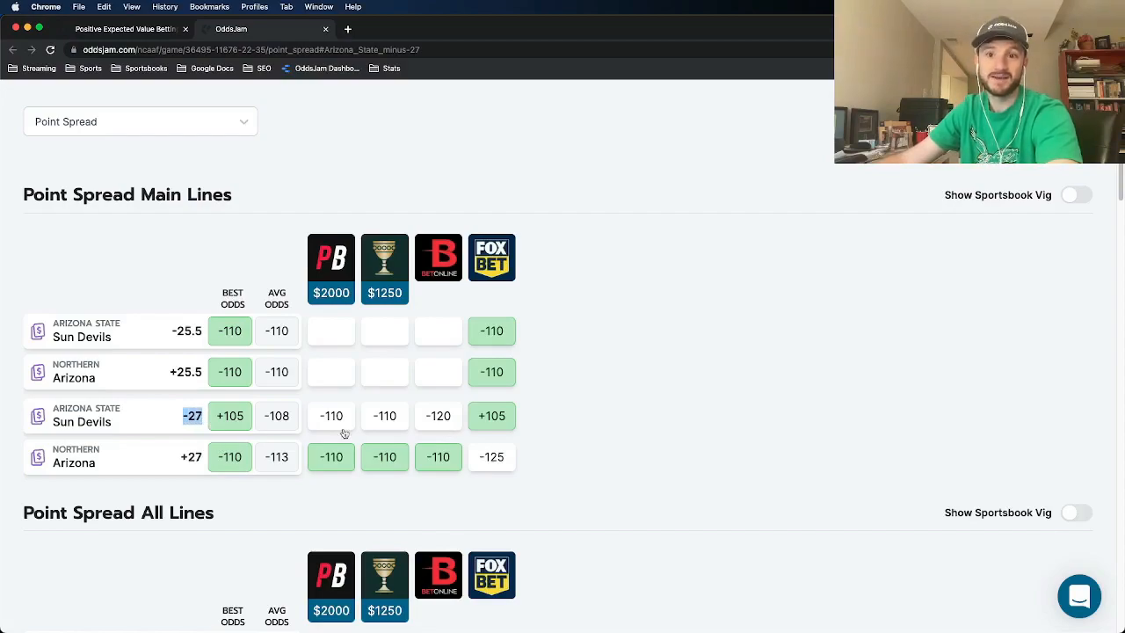
mouse_move(341, 439)
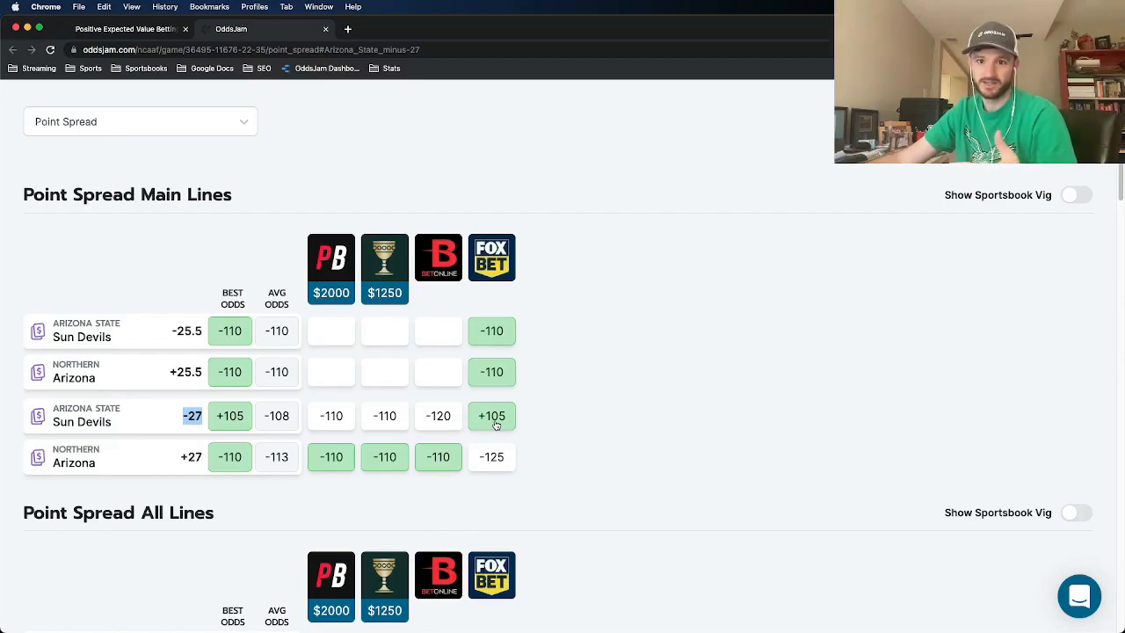
Log Arizona State -27 at +105 on FOX Bet with a $100 stake
click(492, 415)
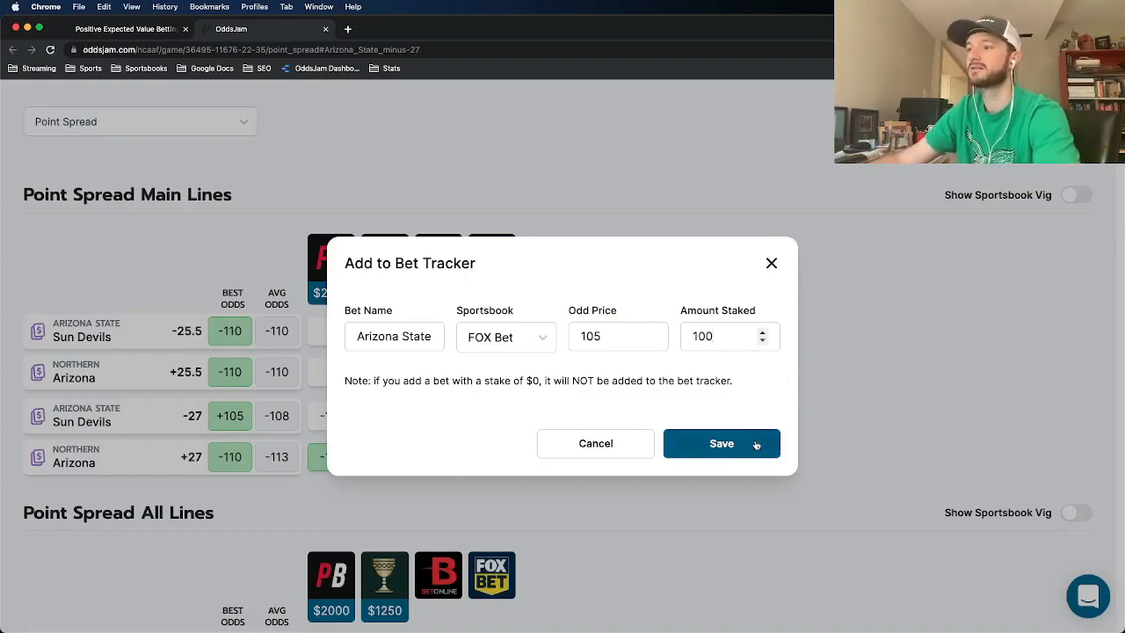
click(721, 443)
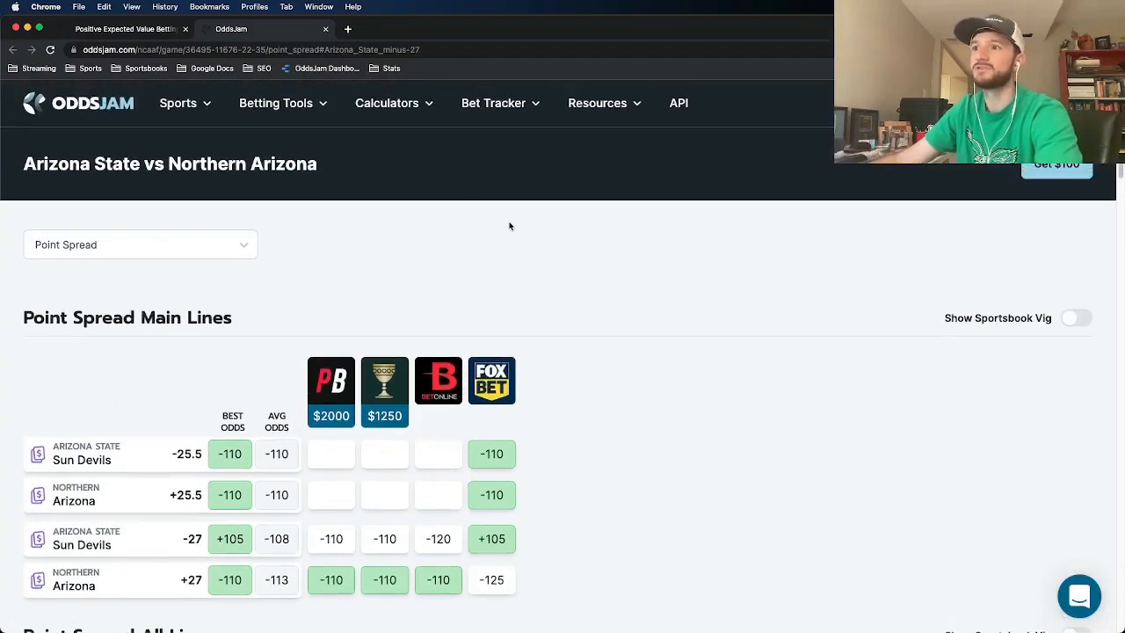
Open Bet Tracker and highlight the pending Arizona State -27 bet at +105
click(492, 102)
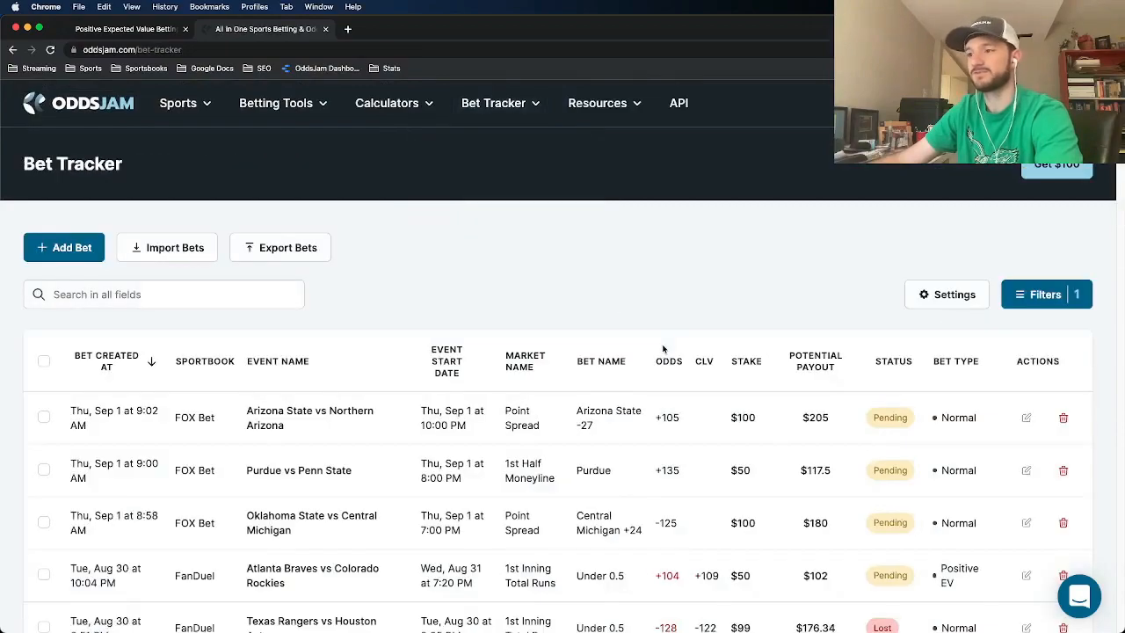
mouse_move(628, 541)
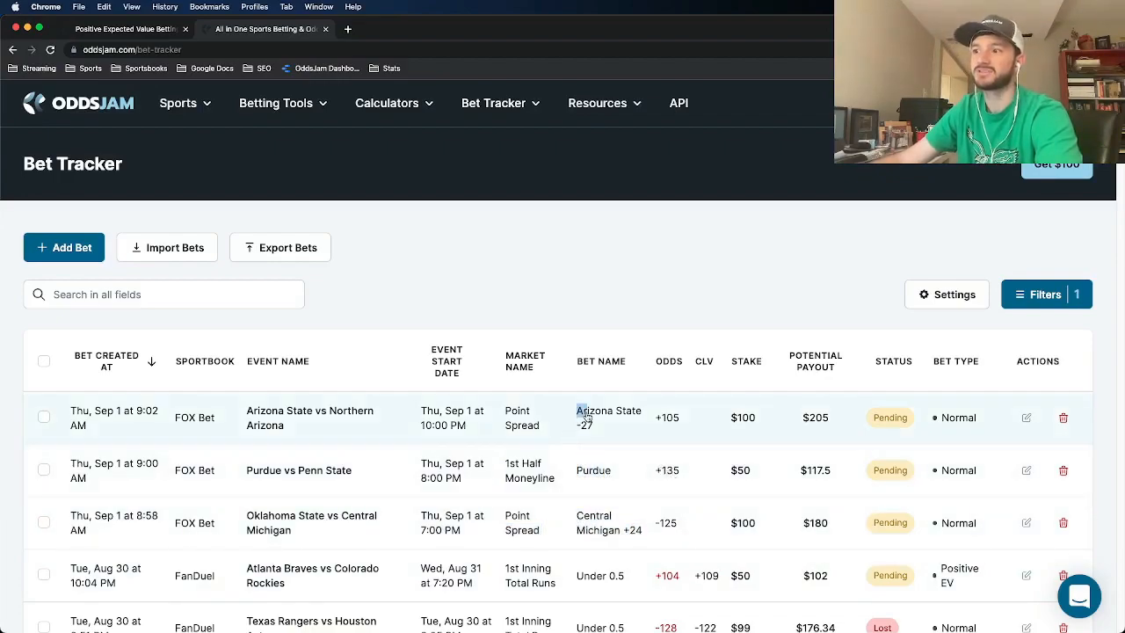
double_click(608, 418)
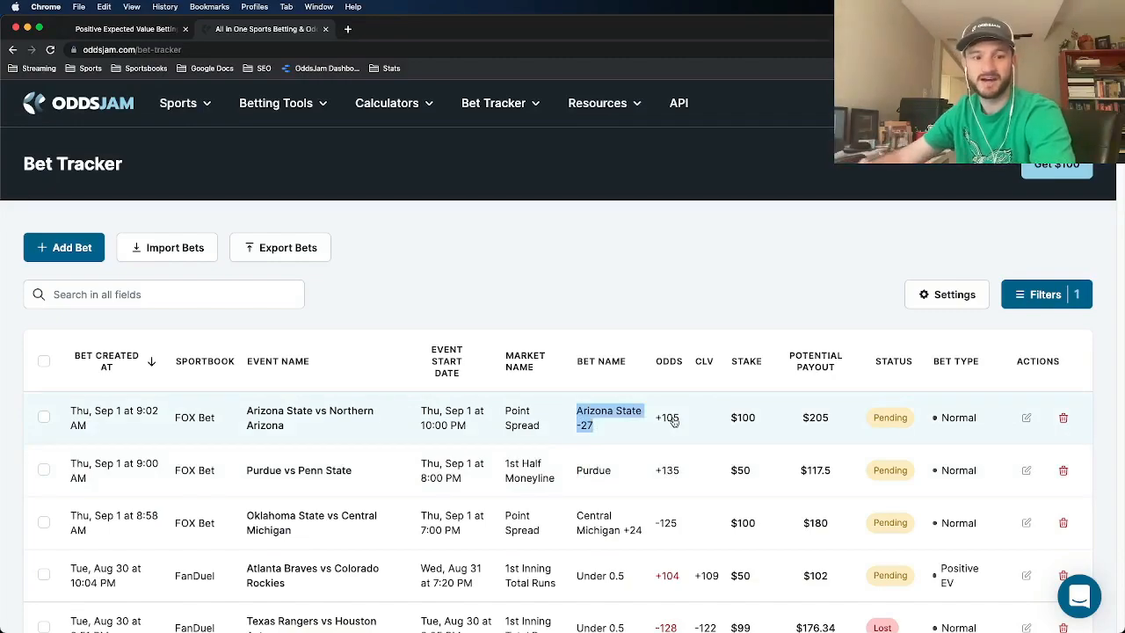